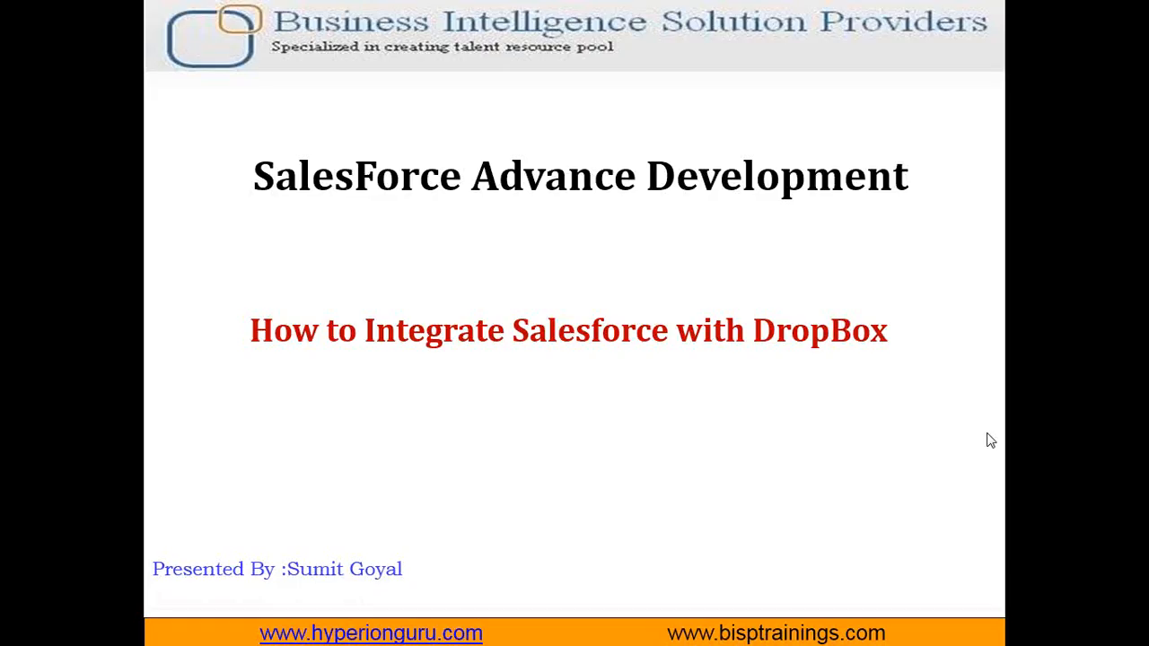
mouse_move(968, 442)
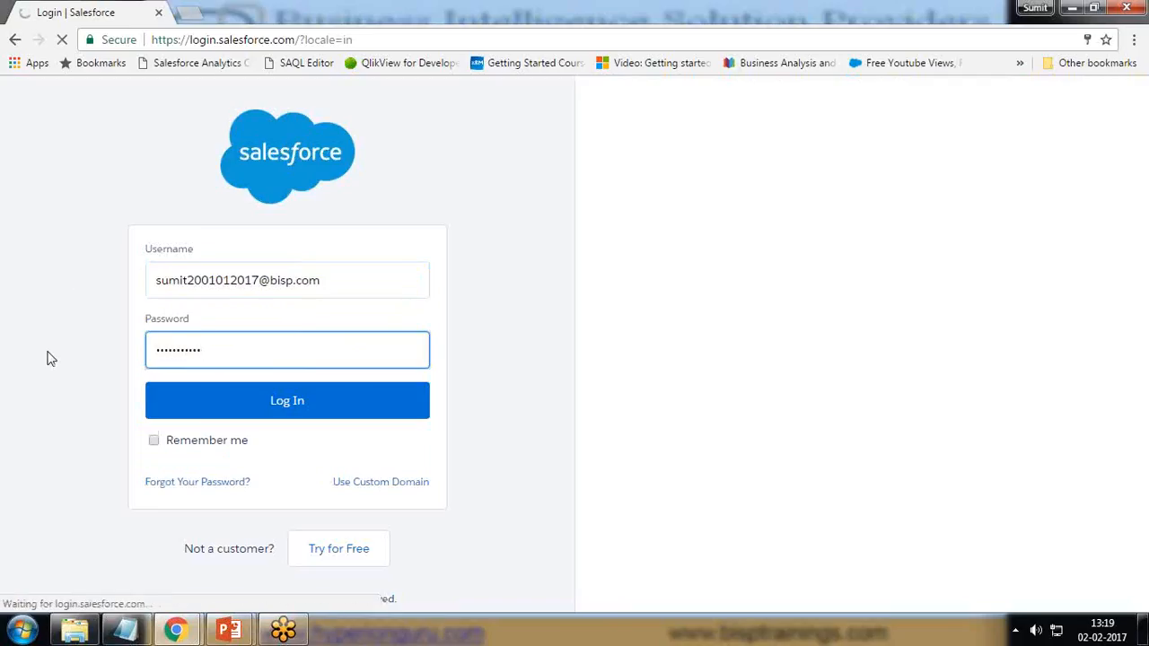
Step: Enter the password on the login page and log in to Salesforce
click(287, 400)
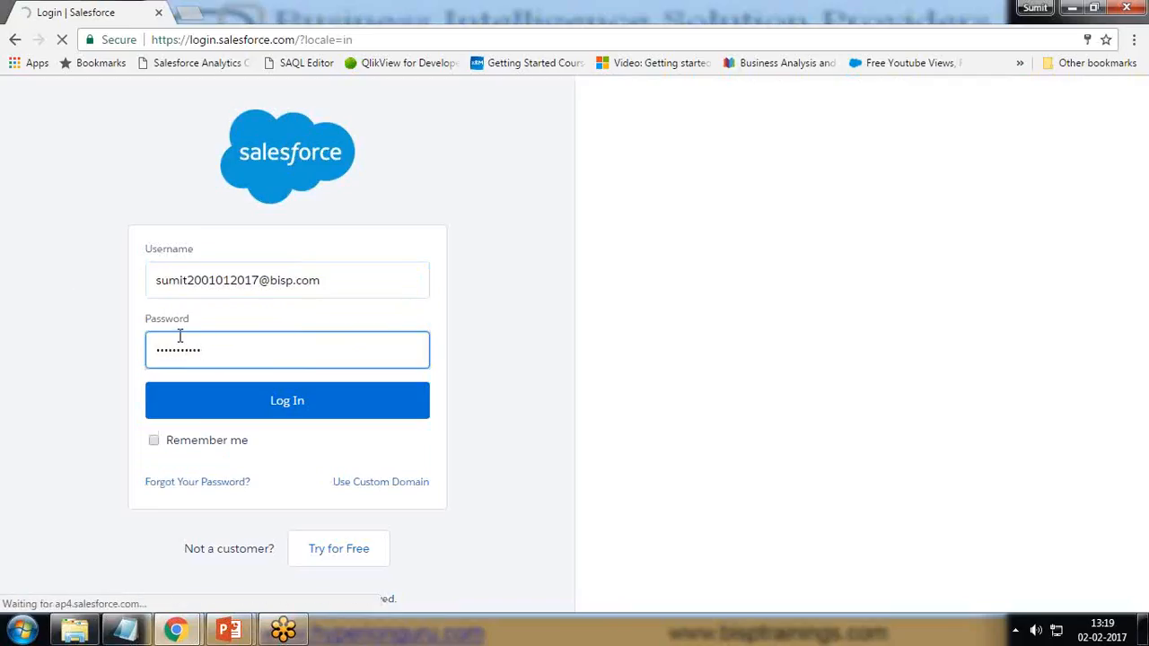
click(286, 401)
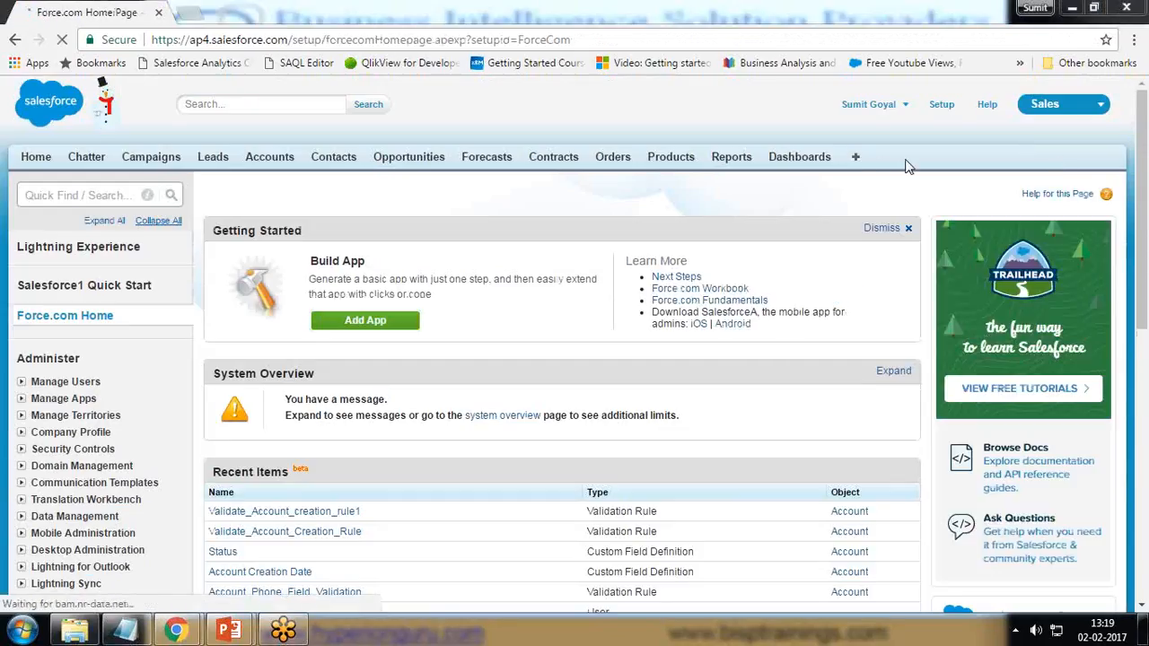
Step: Choose AppExchange from the app menu to reach the Dropbox for Salesforce listing
click(1061, 104)
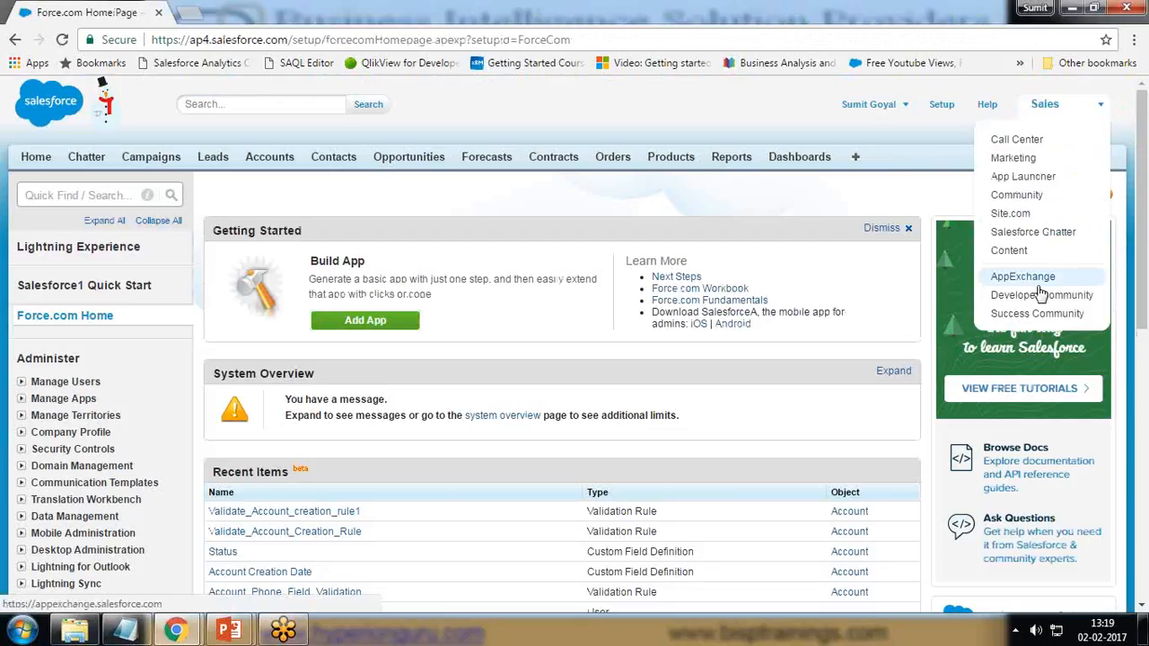
click(1021, 276)
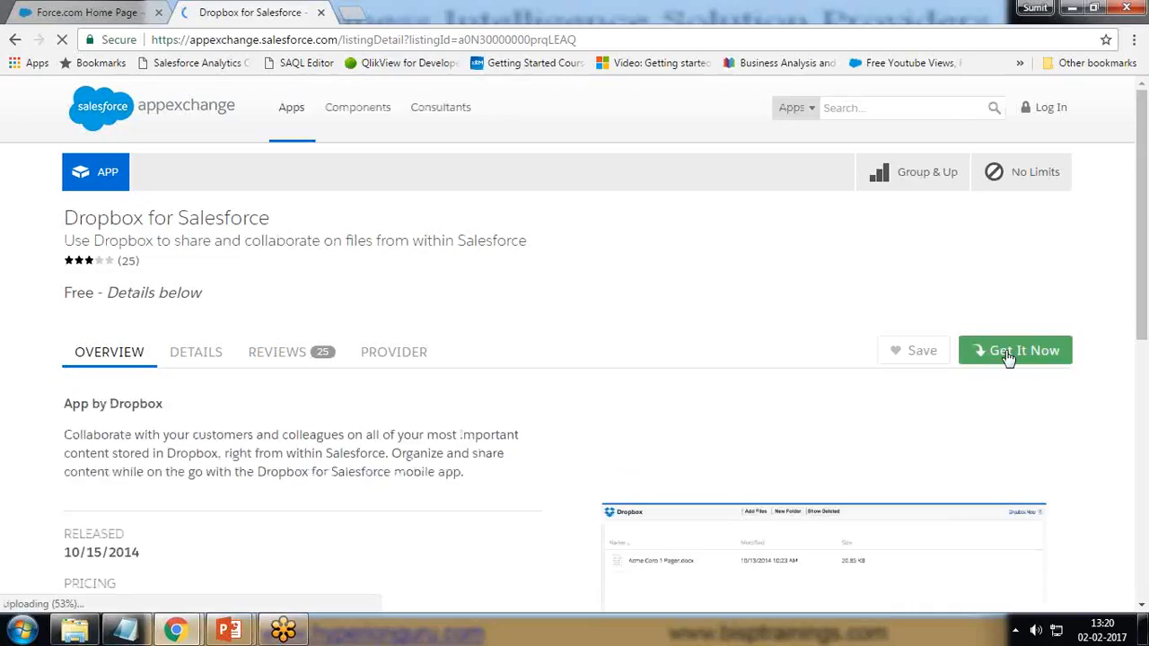
Step: Start Get It Now for Dropbox for Salesforce and sign in with Salesforce credentials
click(1014, 350)
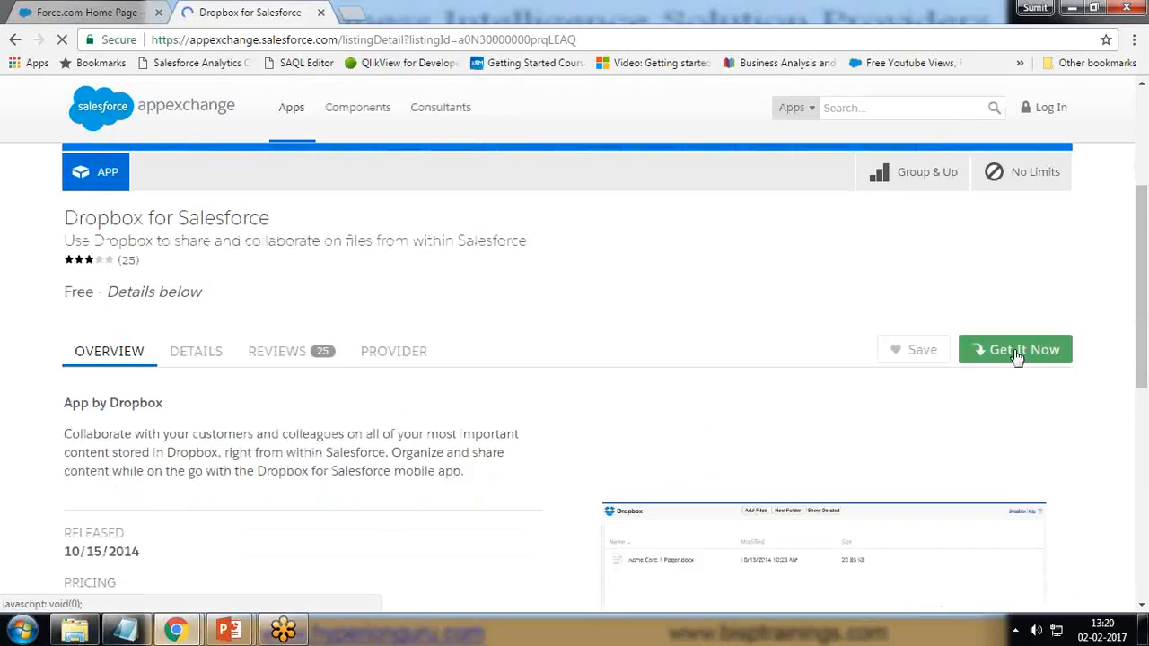
click(1015, 349)
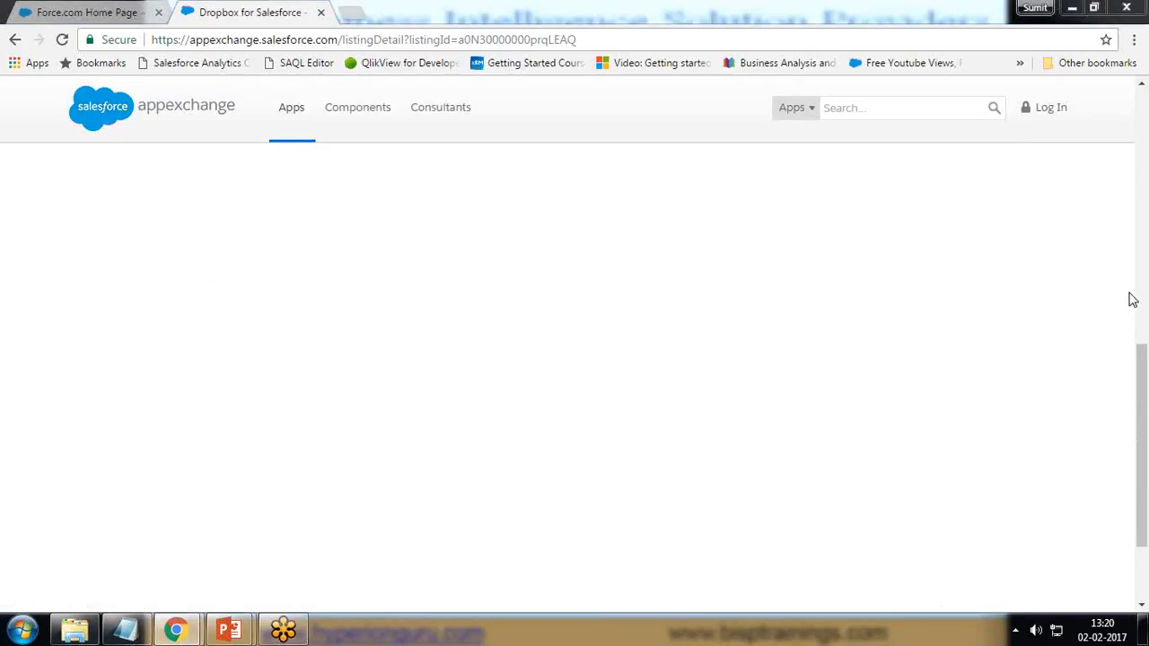
mouse_move(910, 164)
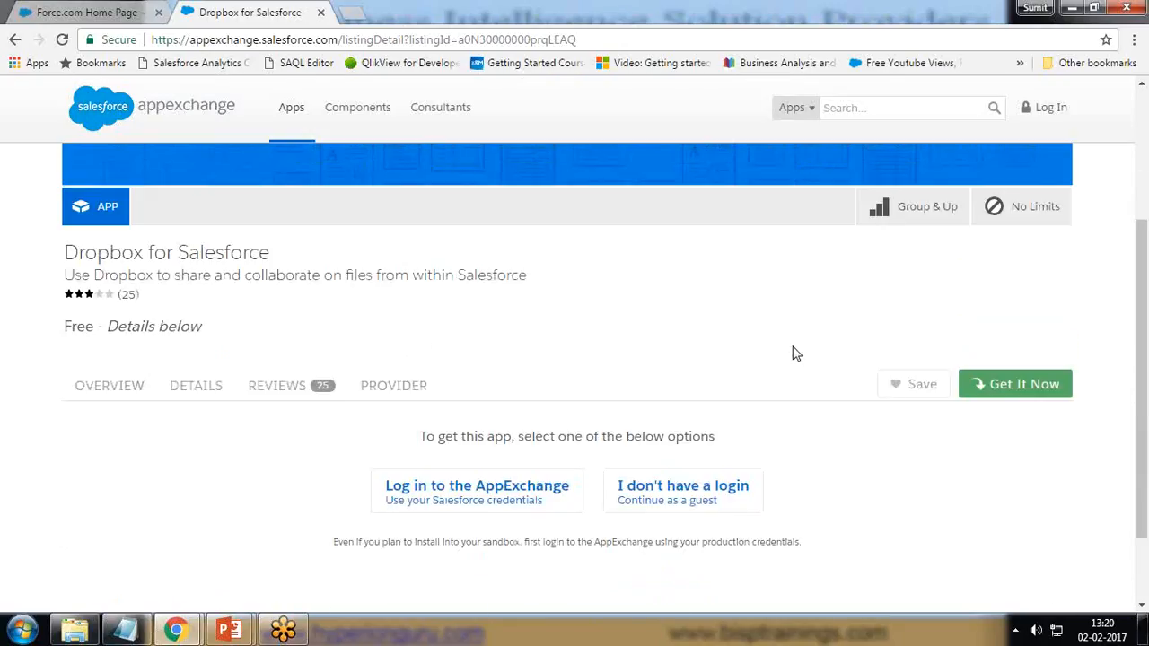
mouse_move(632, 353)
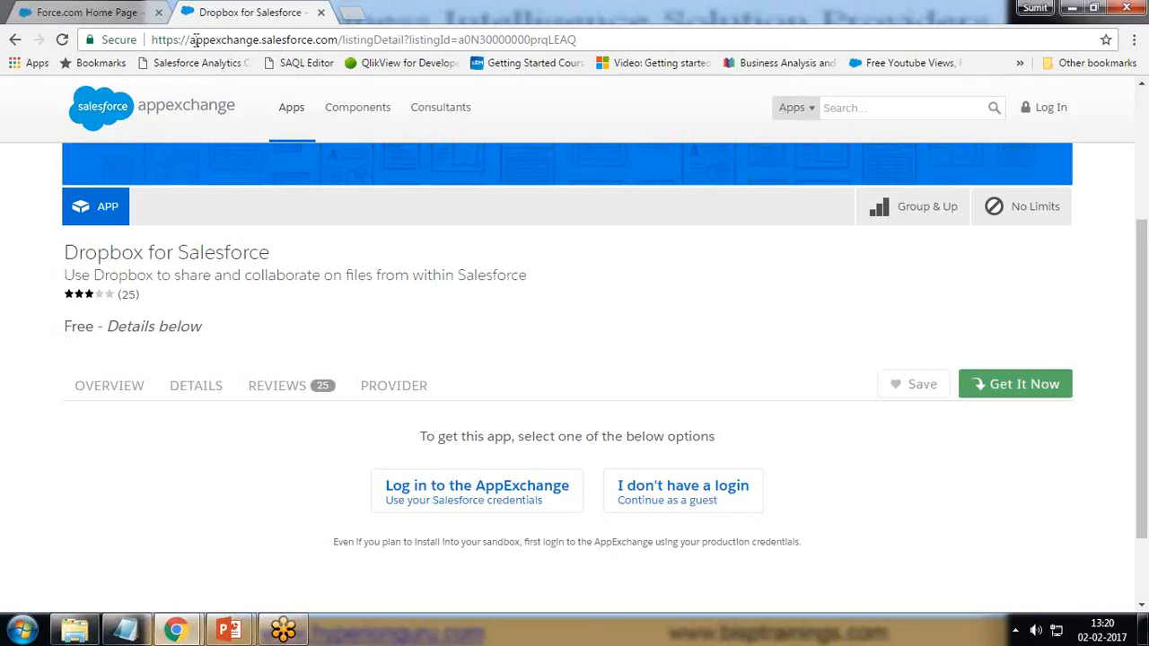
mouse_move(184, 40)
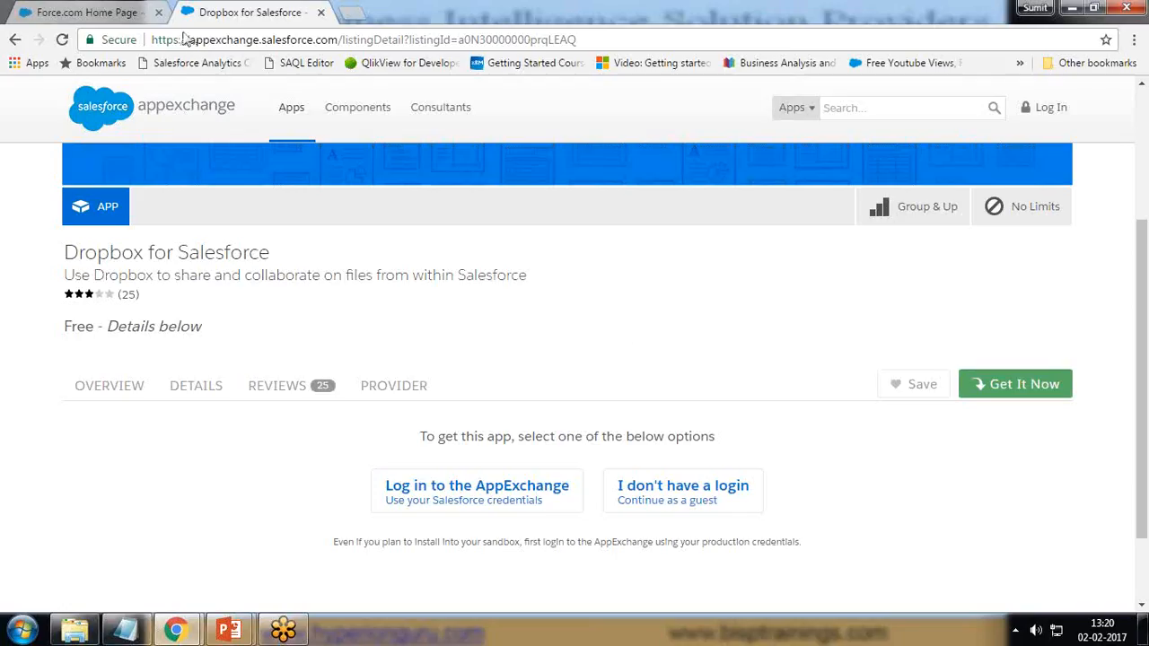
click(86, 15)
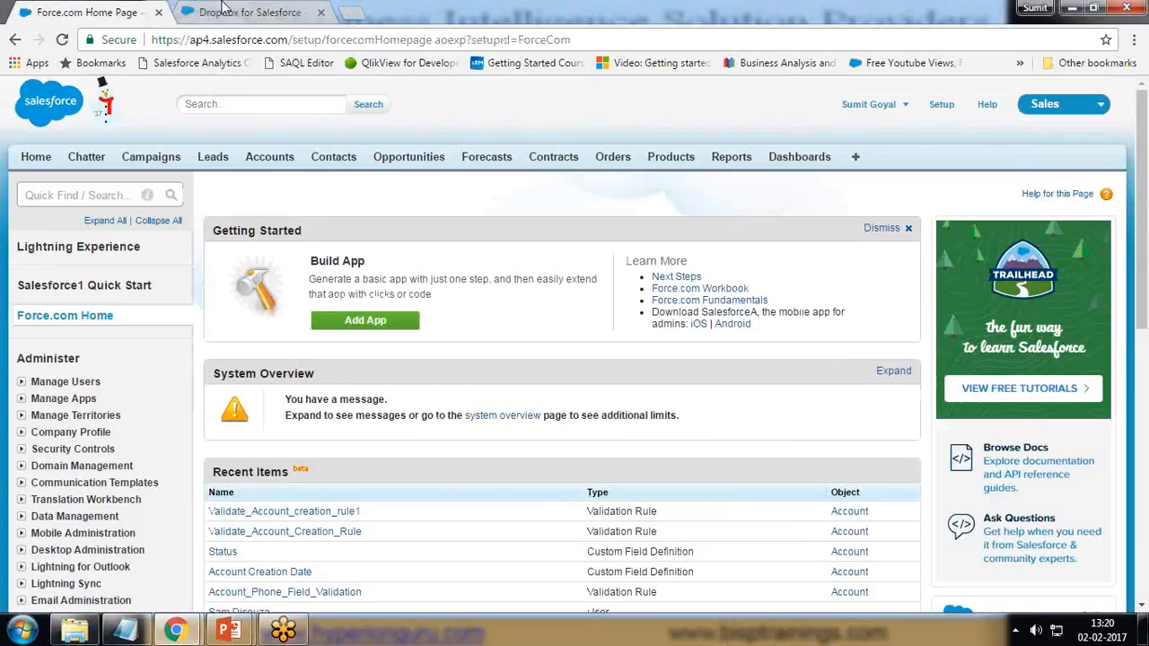
click(251, 14)
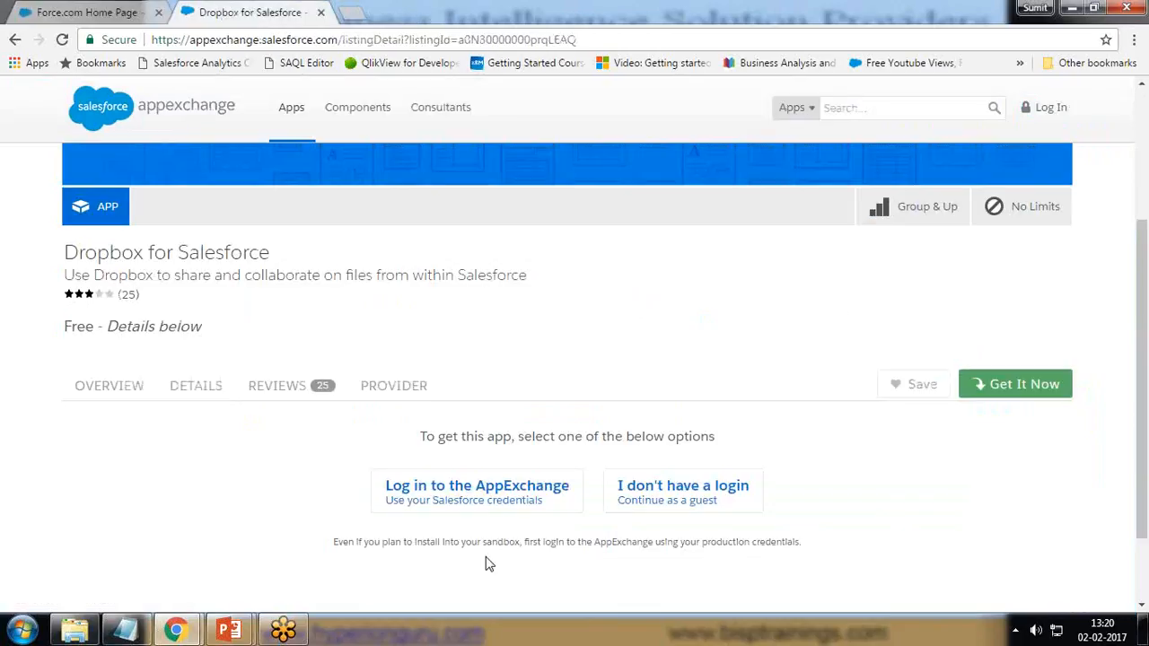
mouse_move(472, 500)
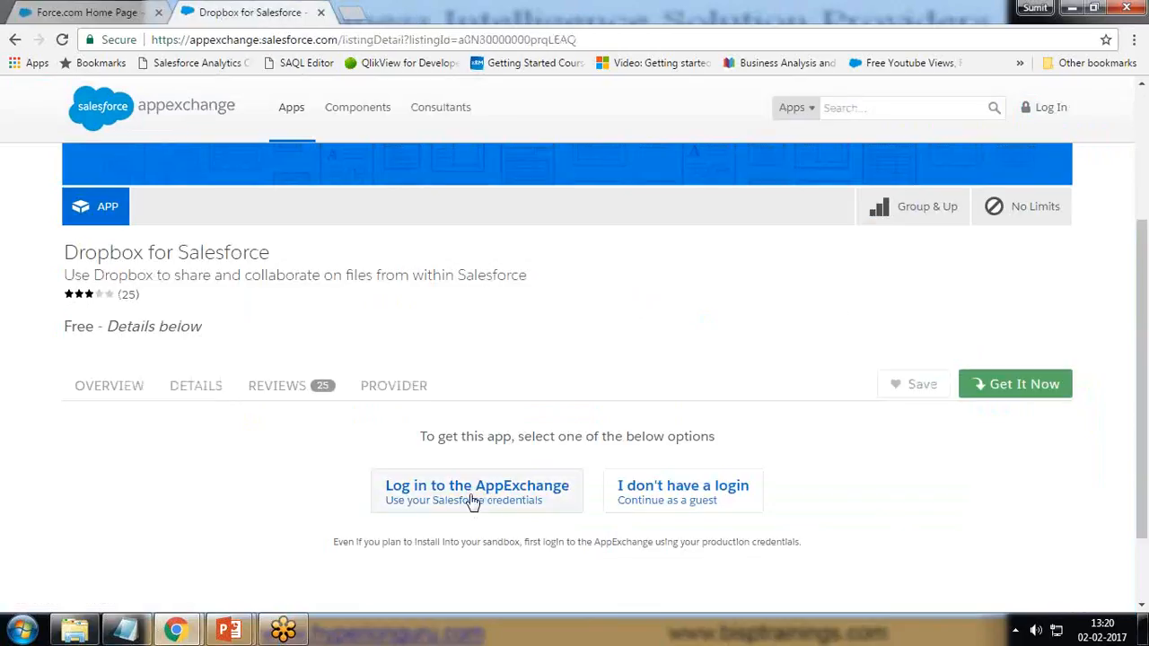
mouse_move(449, 505)
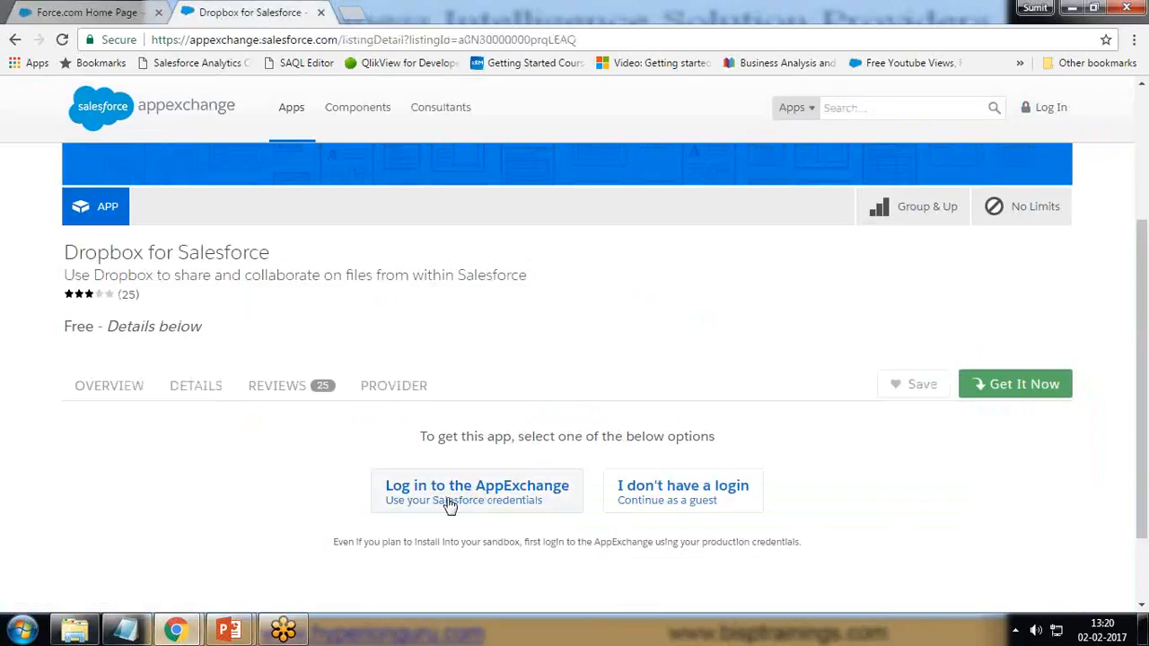
mouse_move(655, 496)
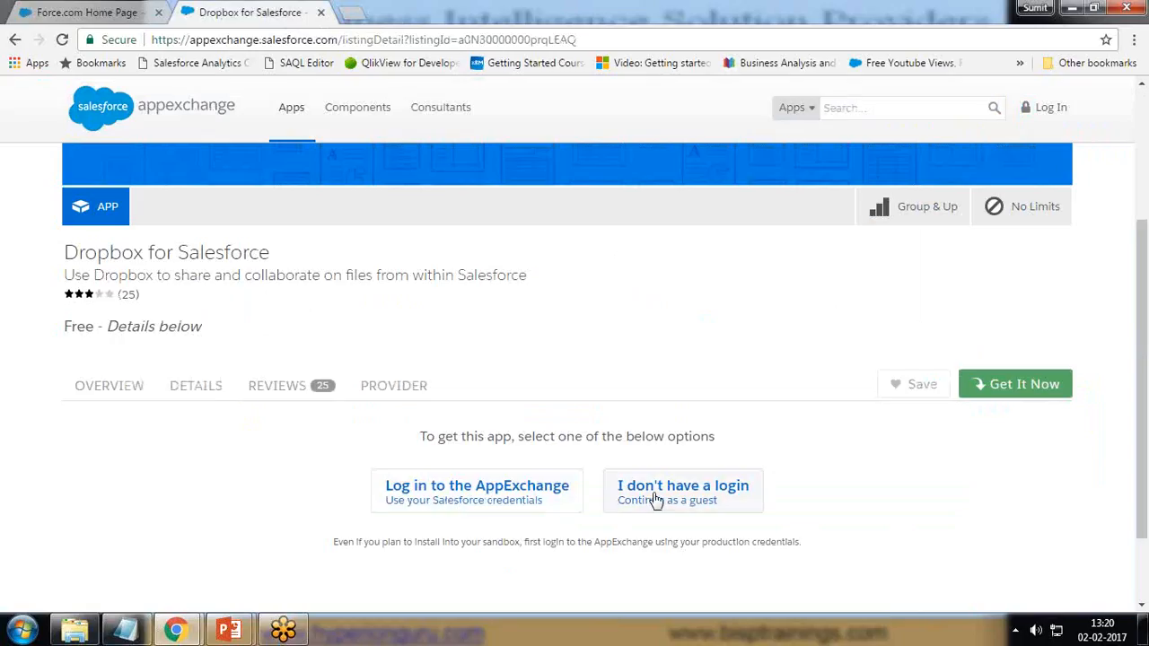
mouse_move(459, 494)
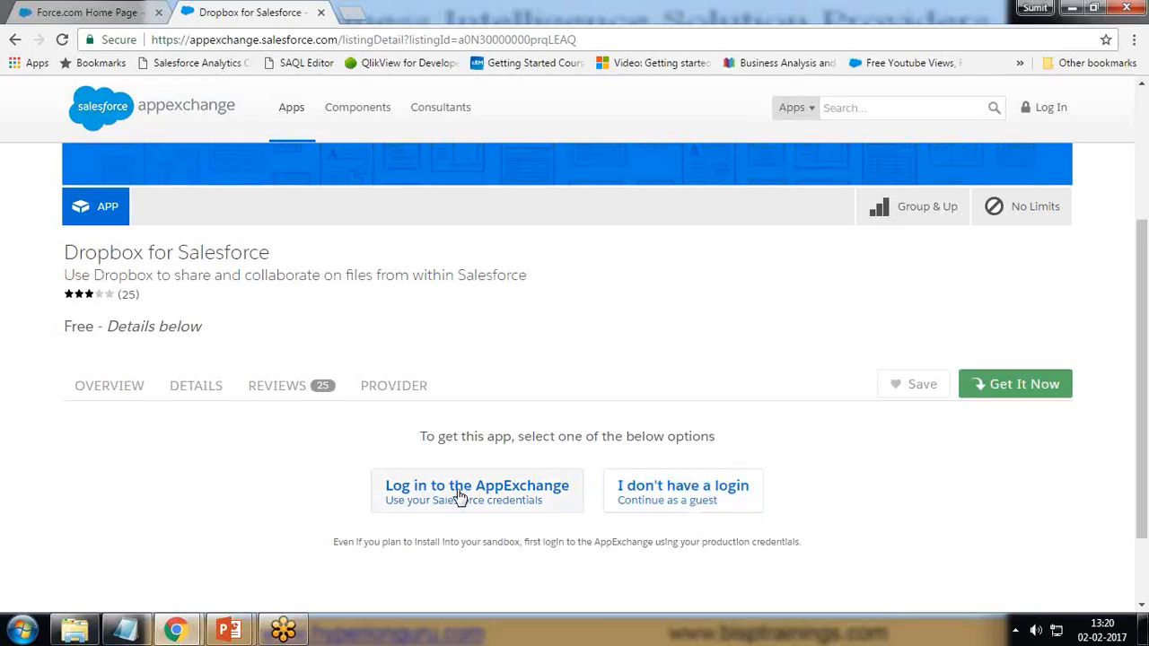
click(475, 485)
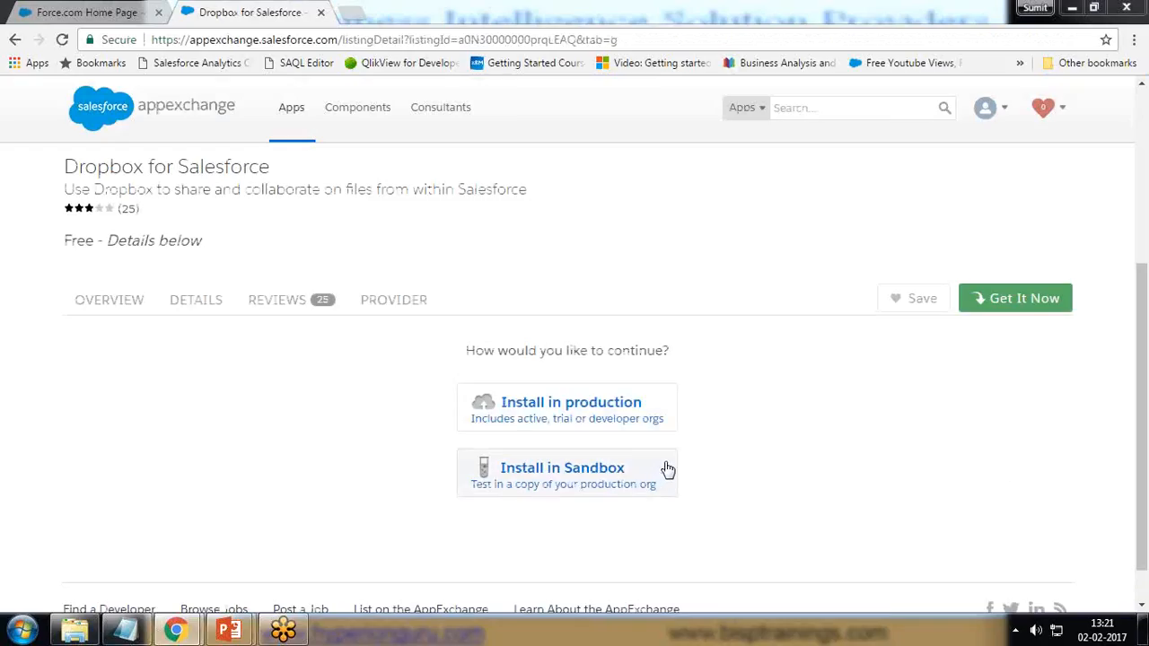
mouse_move(541, 428)
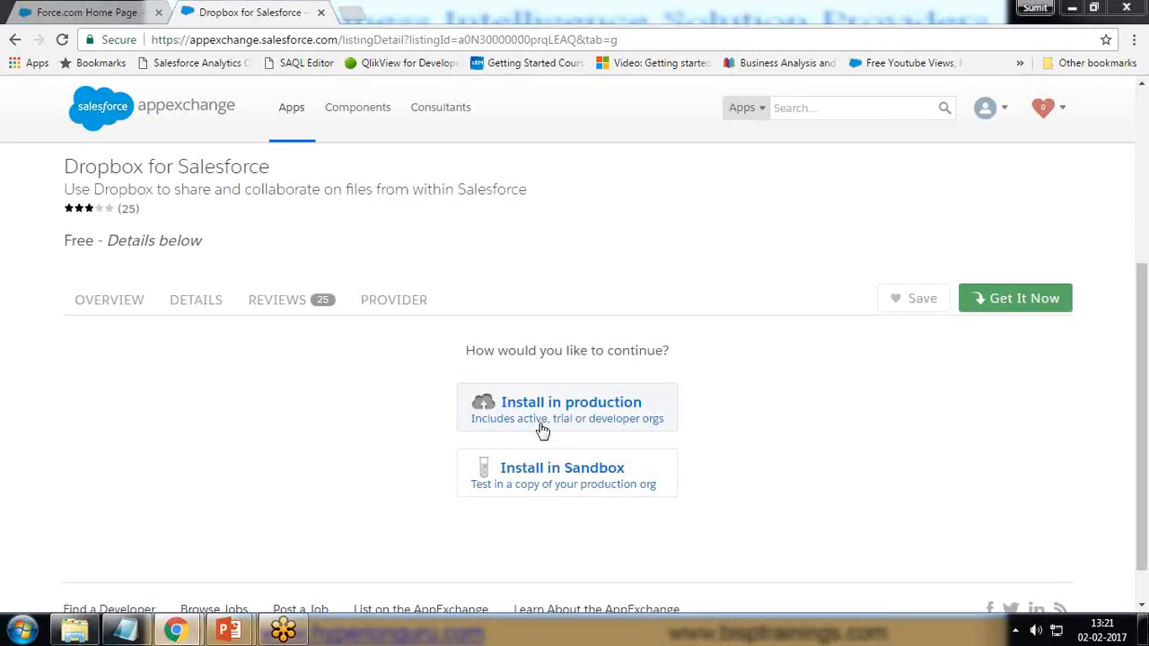
mouse_move(574, 501)
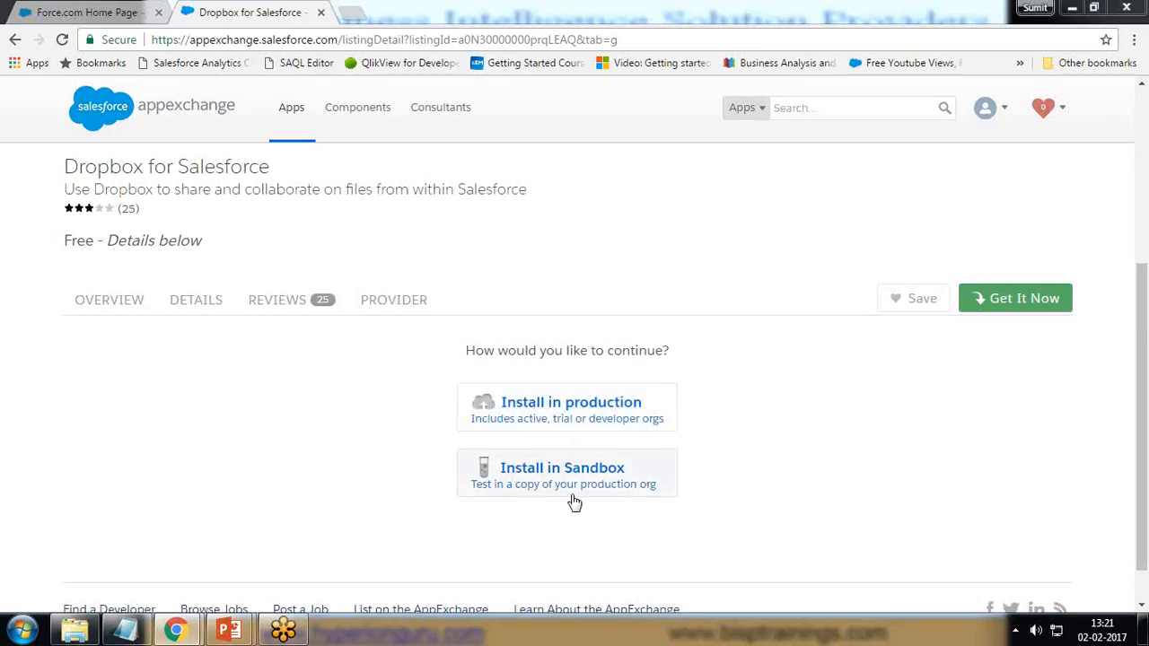
Step: Choose Install in production for Dropbox for Salesforce
click(552, 402)
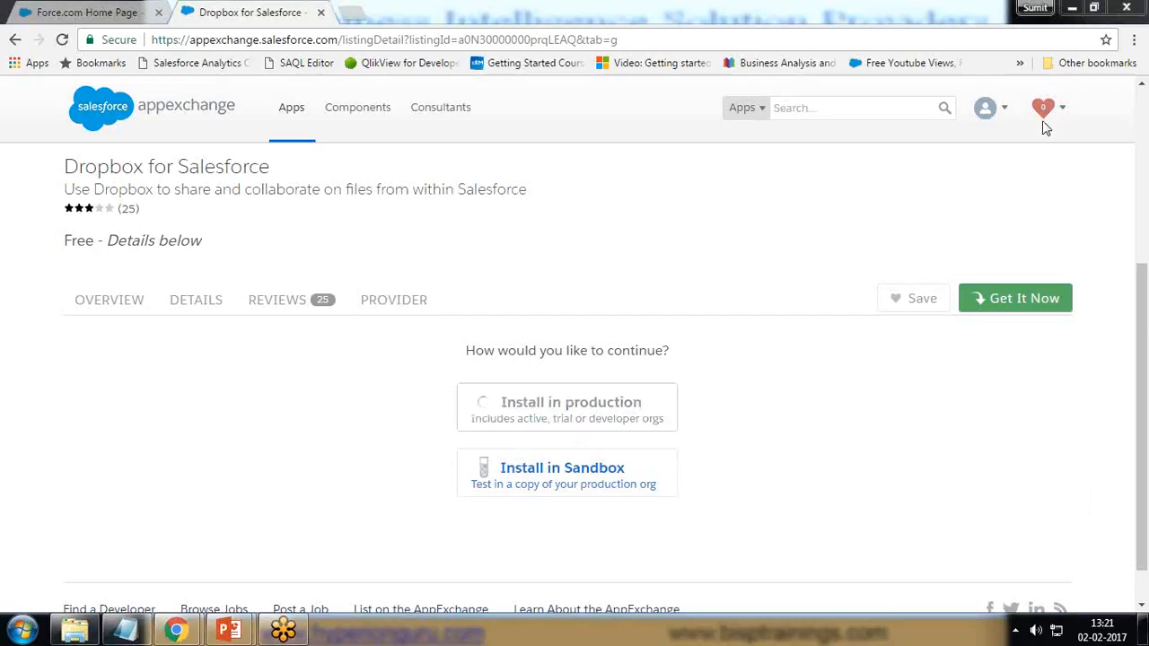
mouse_move(999, 238)
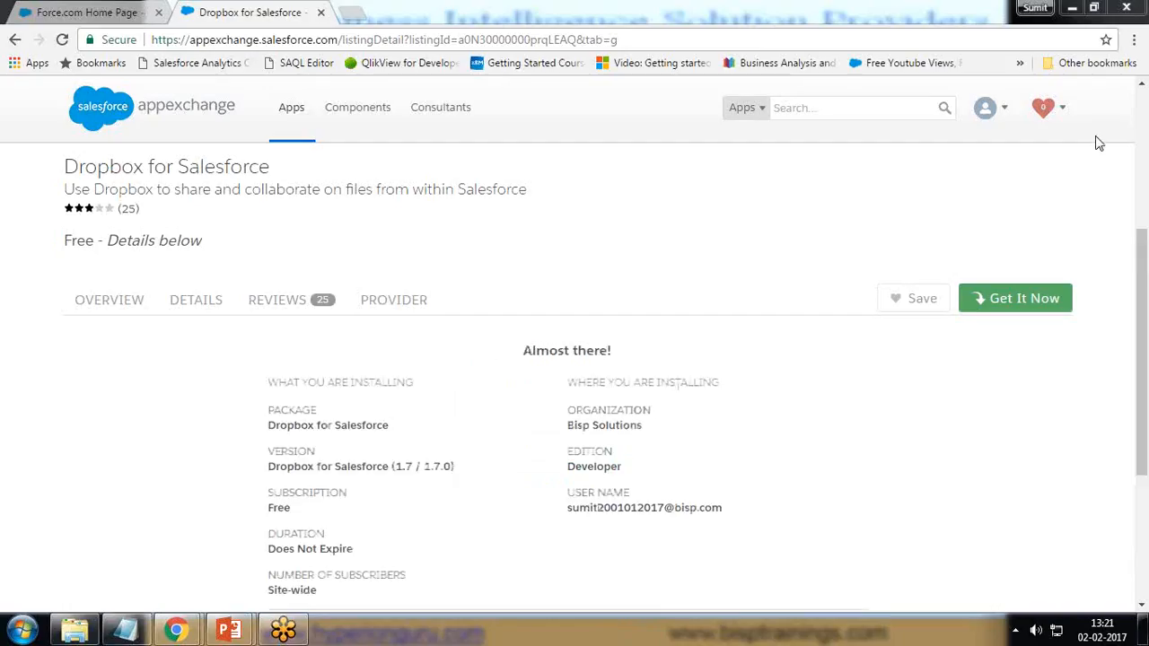
Step: Accept the terms, choose Confirm and Install!, and log in to Salesforce again
scroll(down, 3)
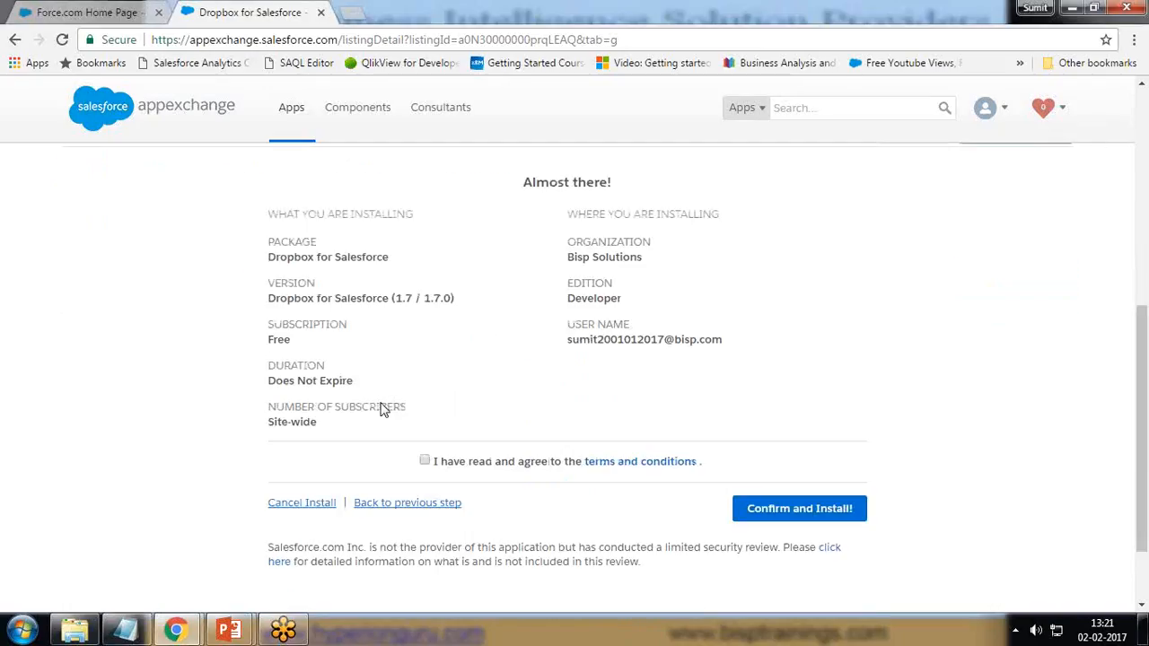
mouse_move(570, 256)
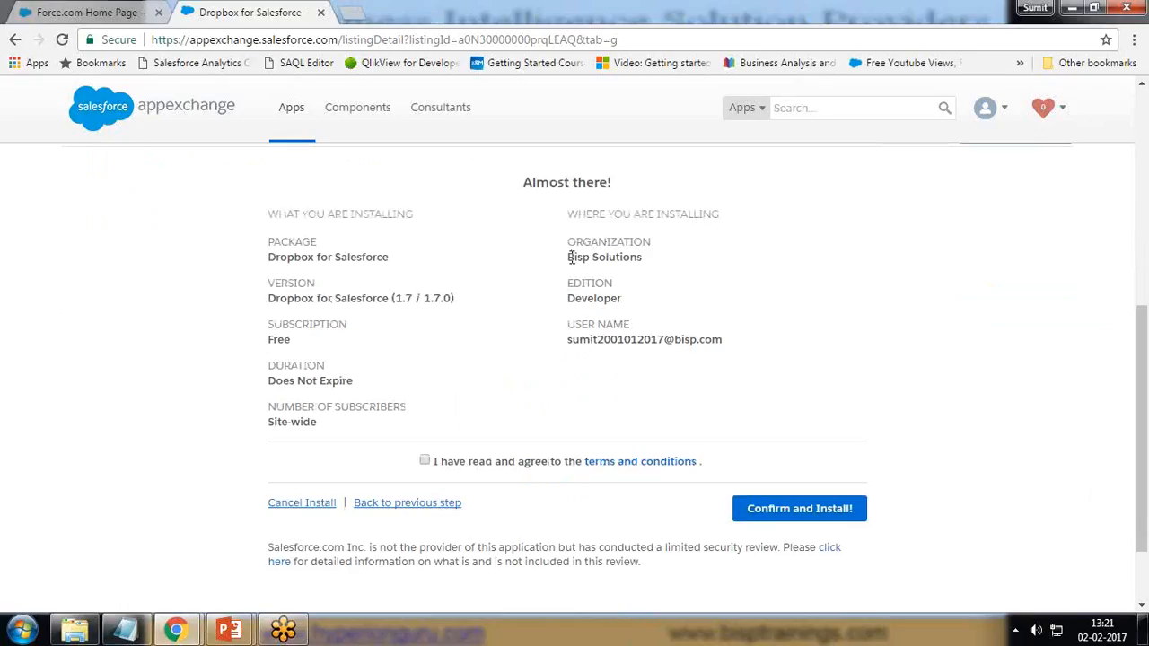
drag(567, 283, 583, 298)
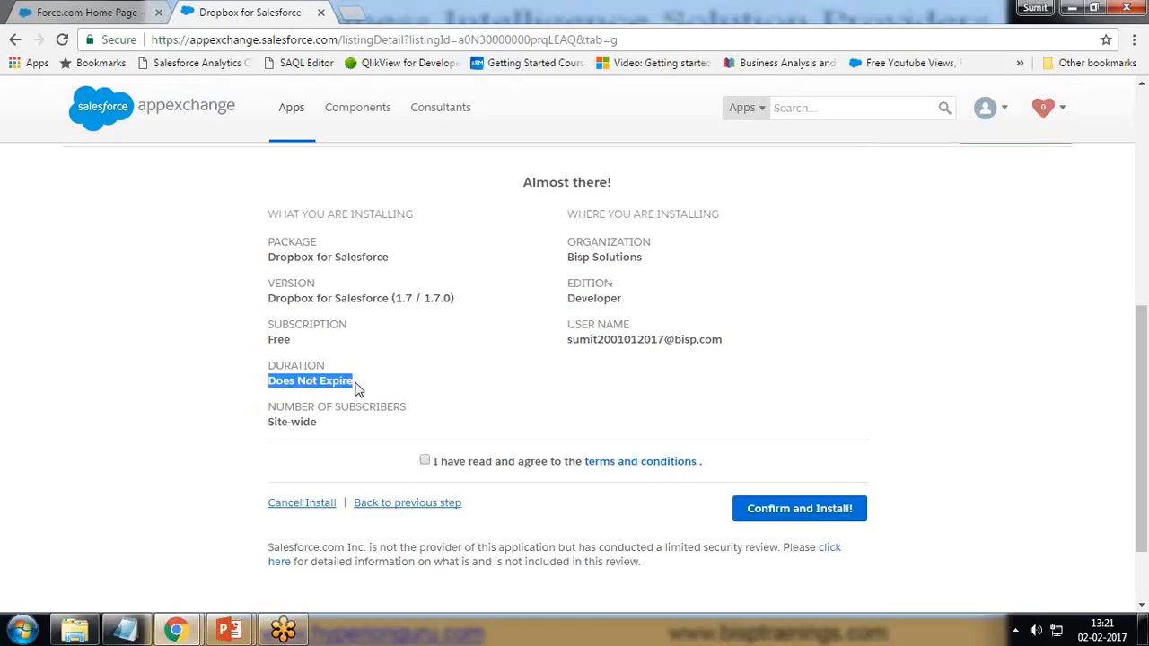
mouse_move(556, 464)
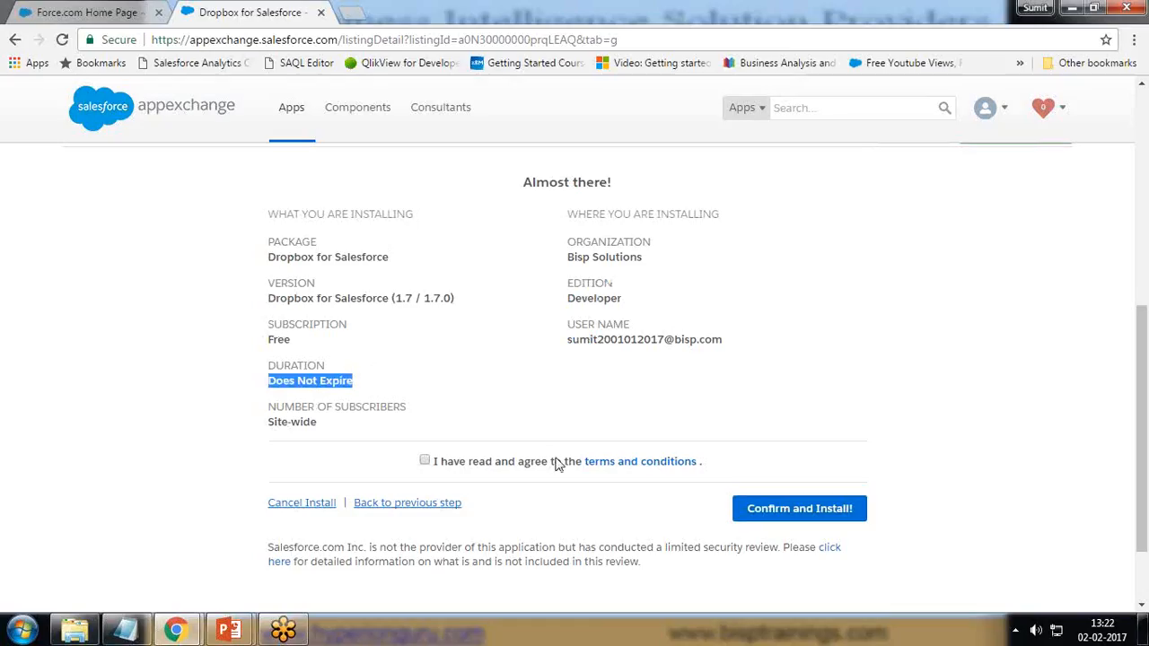
click(424, 460)
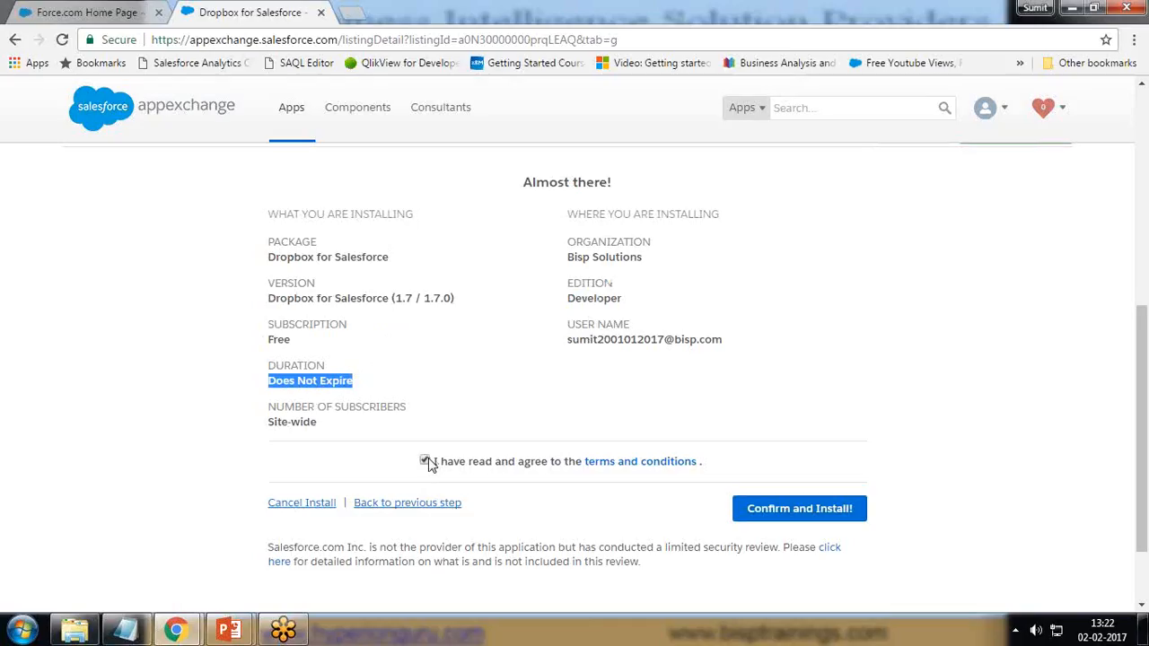
click(799, 508)
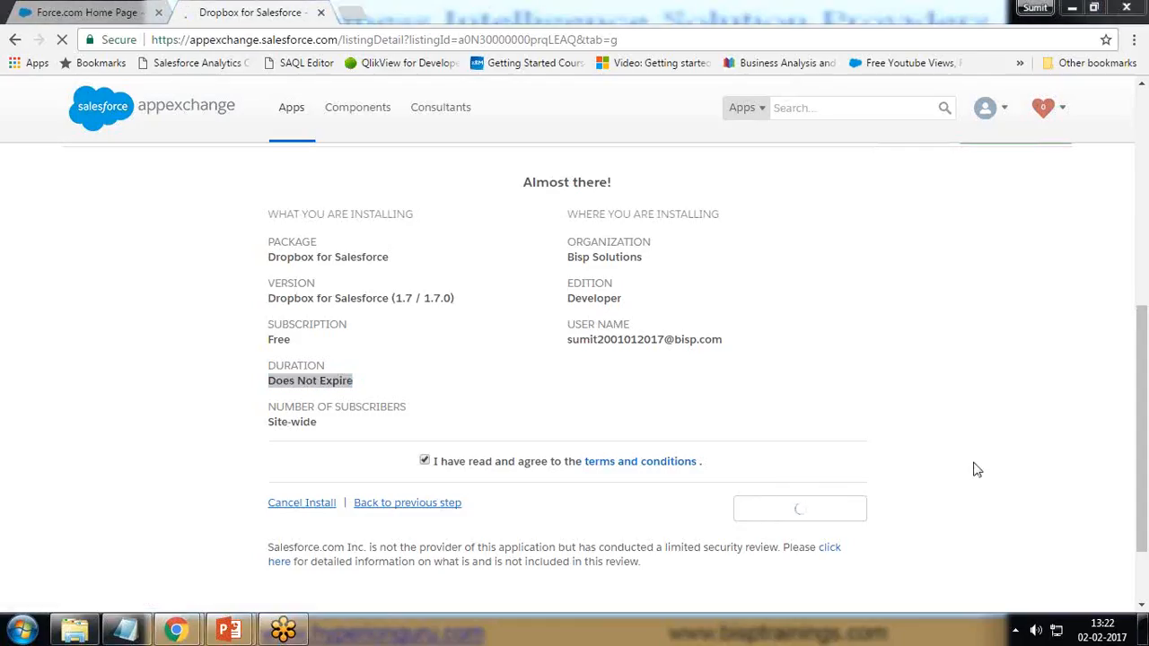
click(800, 508)
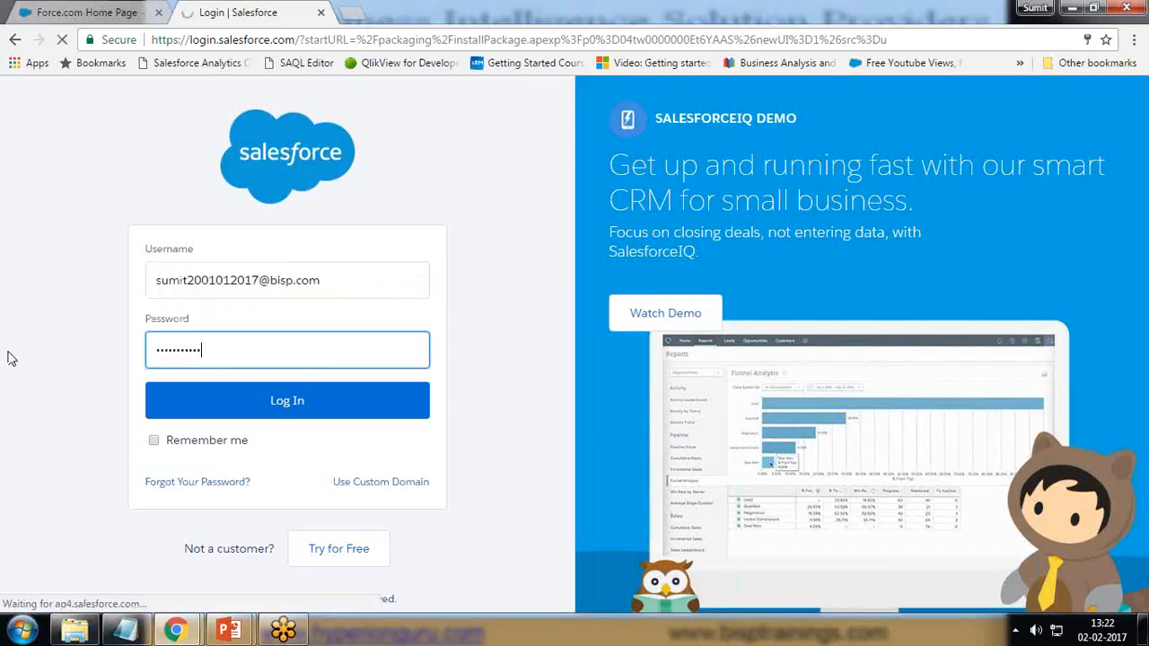
click(286, 400)
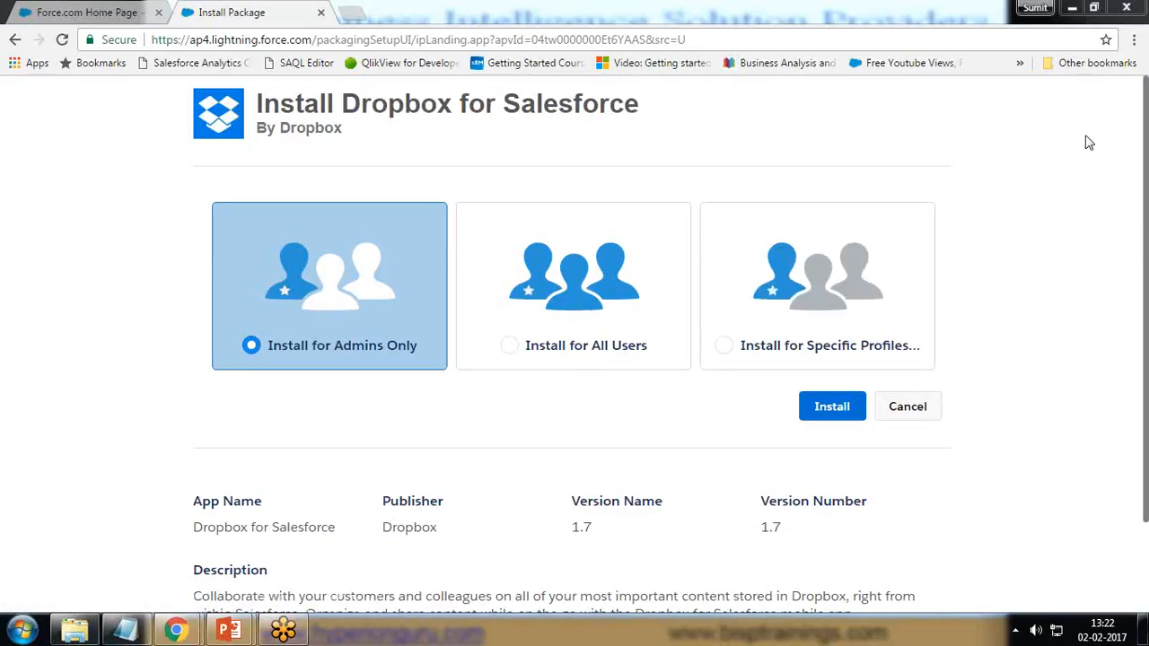
mouse_move(957, 367)
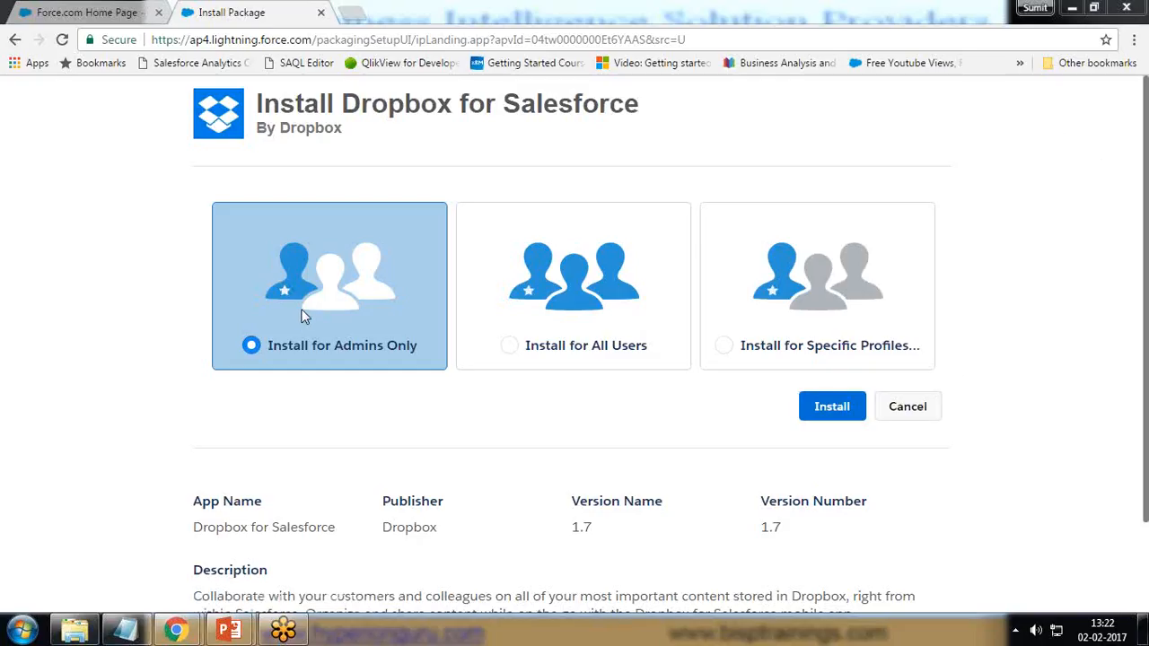
mouse_move(577, 287)
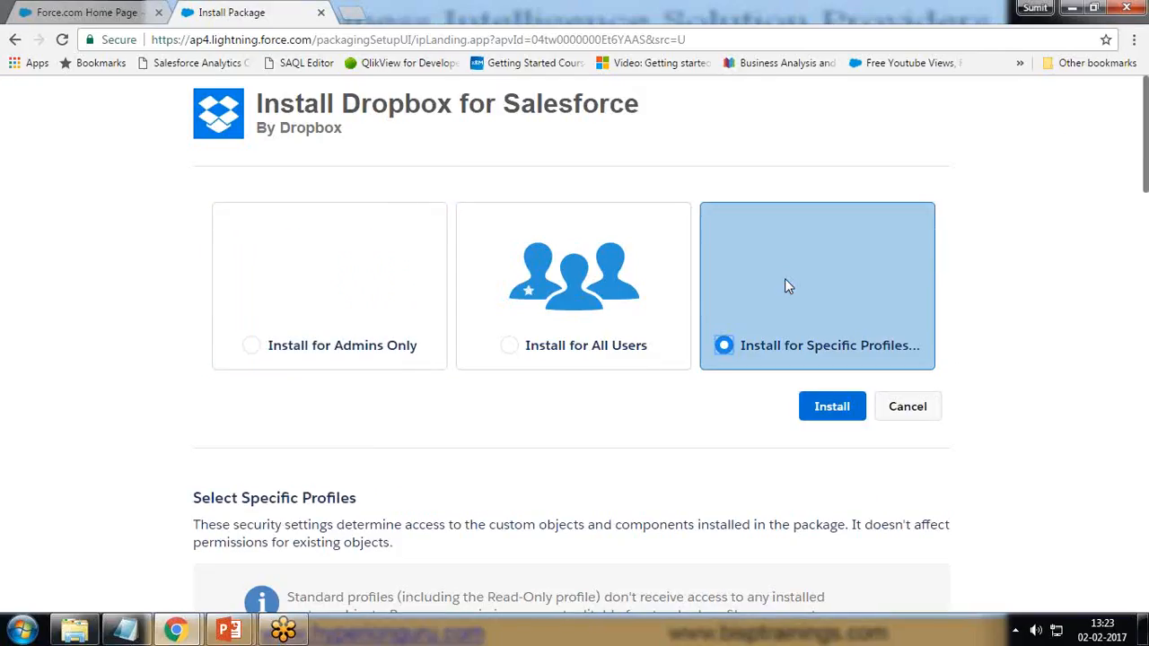
Step: Install the package for all users, granting access to the third-party Dropbox websites
scroll(down, 3)
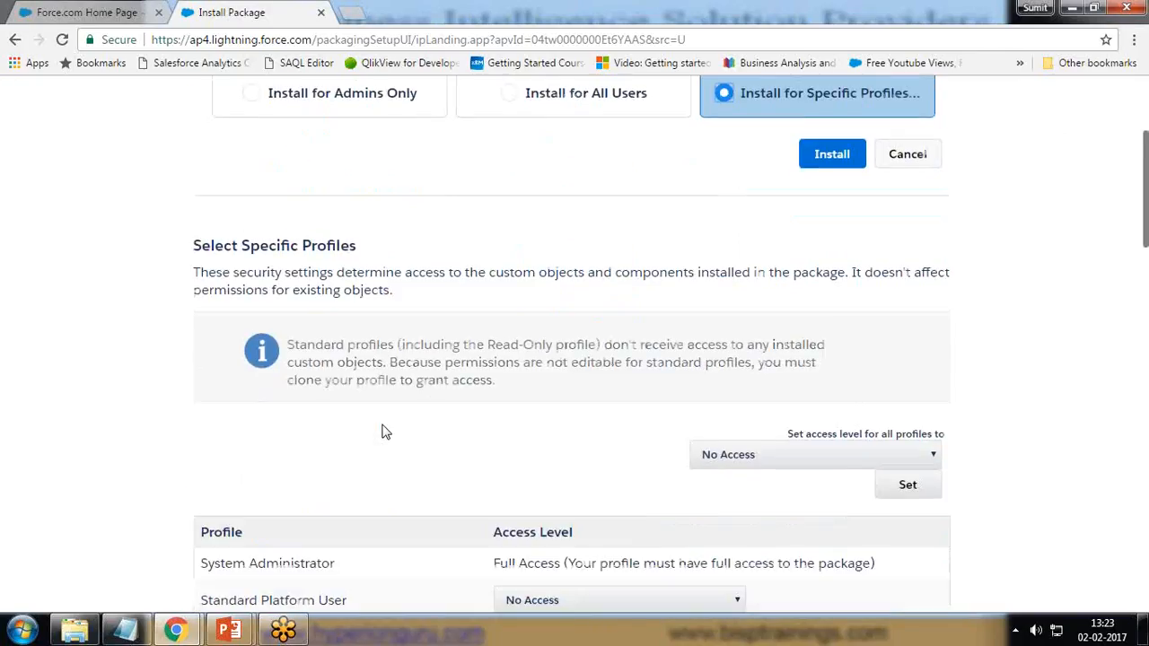
scroll(down, 3)
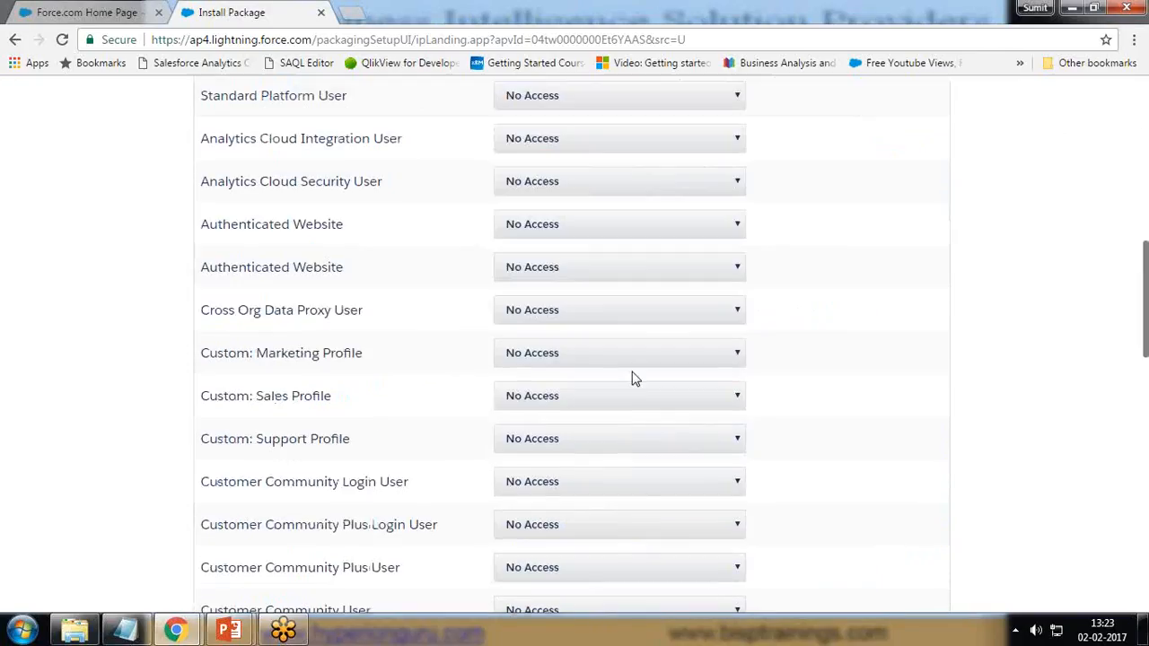
scroll(down, 3)
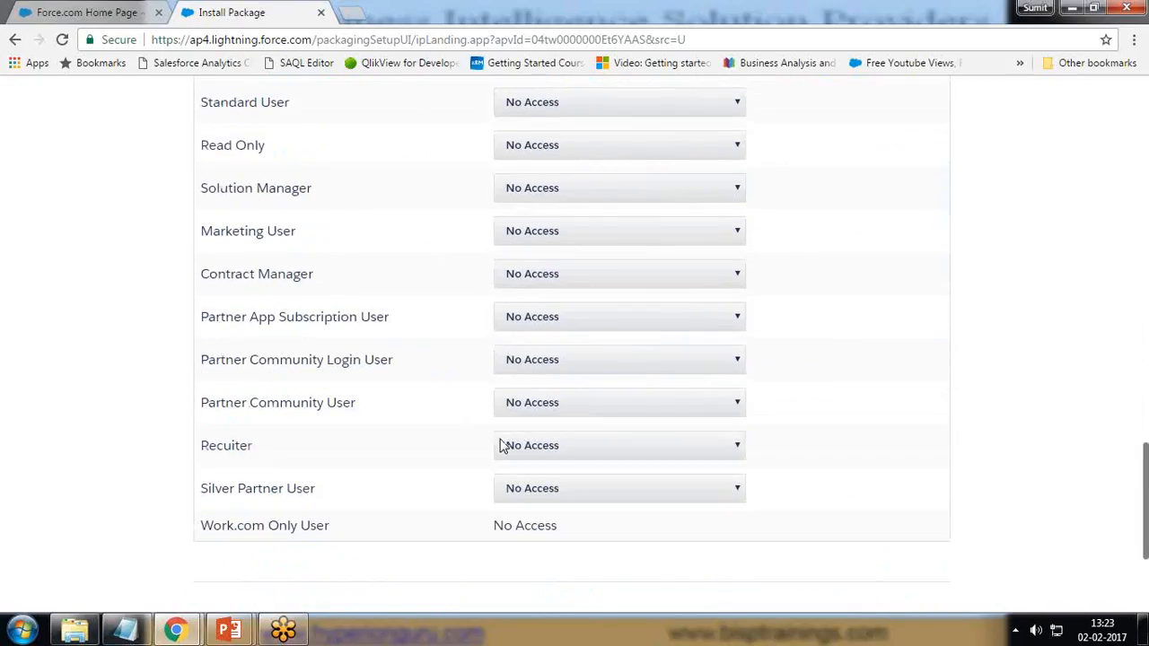
mouse_move(465, 444)
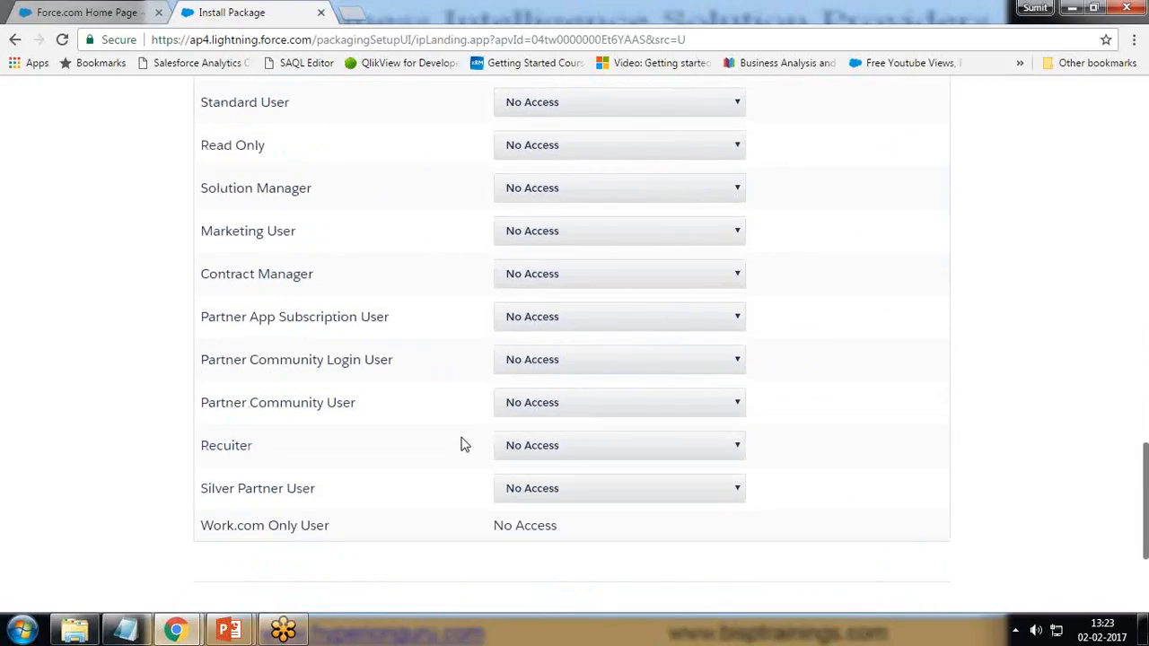
scroll(up, 3)
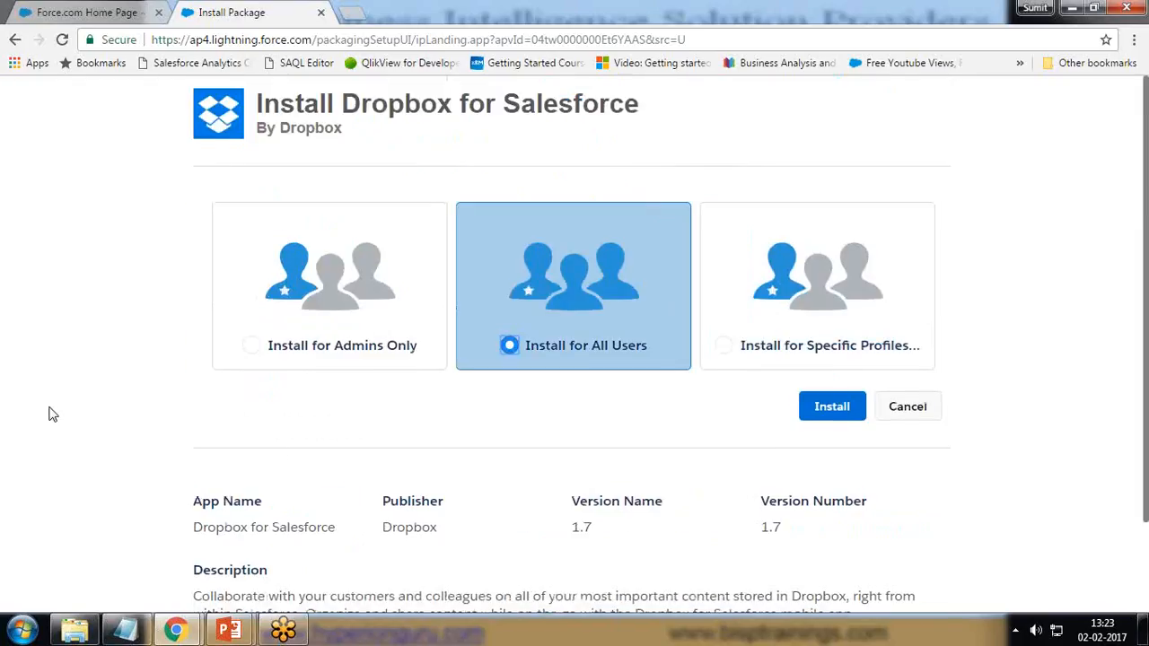
scroll(down, 3)
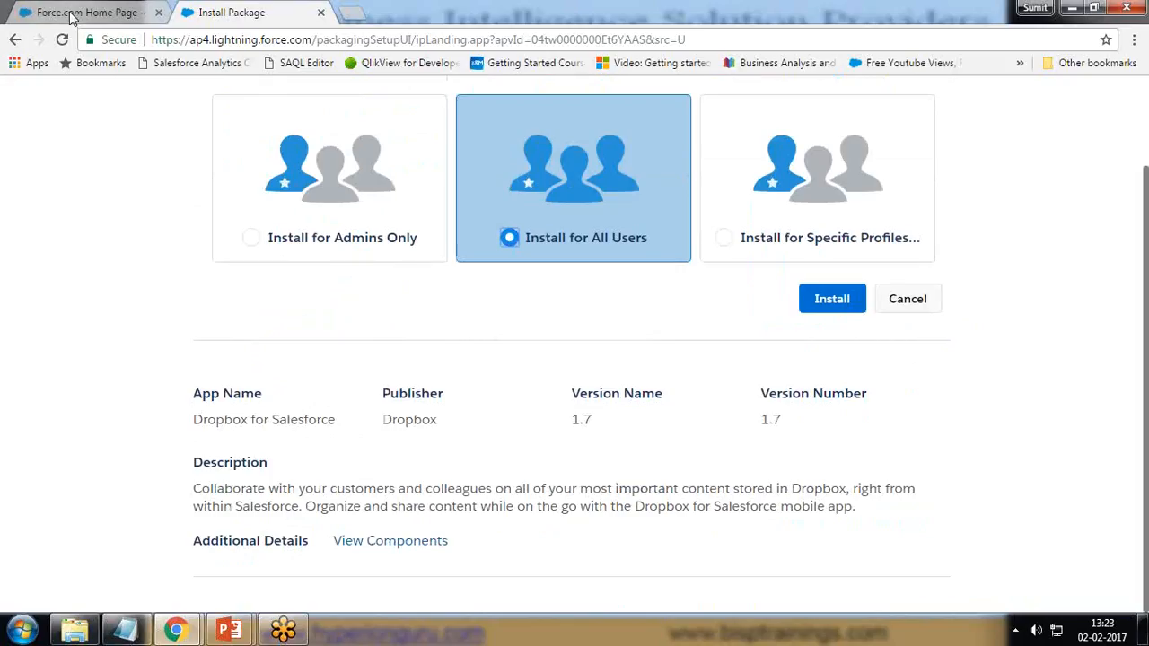
mouse_move(63, 20)
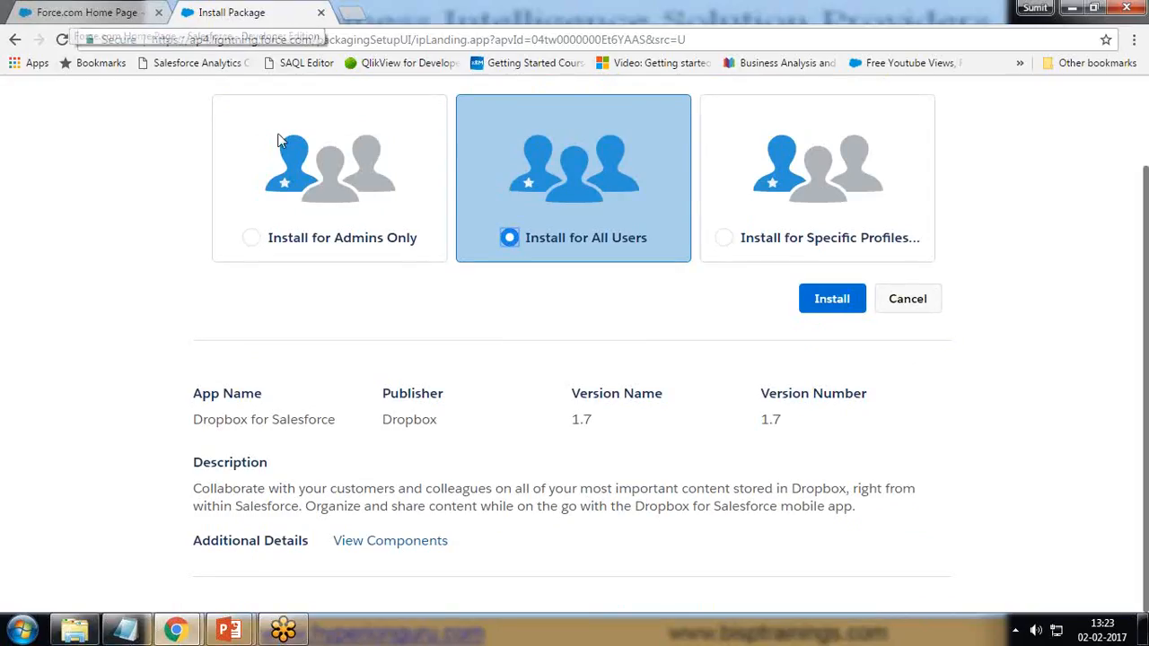
click(831, 298)
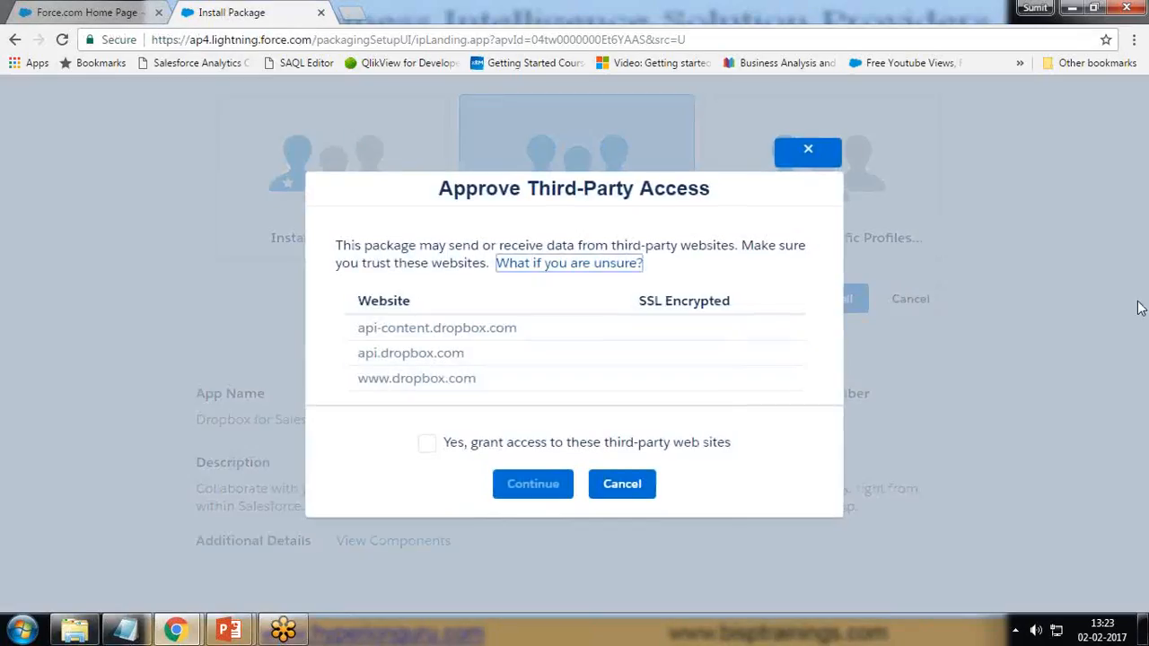
click(427, 443)
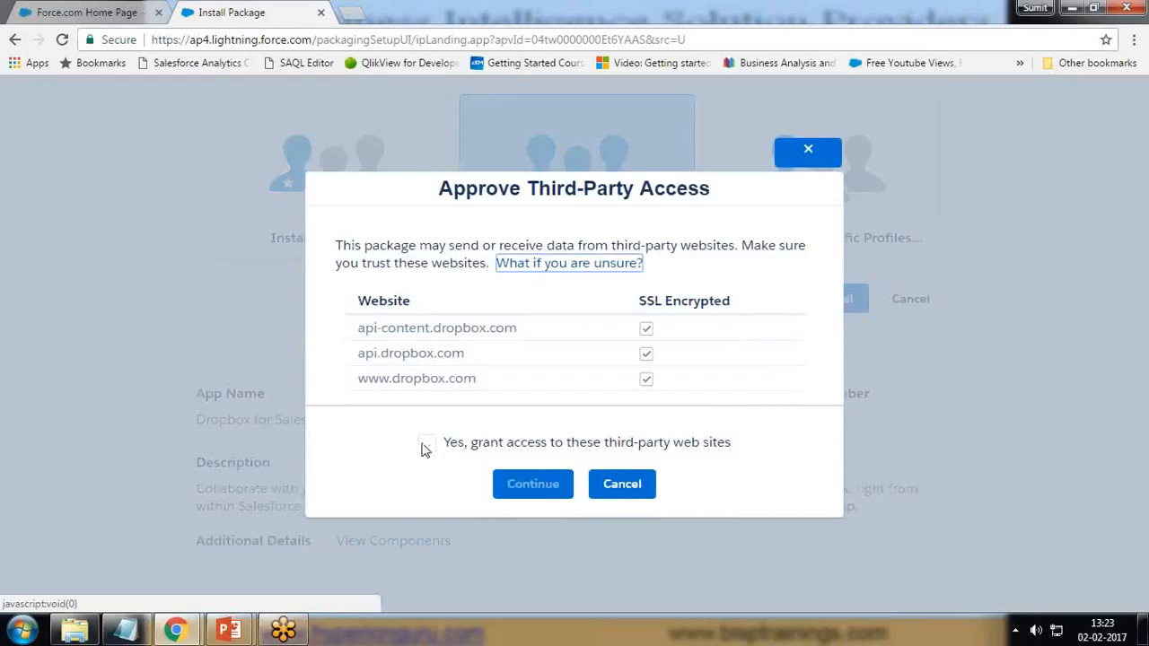
click(532, 484)
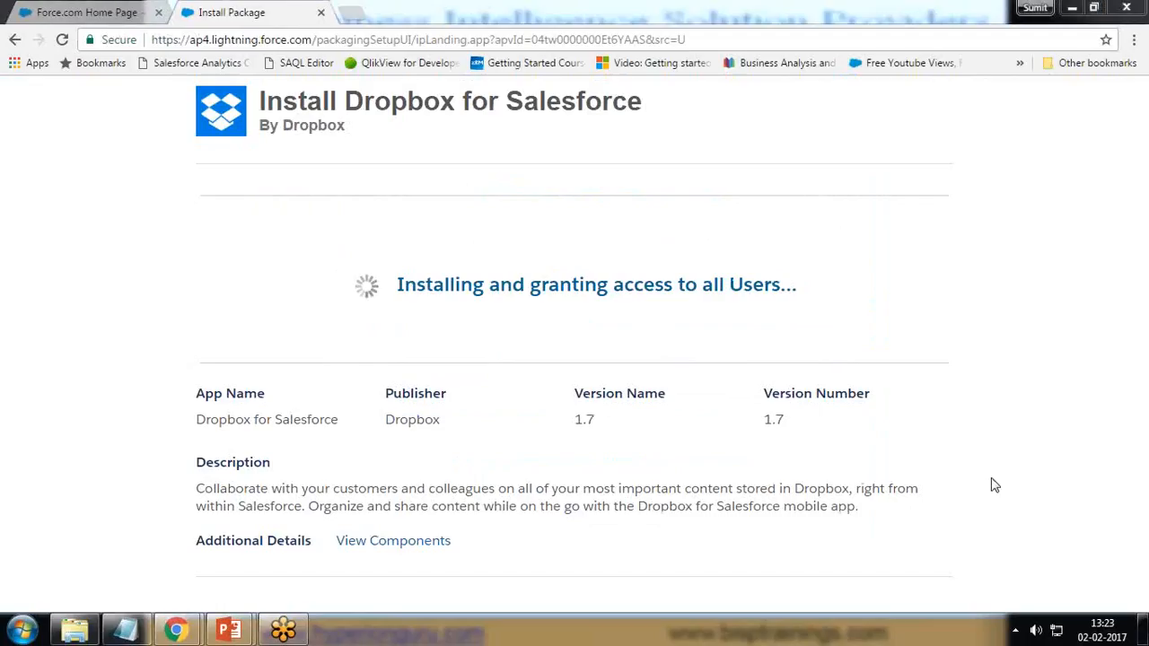
mouse_move(608, 288)
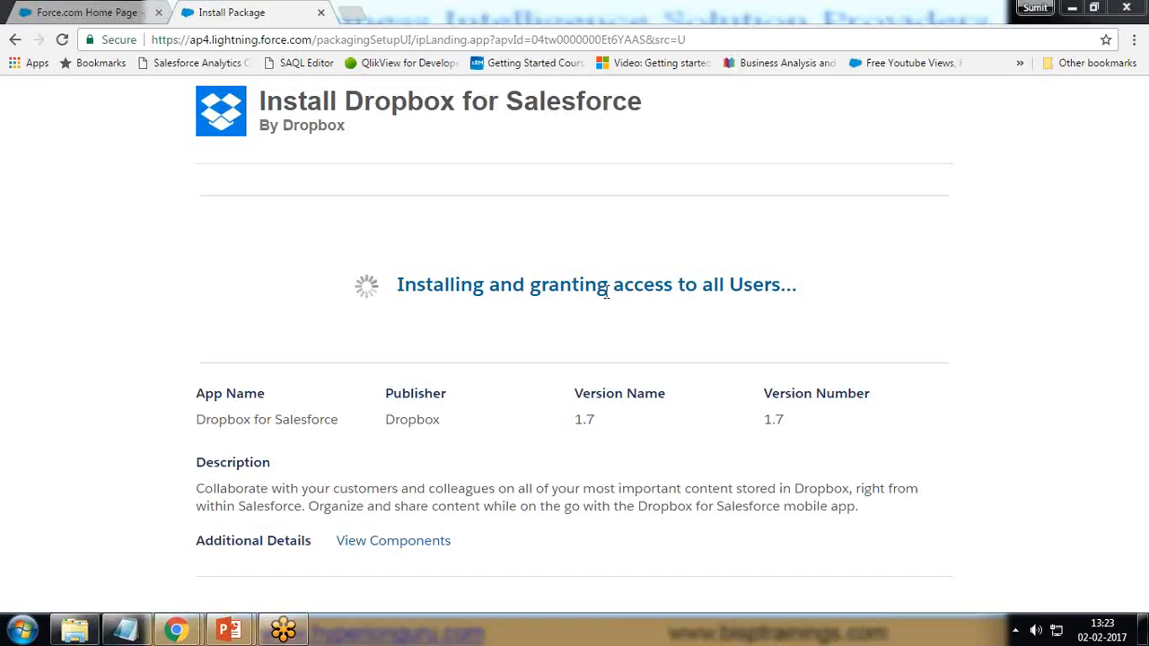
mouse_move(607, 299)
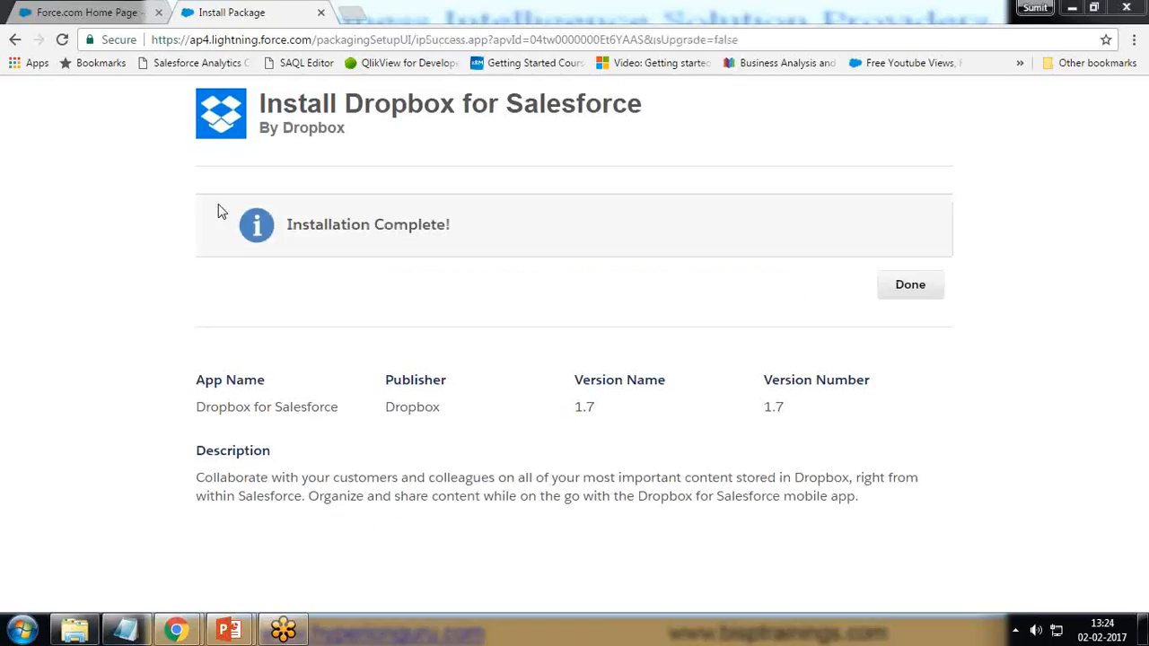
mouse_move(1068, 151)
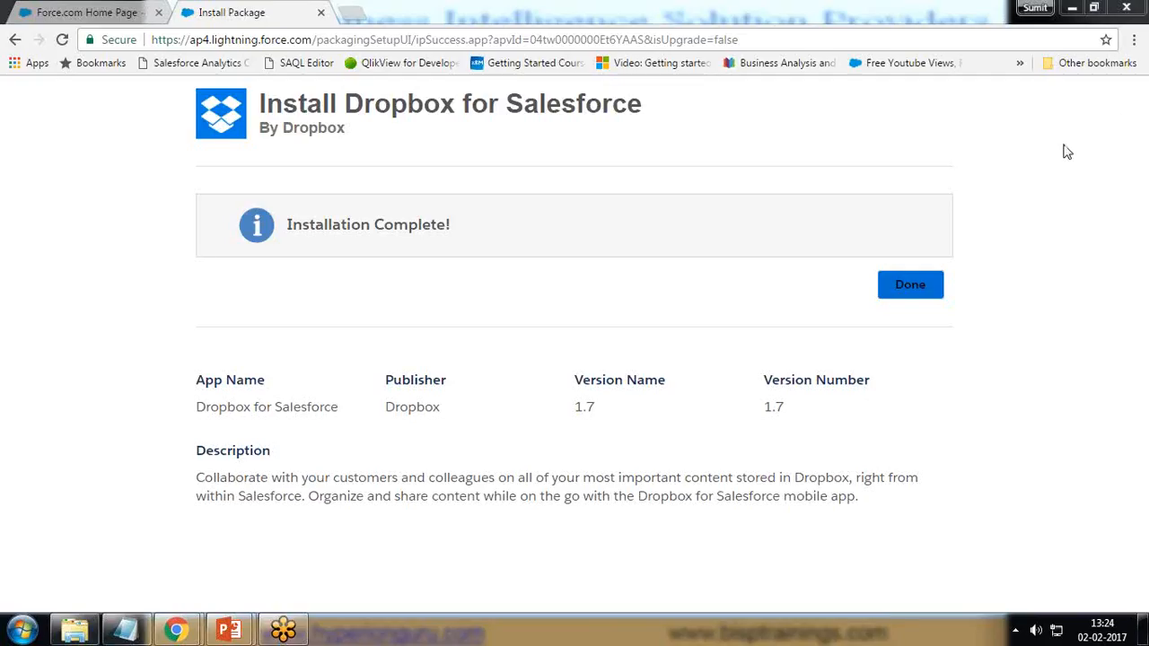
Step: Finish the installer and review Dropbox for Salesforce version 1.7 in Installed Packages
click(909, 284)
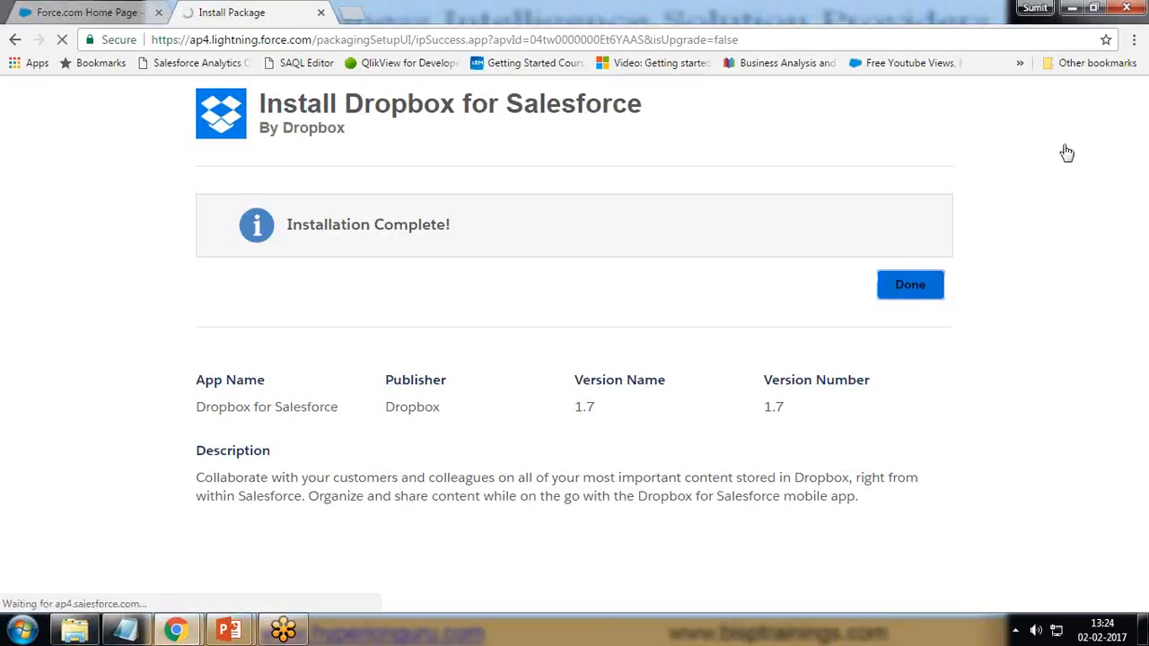
click(908, 284)
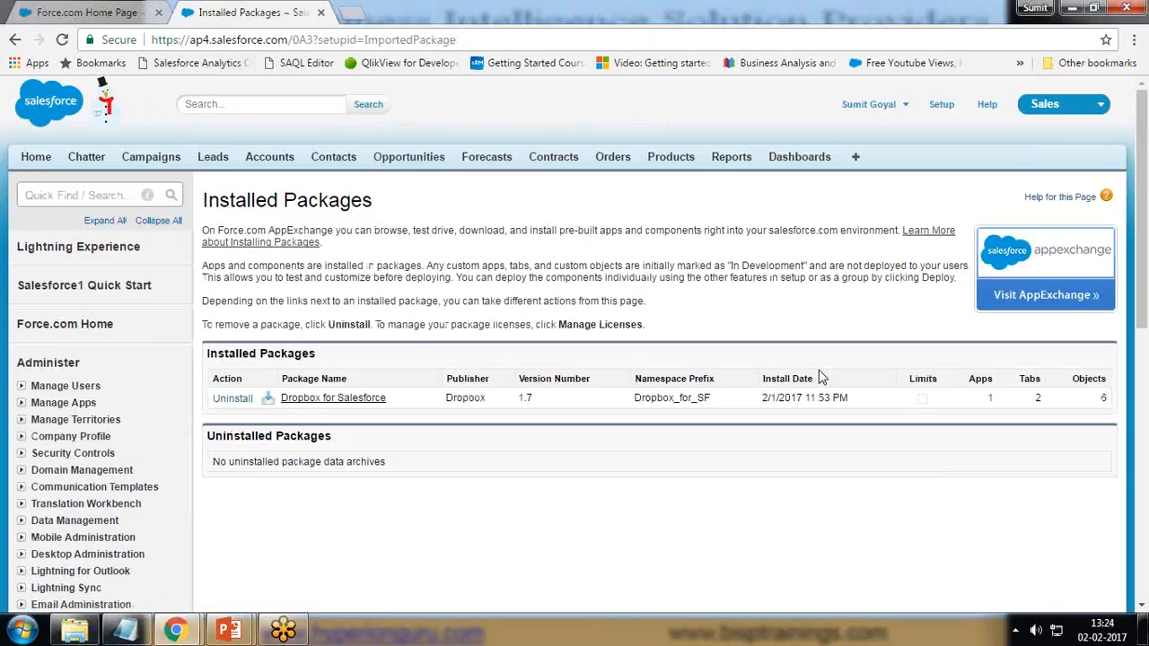
mouse_move(279, 397)
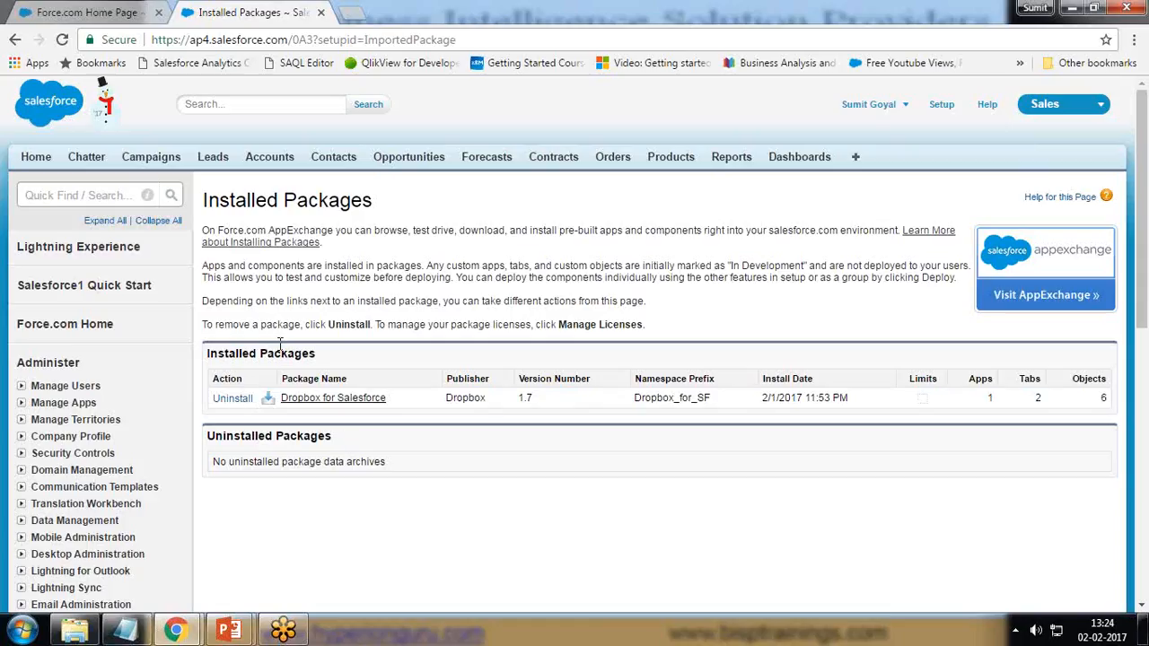
mouse_move(233, 399)
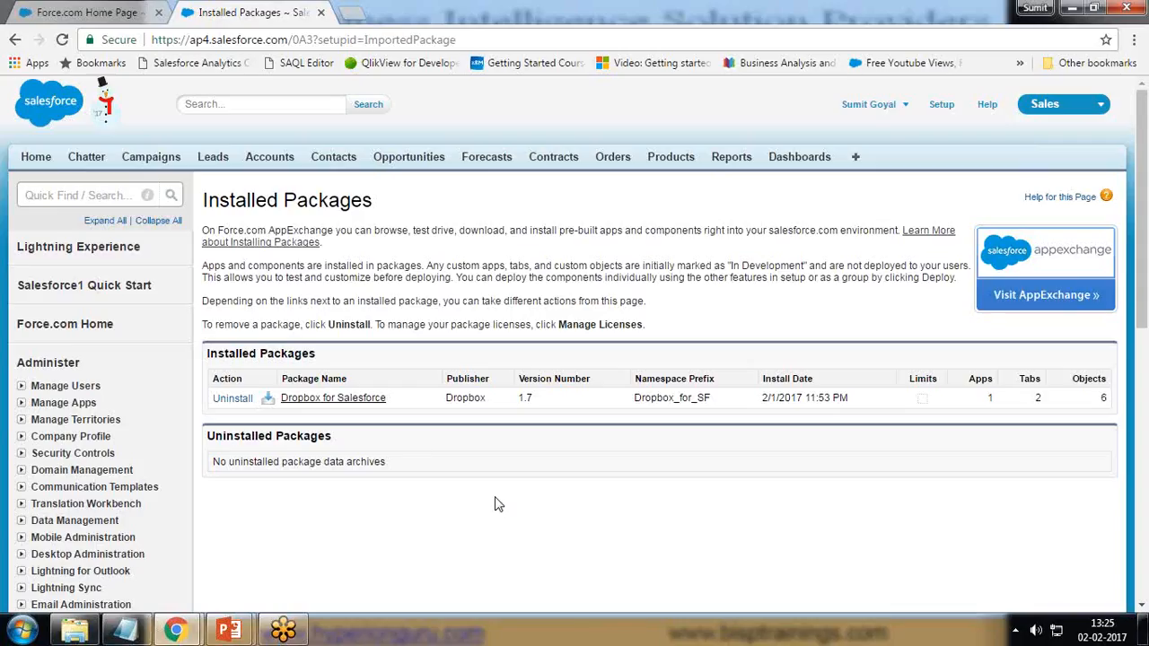
mouse_move(1110, 164)
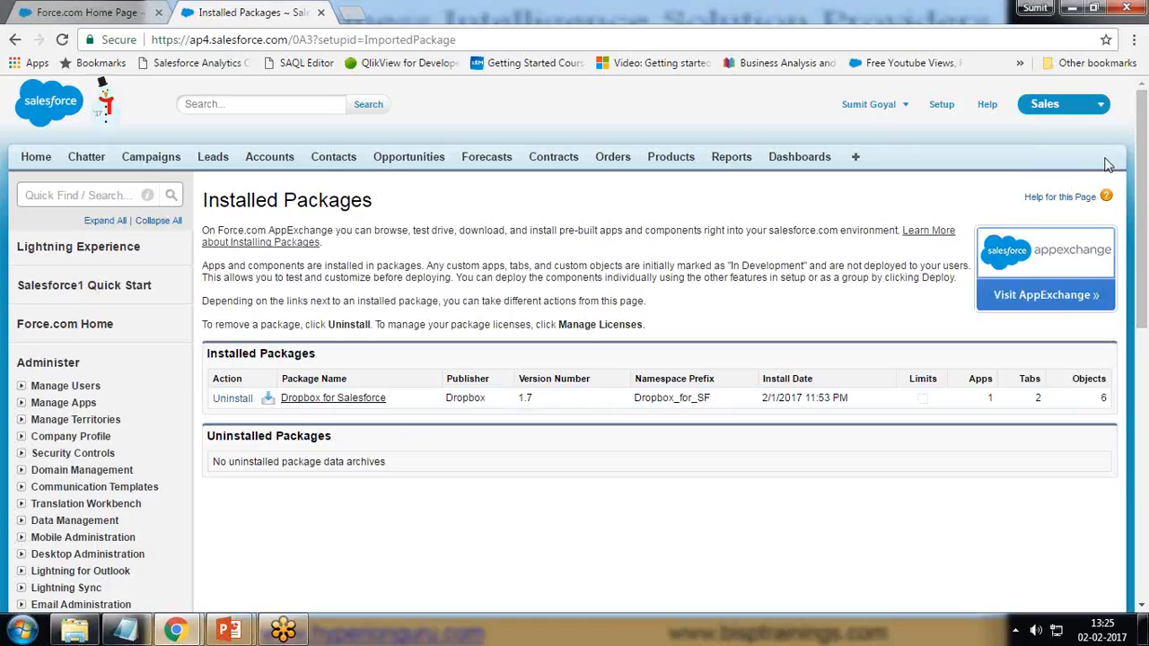
mouse_move(1134, 299)
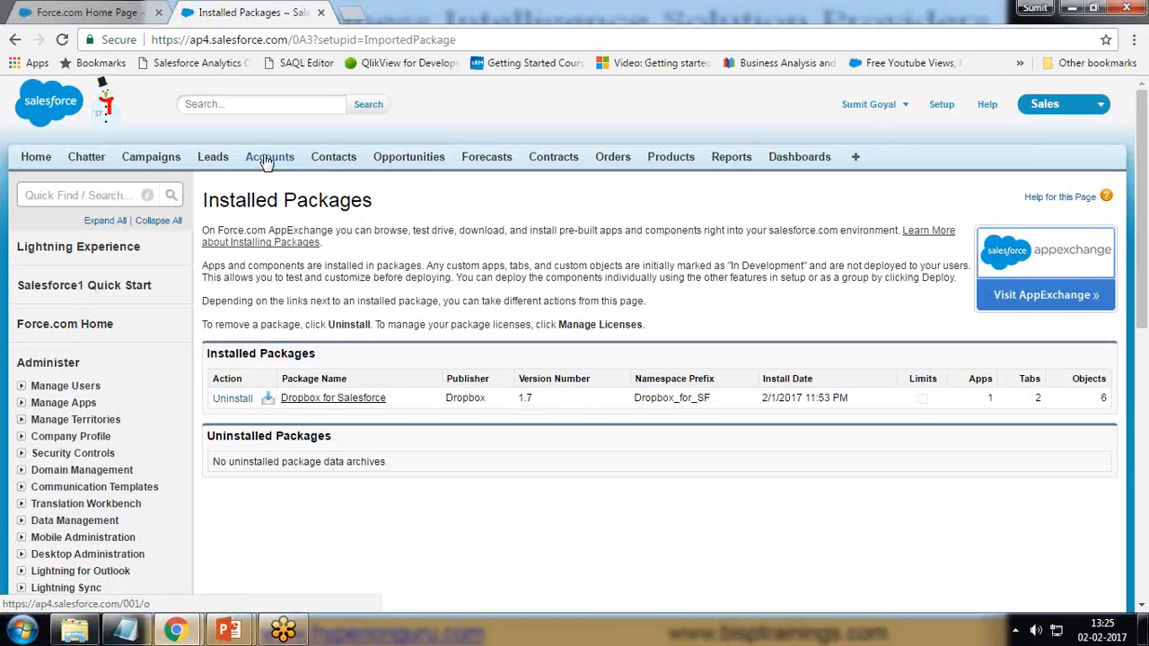
mouse_move(268, 159)
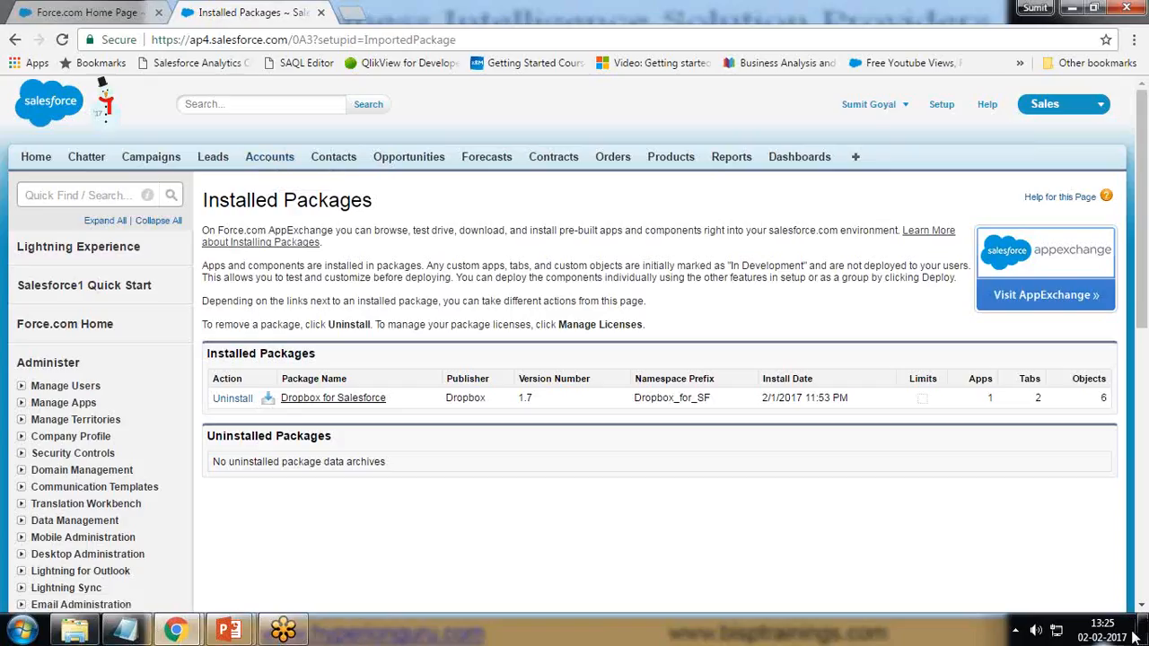
mouse_move(972, 495)
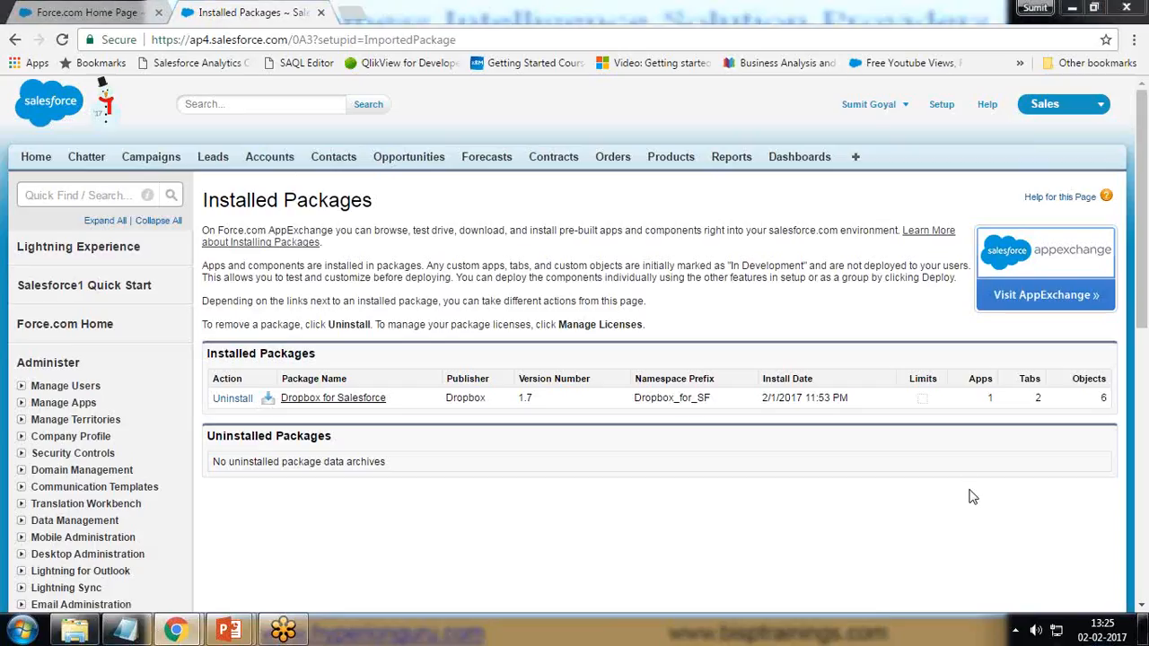
mouse_move(269, 165)
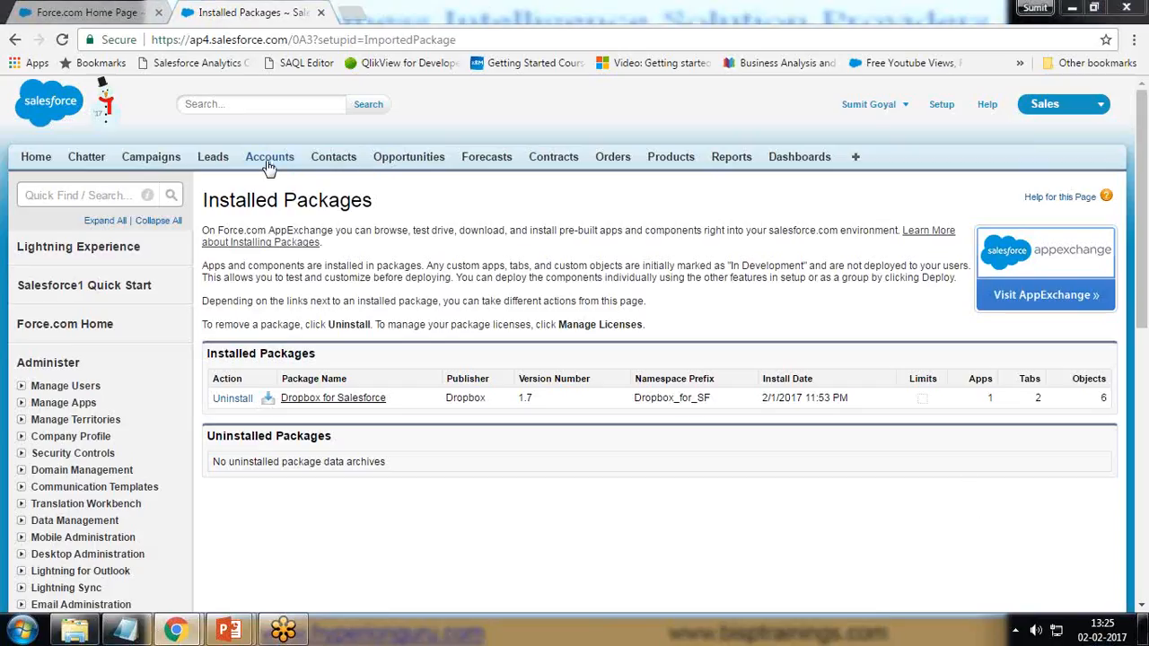
Step: Go to Setup > Customize > Accounts > Page Layouts to list the Account layouts
click(269, 156)
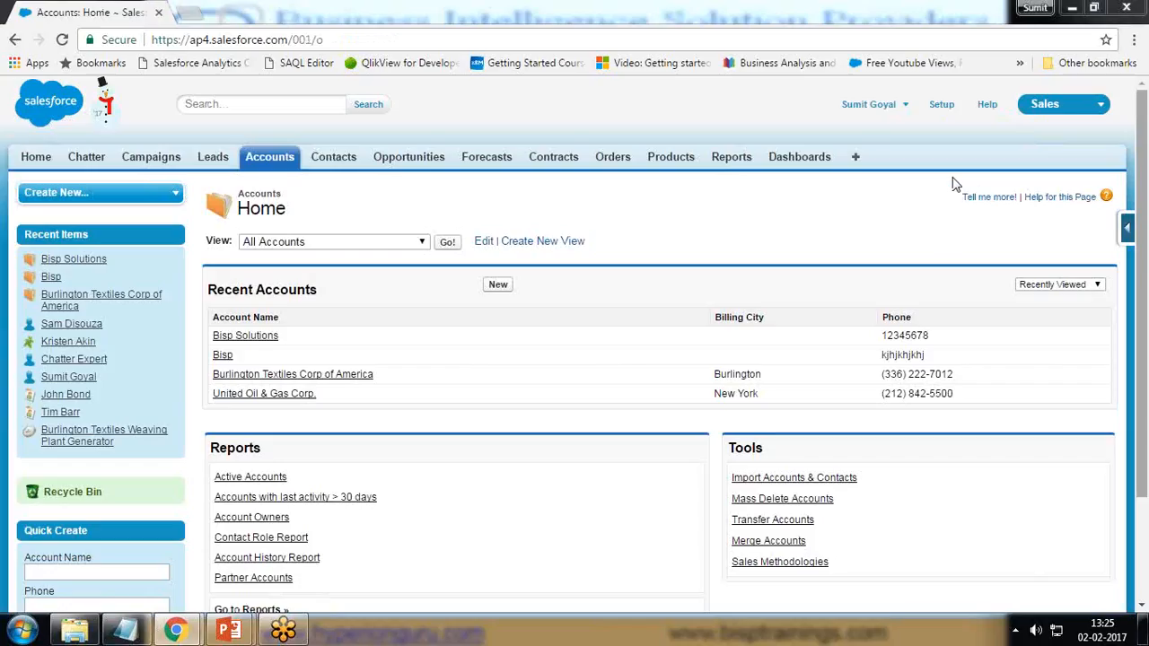
mouse_move(1119, 109)
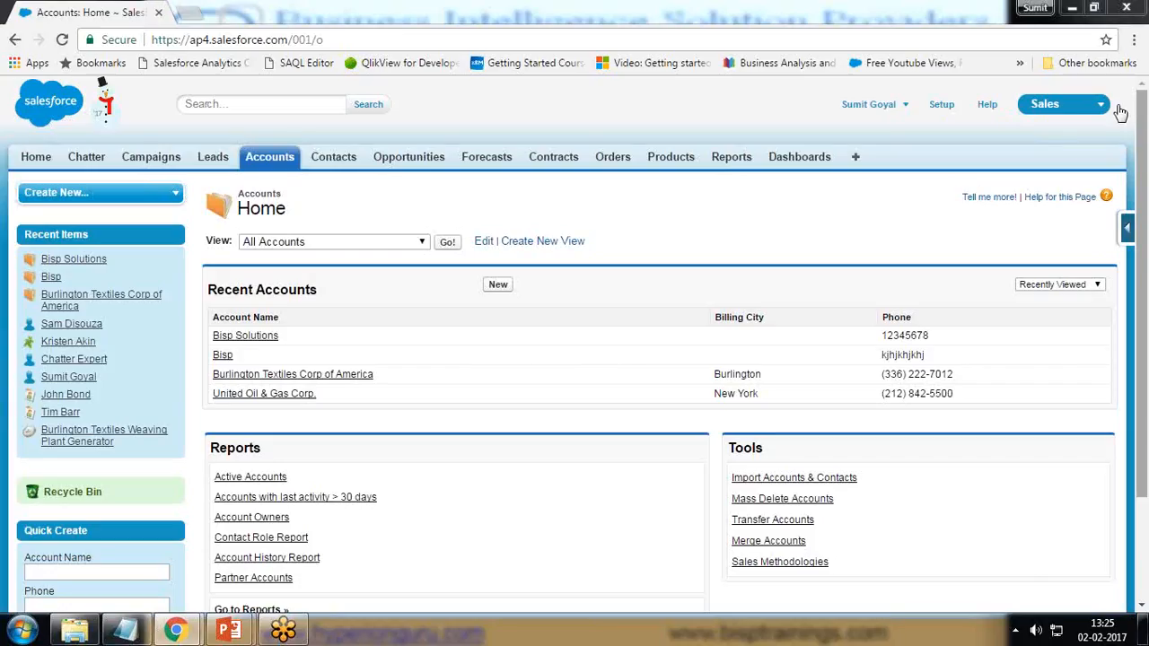
click(941, 104)
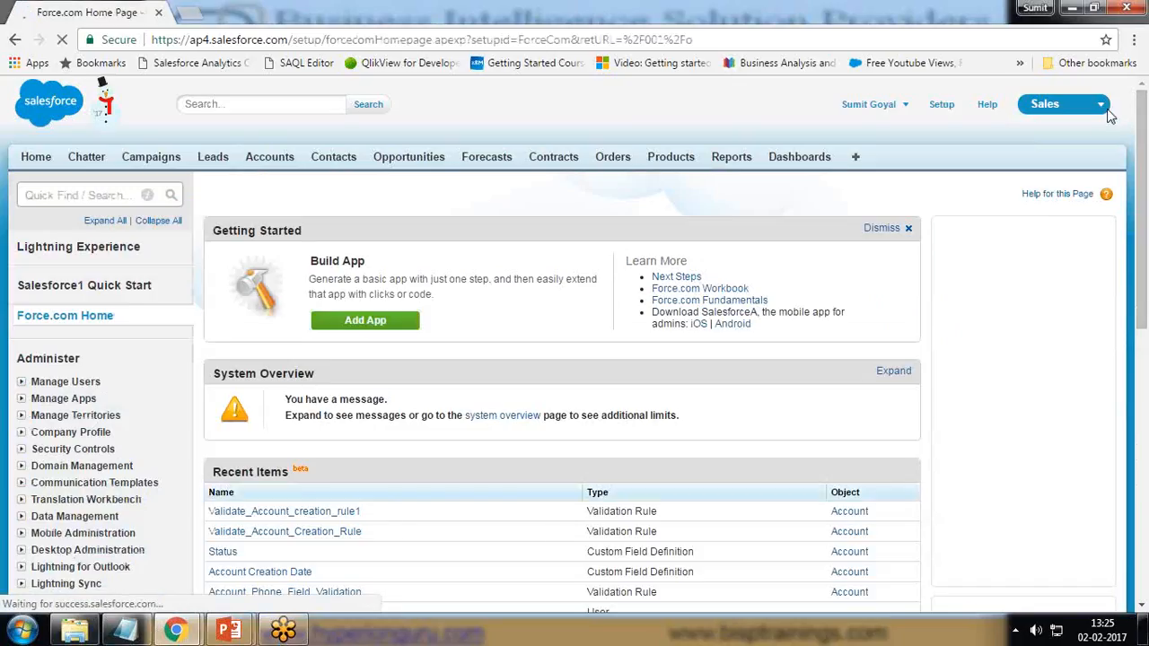
scroll(down, 3)
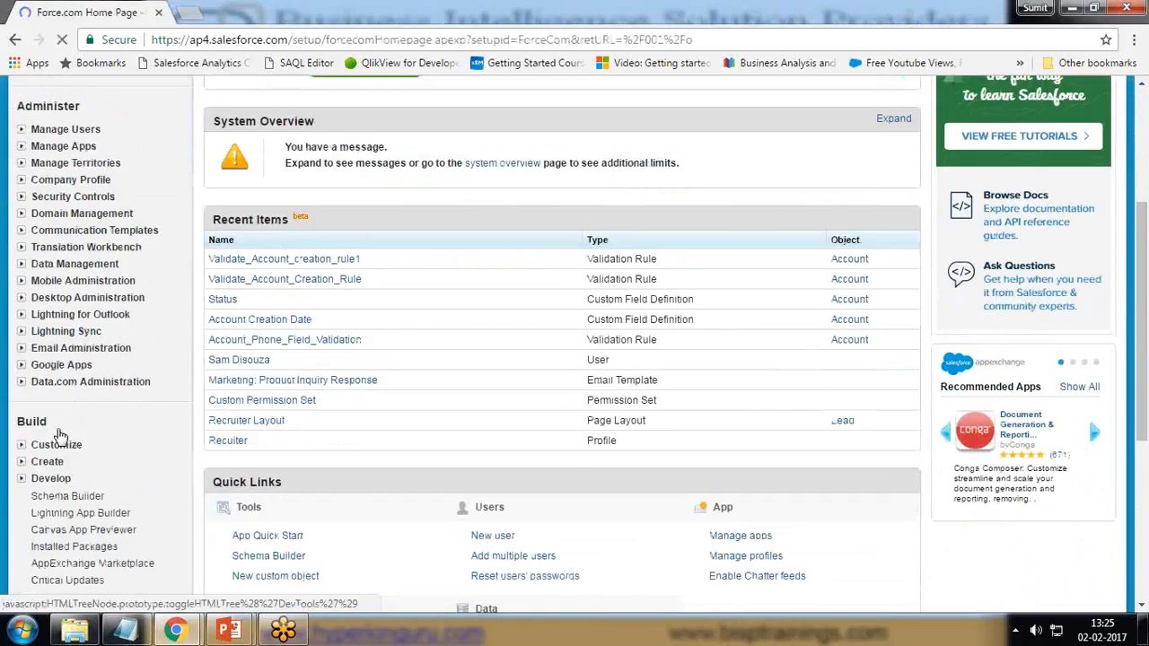
click(55, 444)
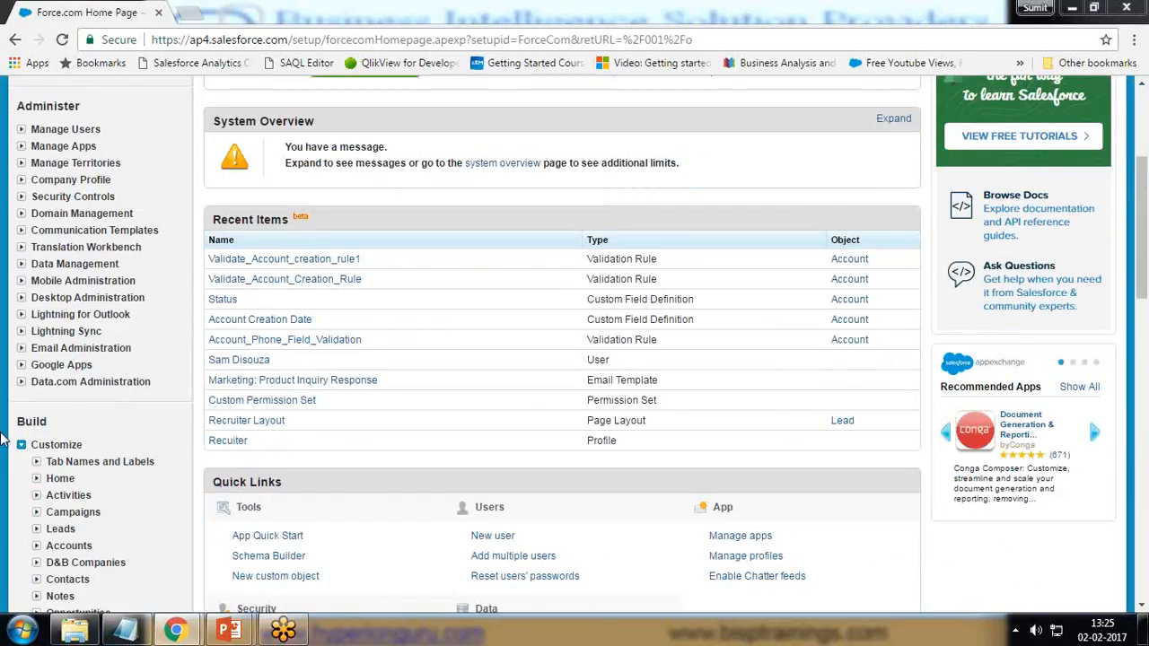
scroll(down, 3)
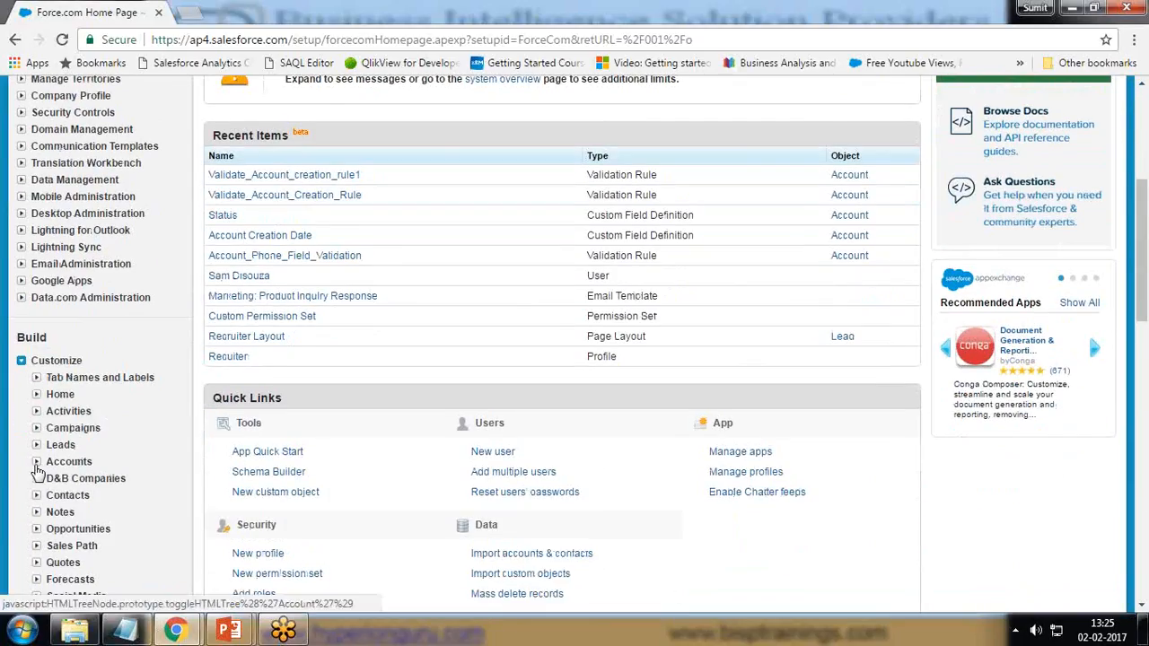
click(37, 461)
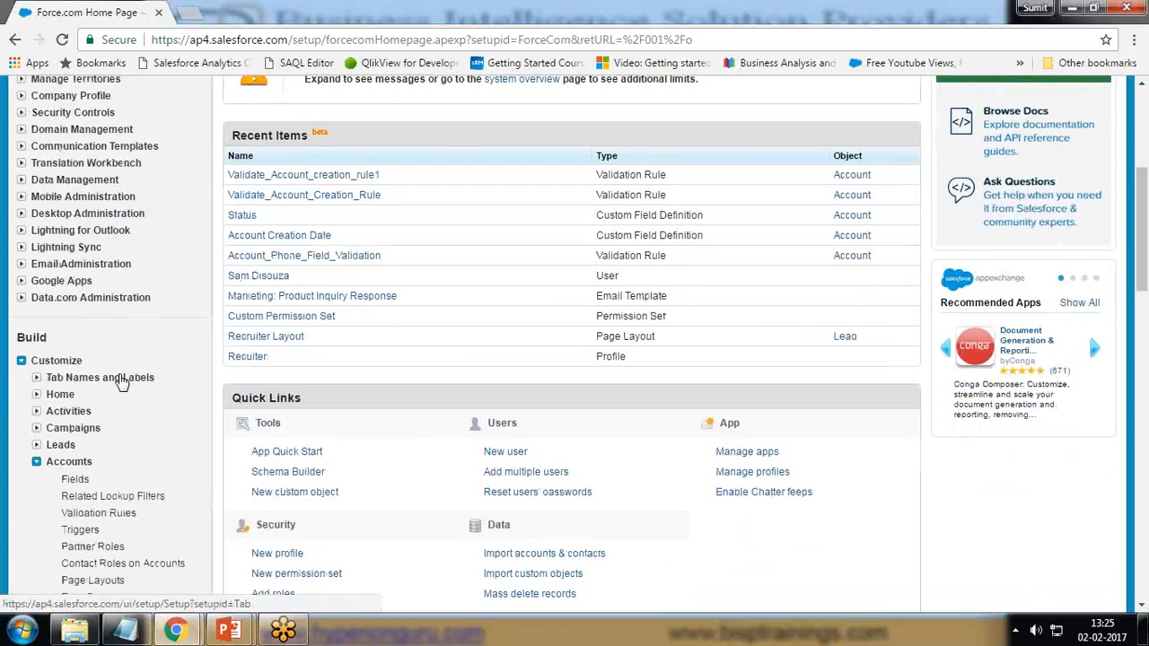
scroll(down, 3)
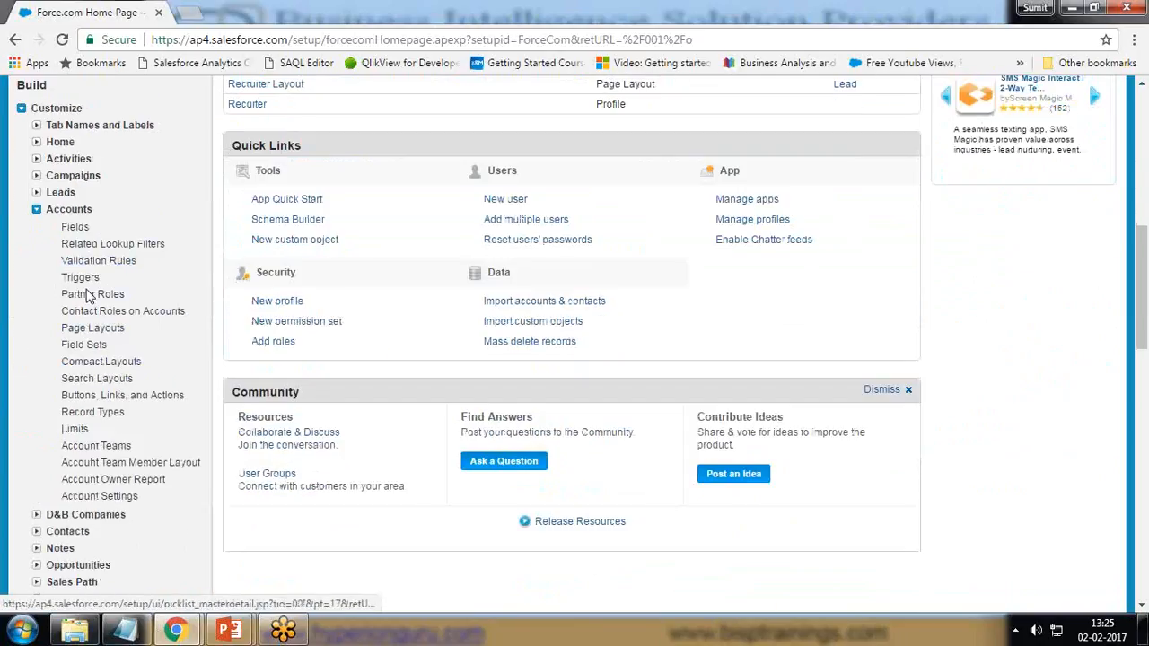
mouse_move(96, 379)
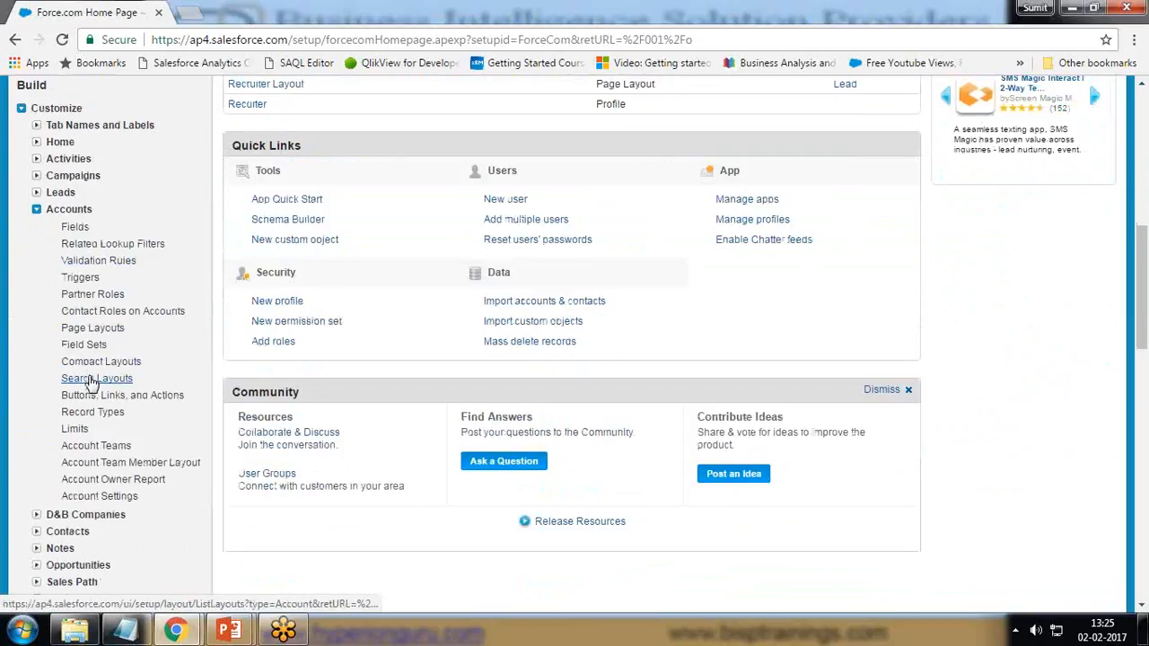
click(96, 378)
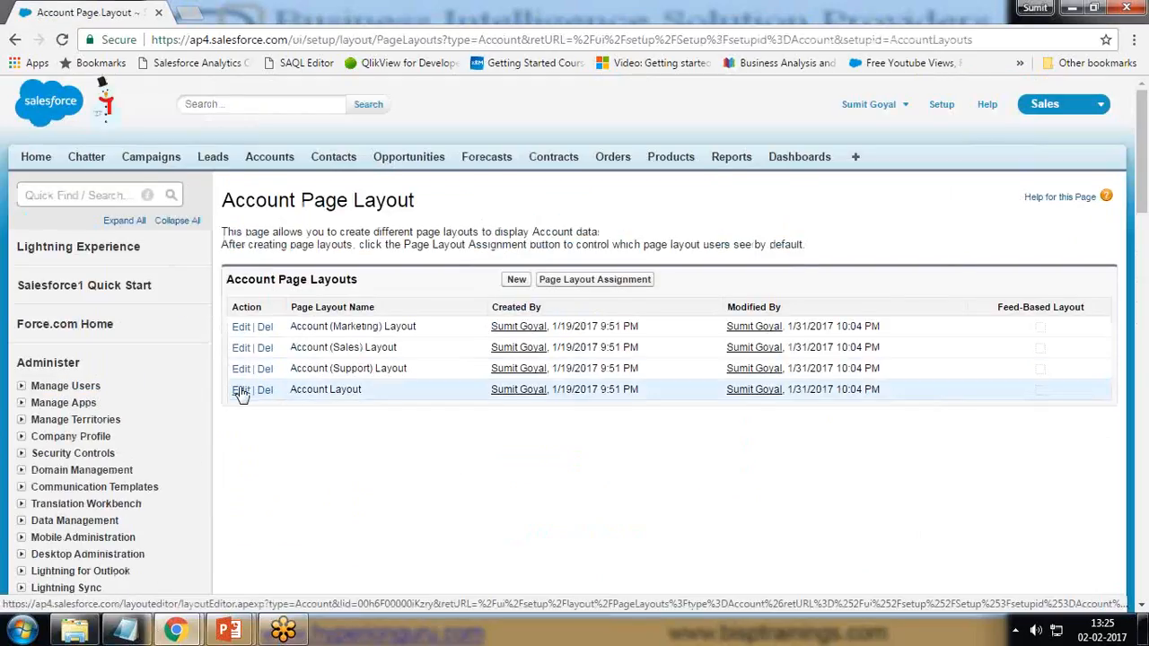
Step: Edit the standard Account Layout and scroll down to the Additional Information section
click(240, 389)
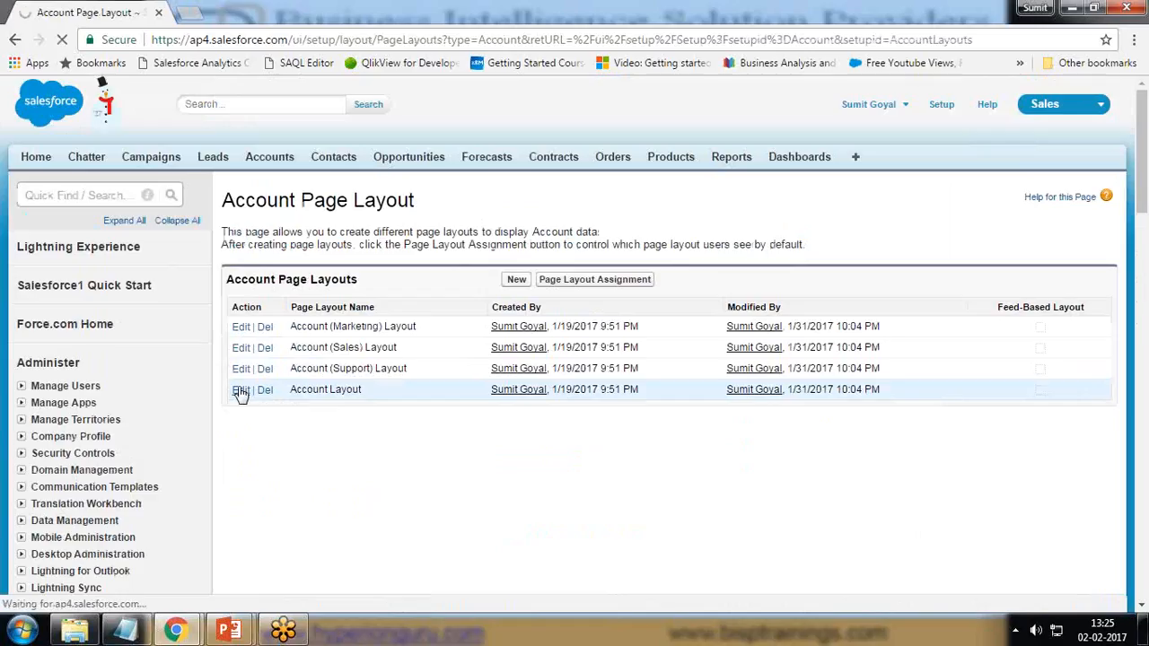
click(240, 390)
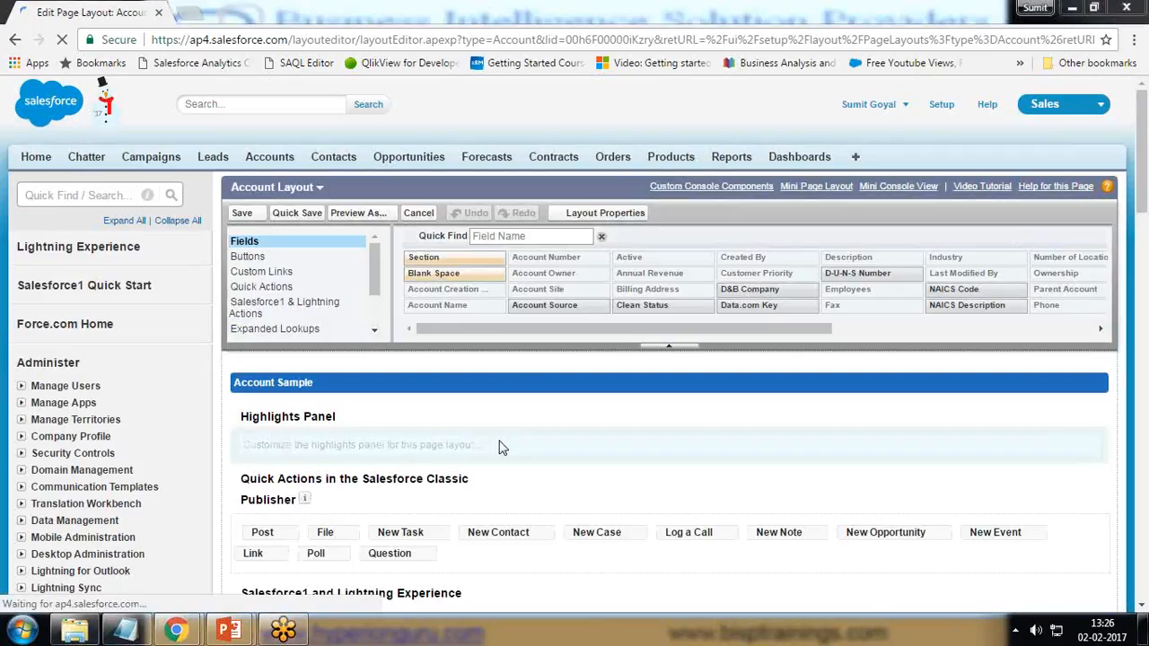
scroll(down, 3)
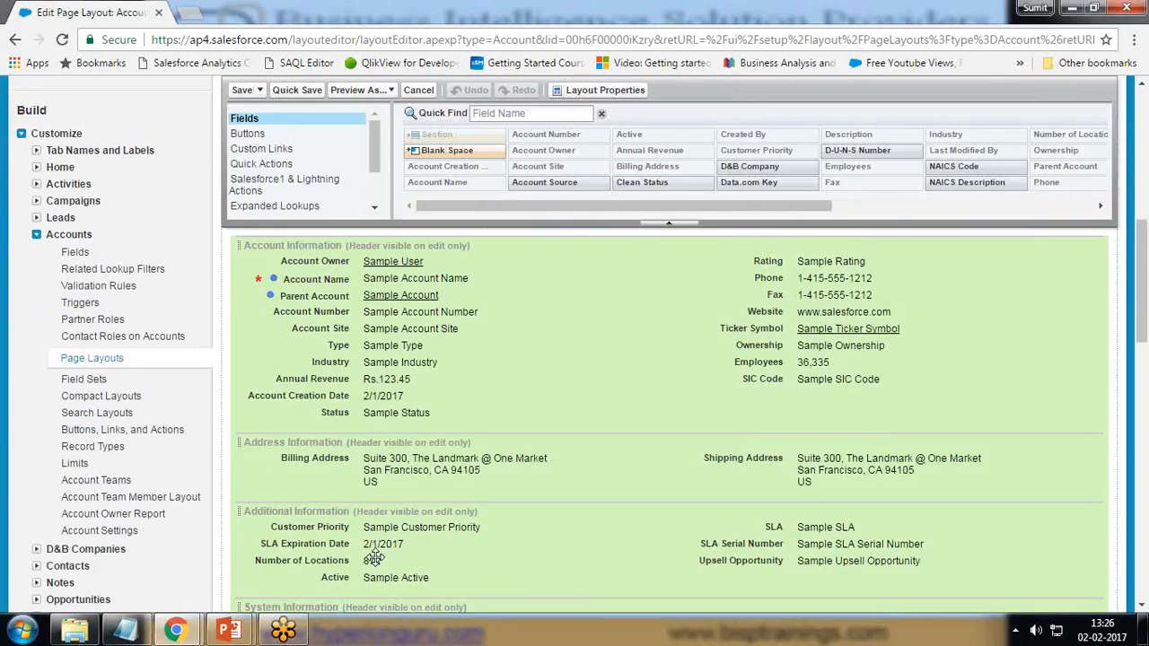
scroll(down, 3)
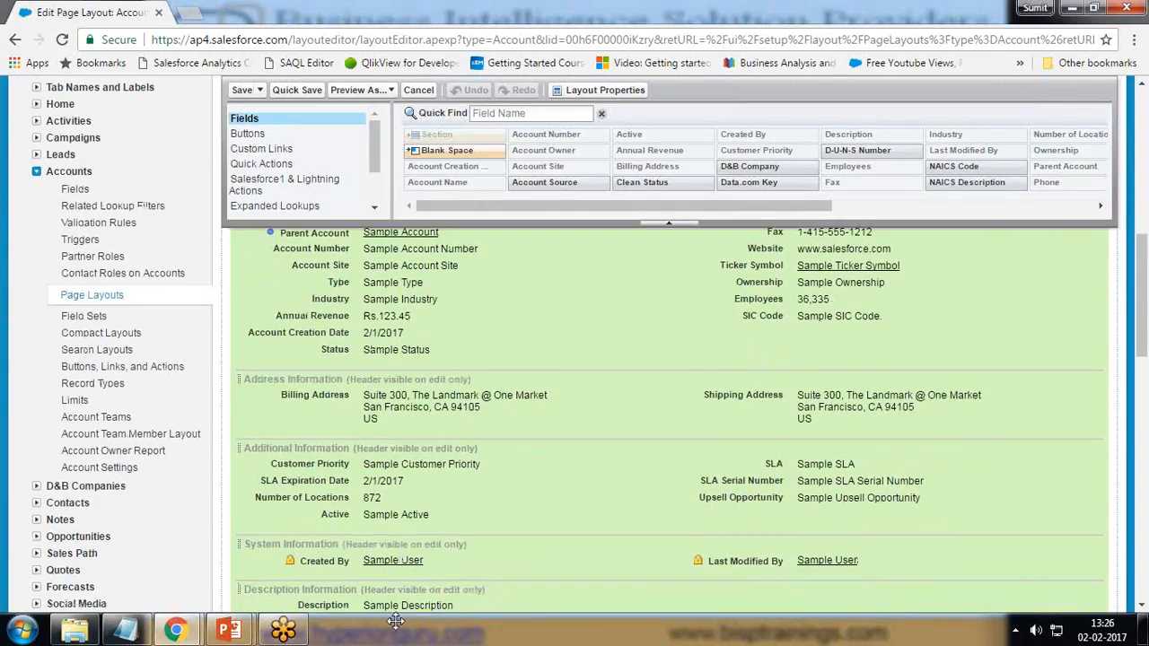
scroll(down, 3)
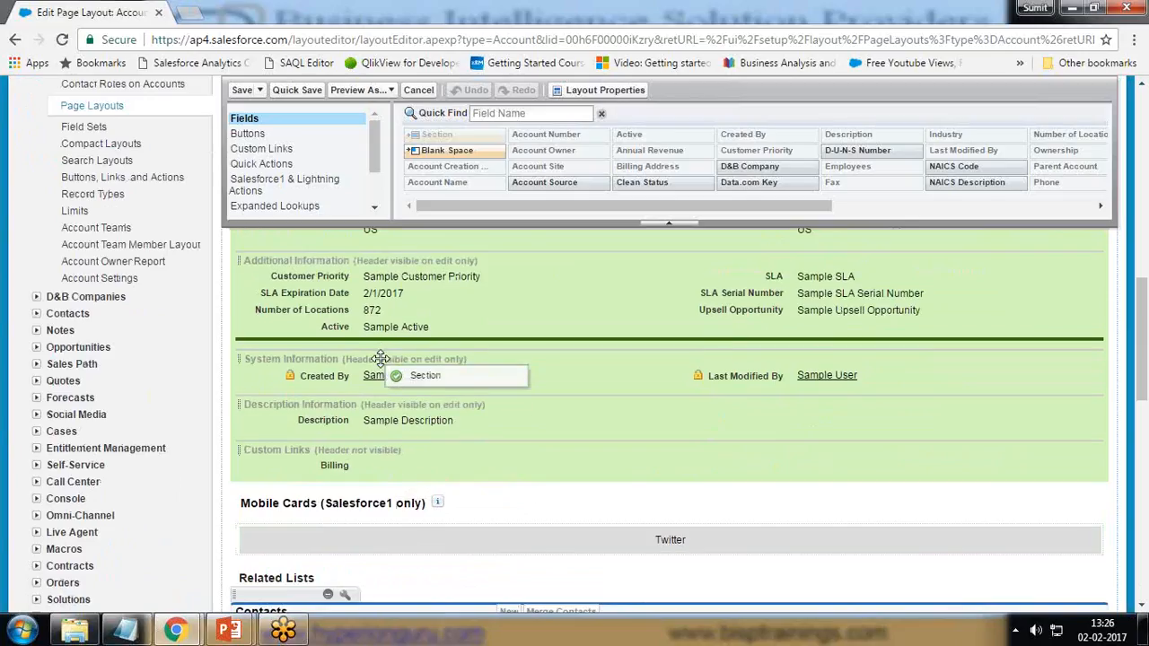
Step: Drop a new section named 'DropBox' with a 1-Column layout below Additional Information
click(382, 359)
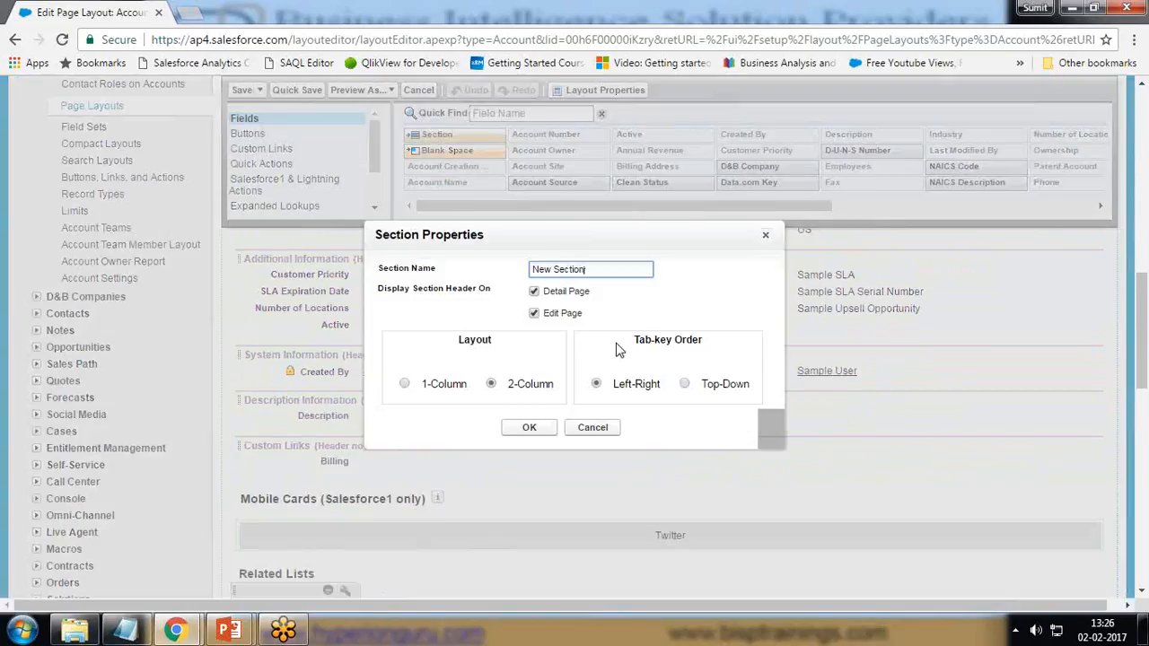
text(DropE)
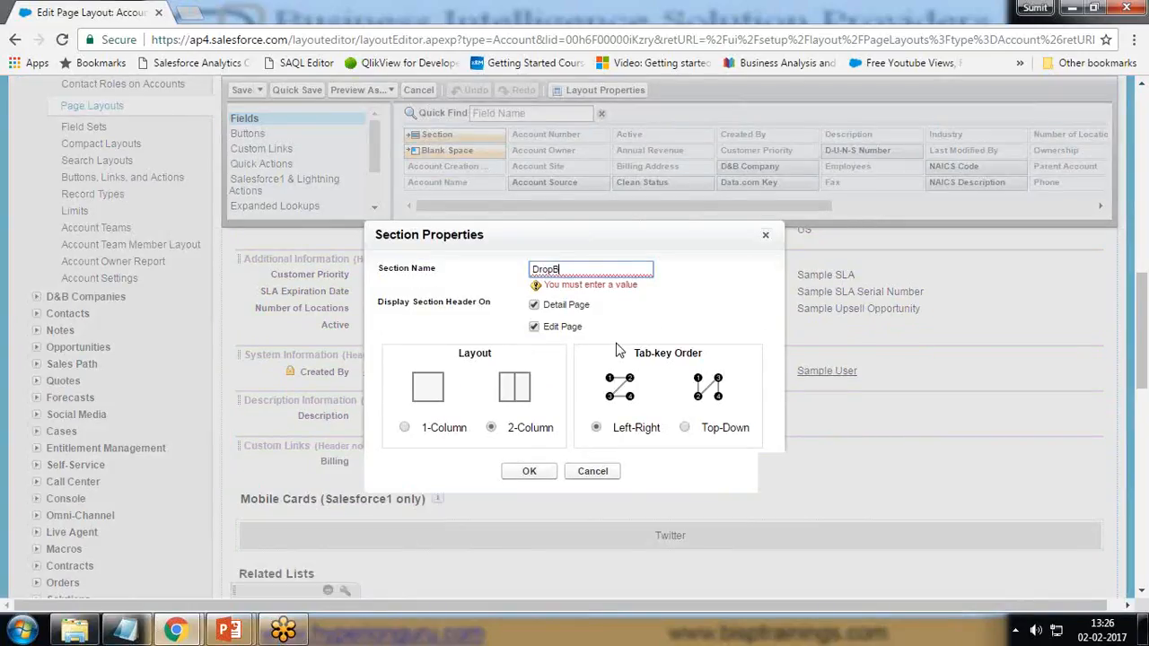
text(DropBox)
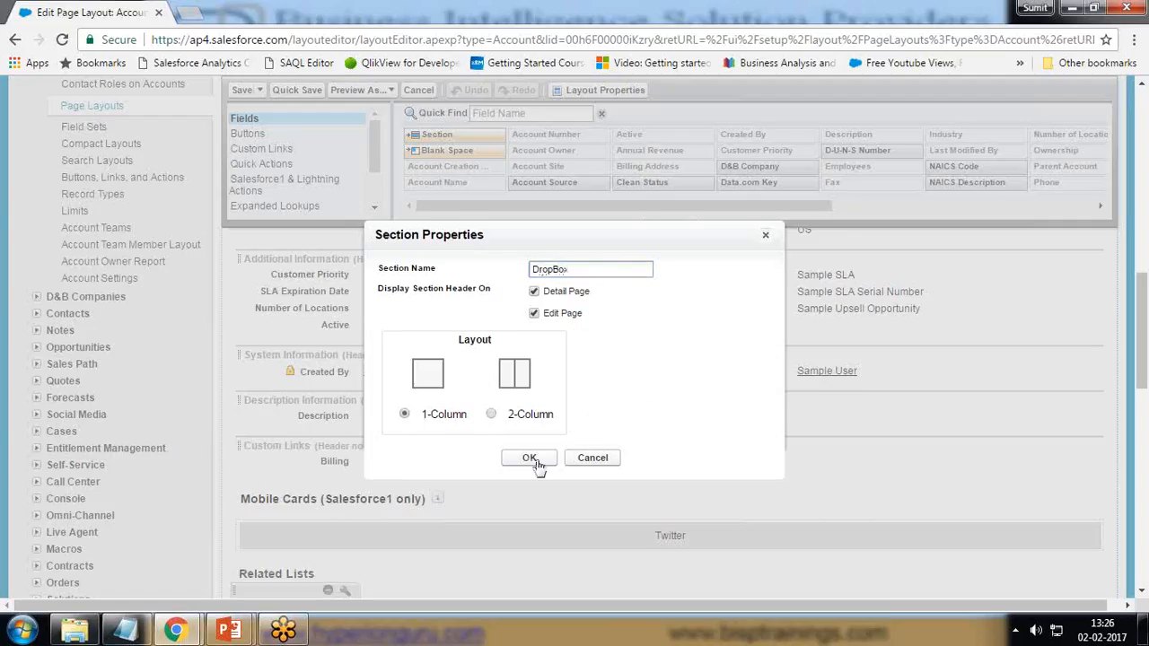
click(528, 458)
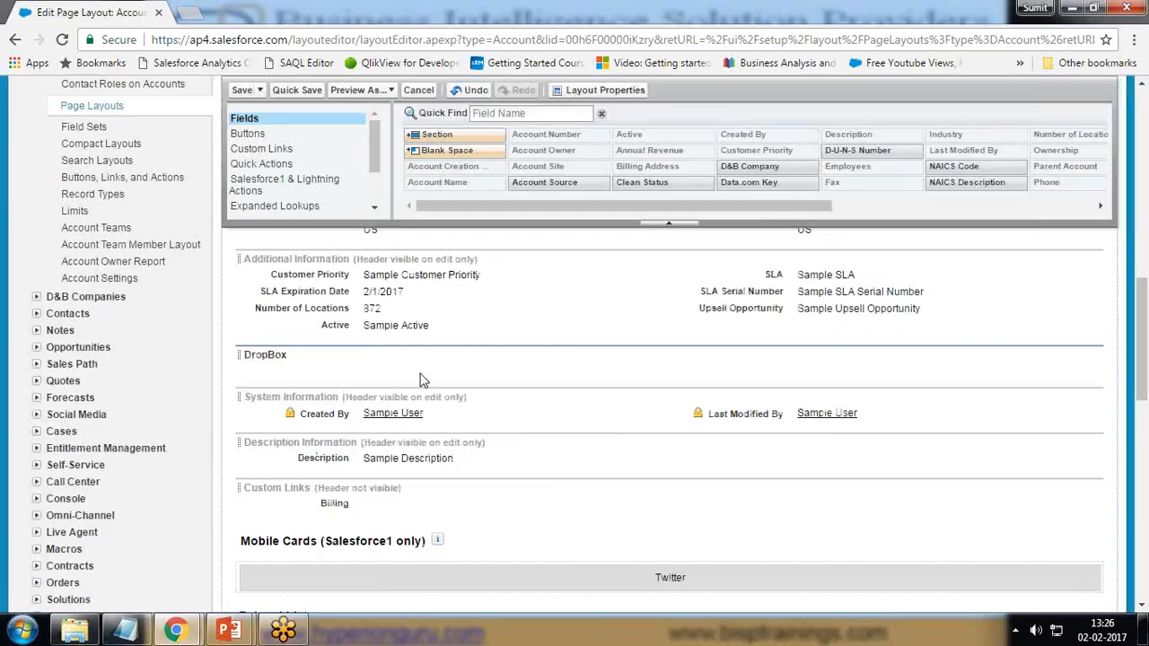
mouse_move(1093, 273)
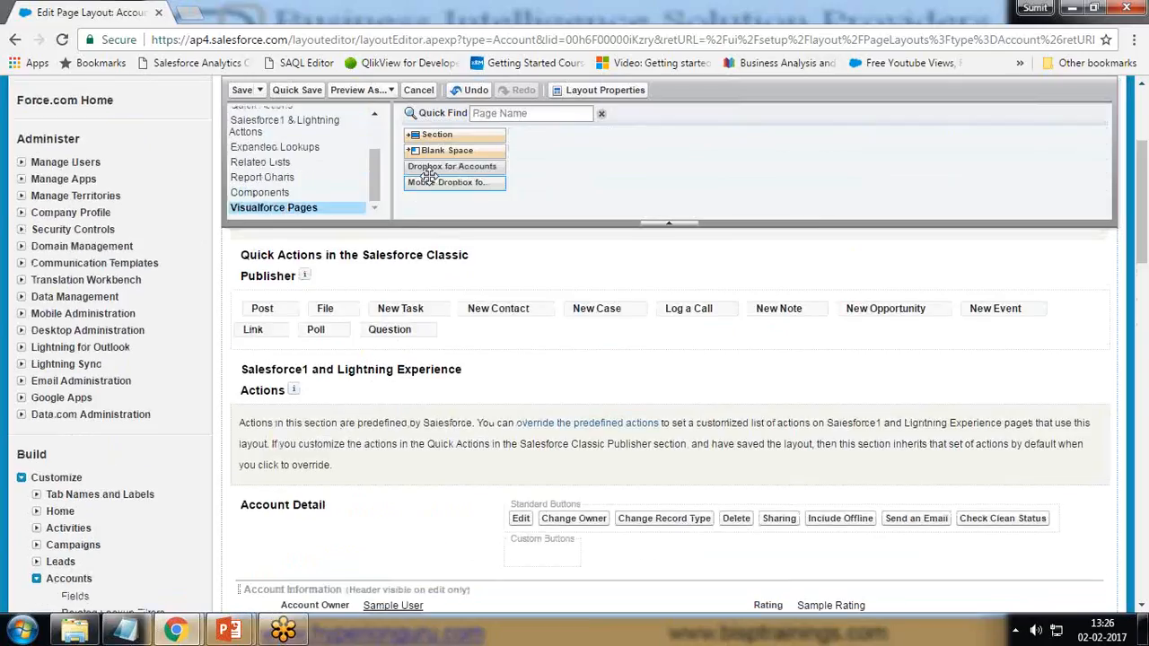
mouse_move(434, 182)
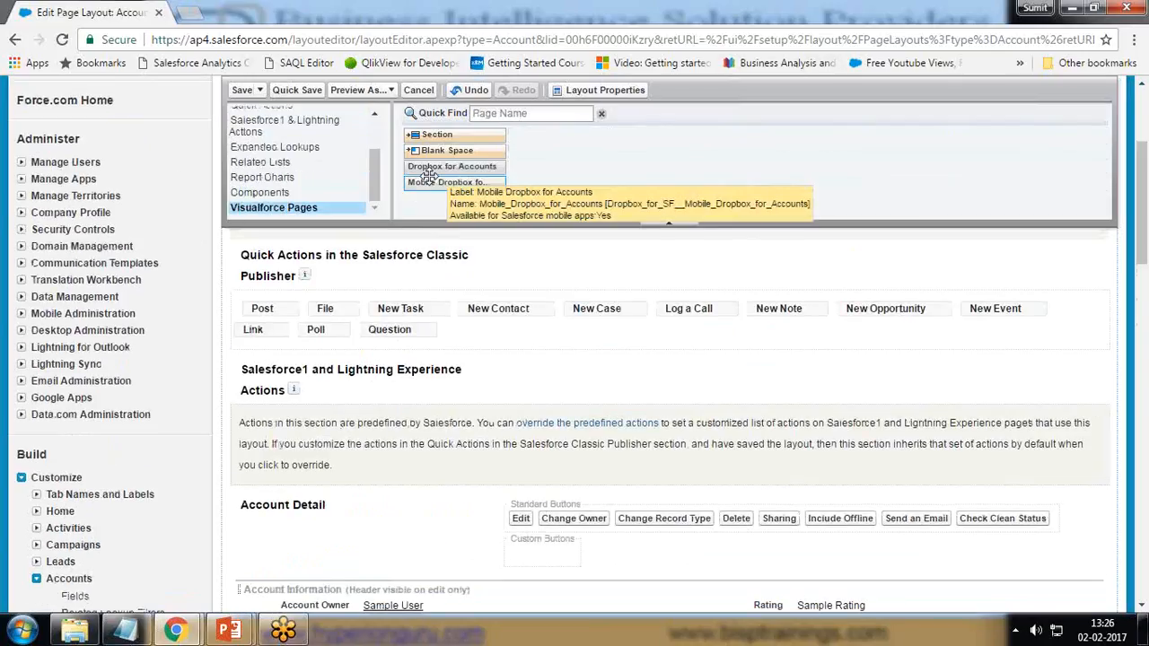
mouse_move(432, 166)
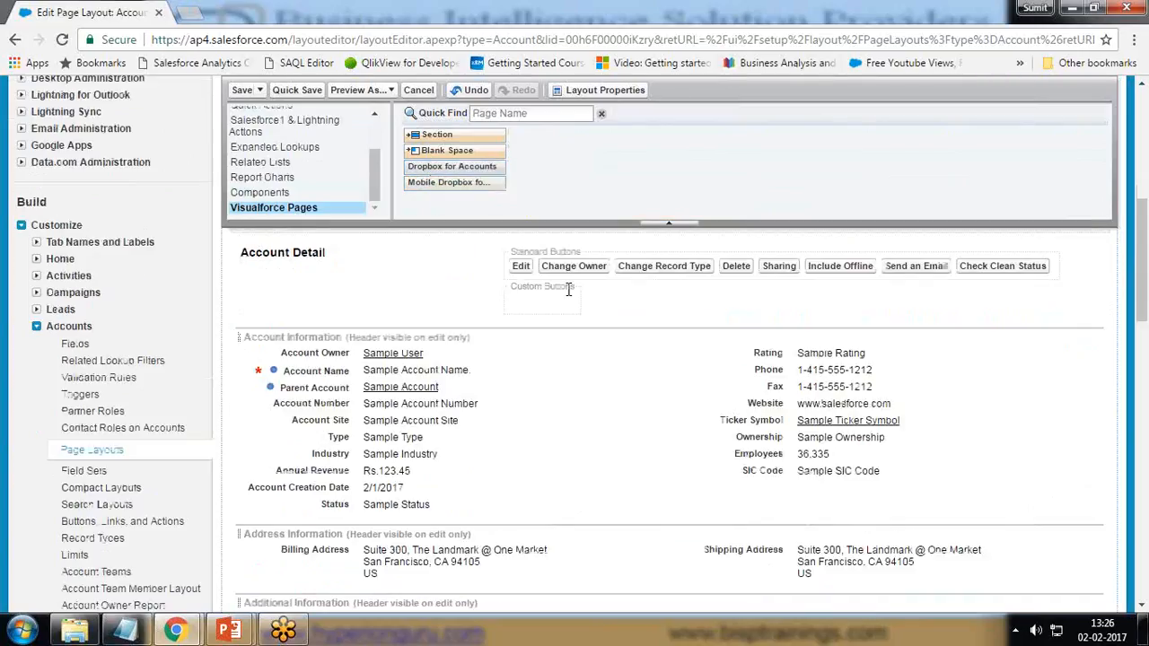
Step: Scroll the Account Layout editor down to the DropBox section holding the Dropbox for Accounts page
scroll(down, 3)
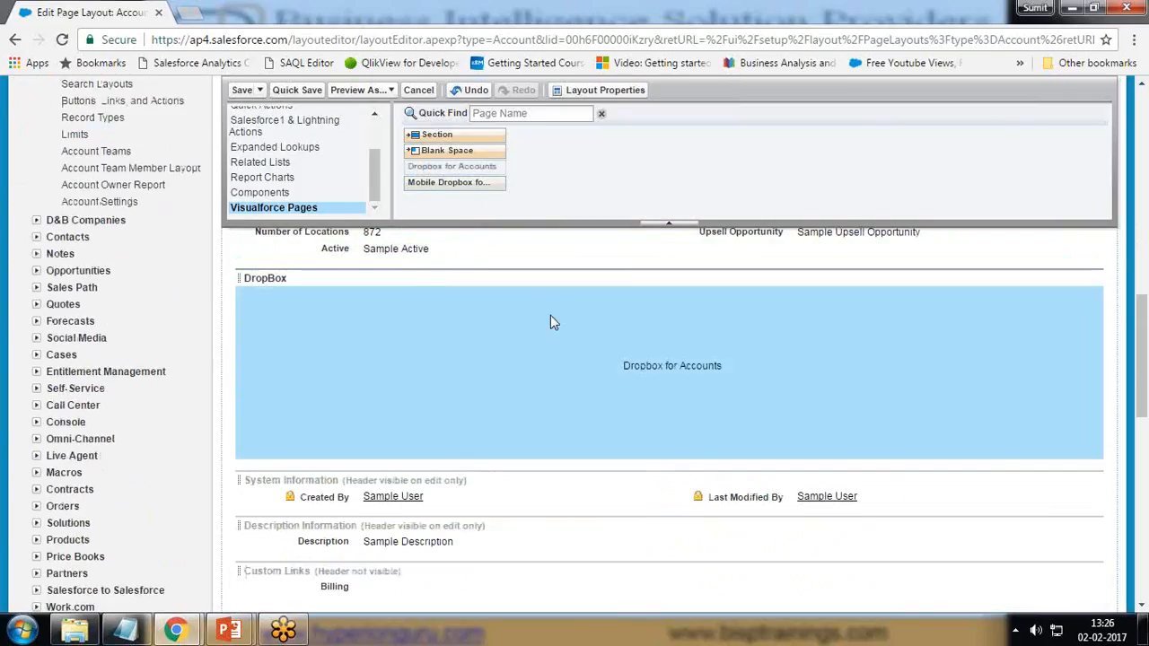
mouse_move(1144, 139)
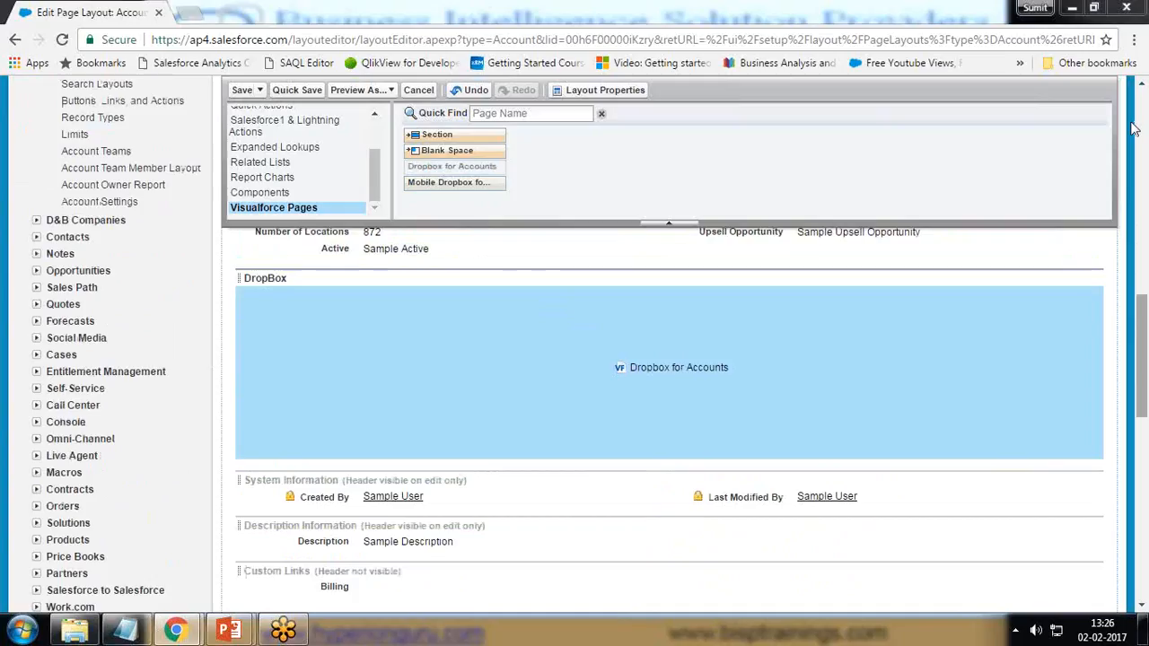
mouse_move(1123, 160)
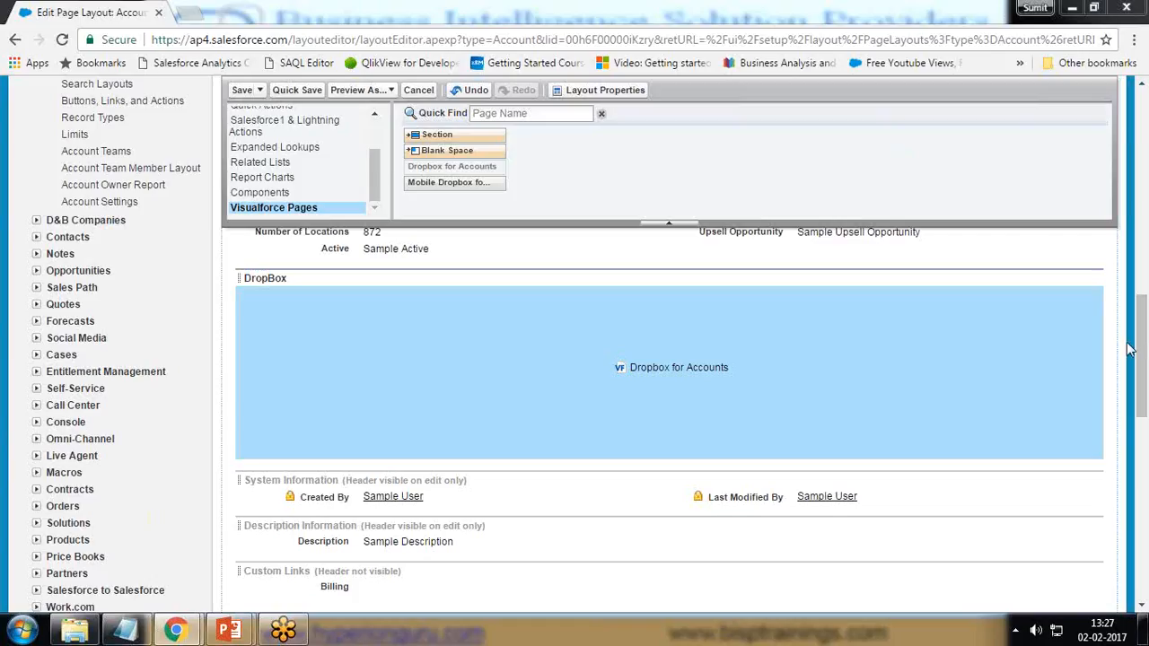
mouse_move(1111, 172)
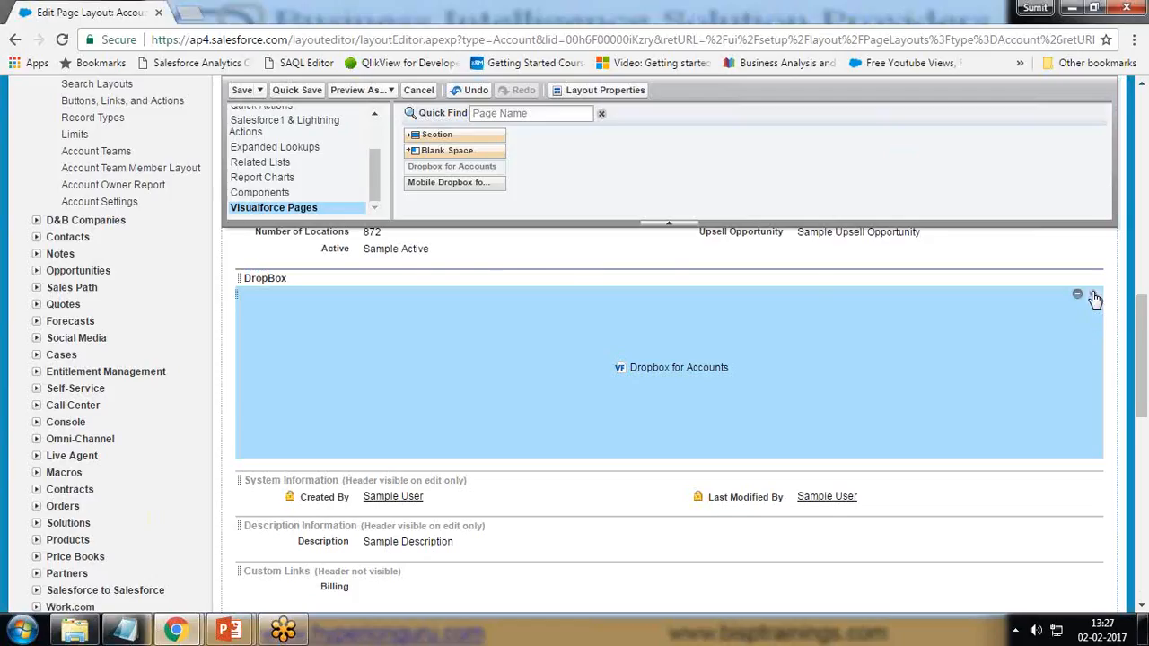
Step: Set the Dropbox for Accounts page height to 400 pixels with scrollbars shown
click(1080, 296)
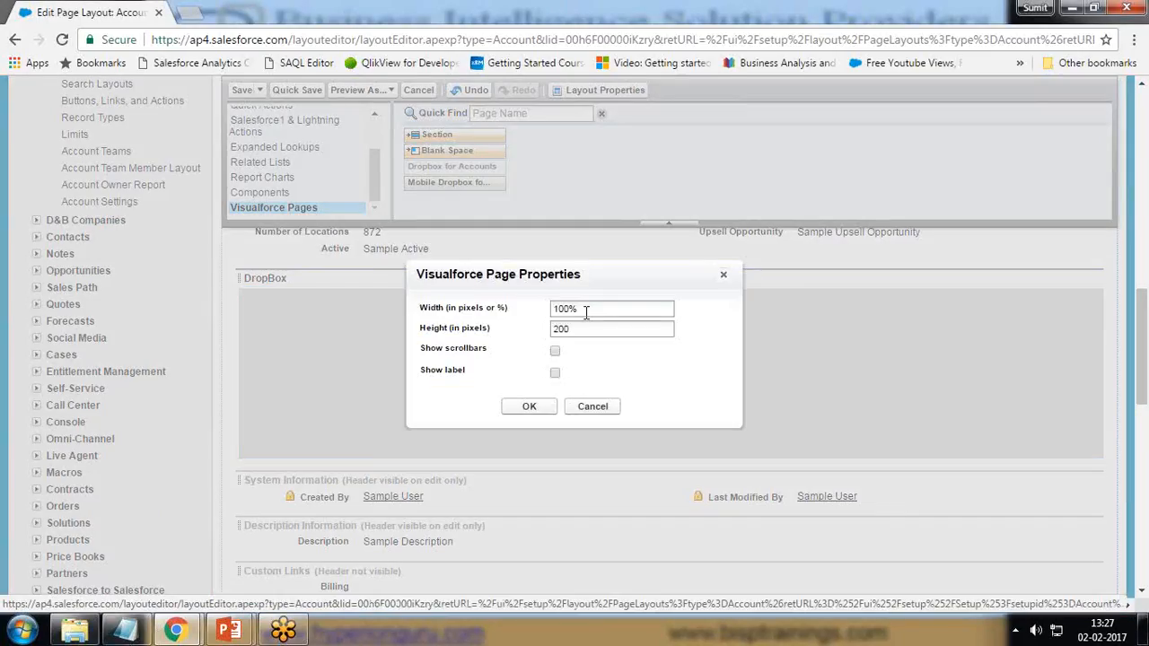
text(40)
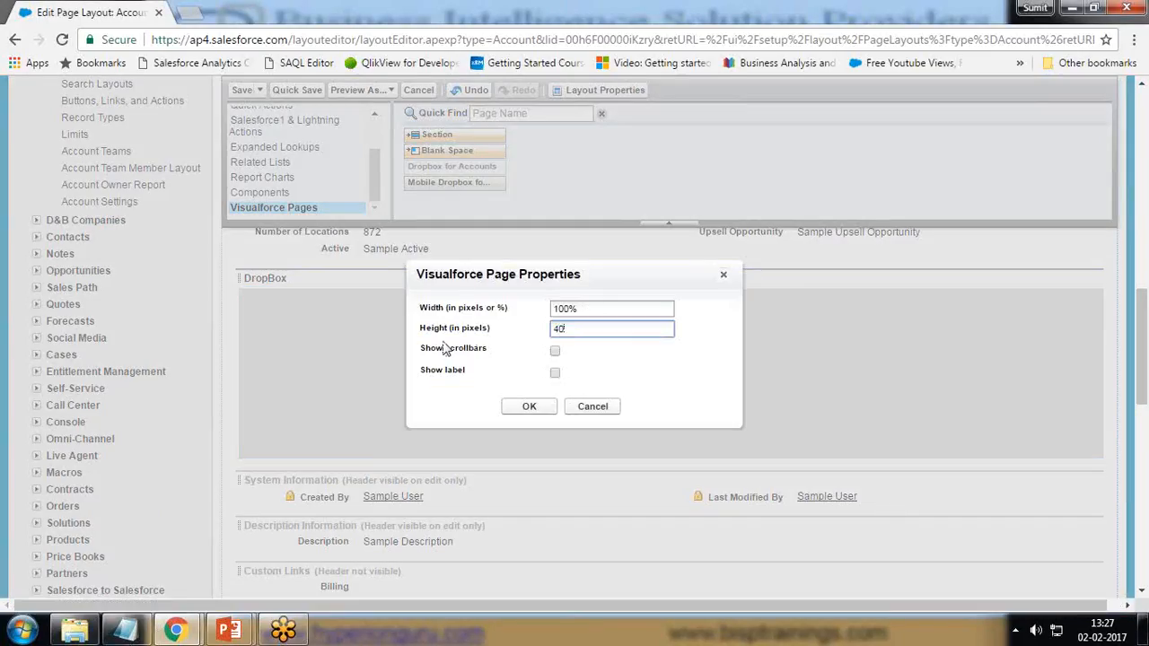
click(555, 350)
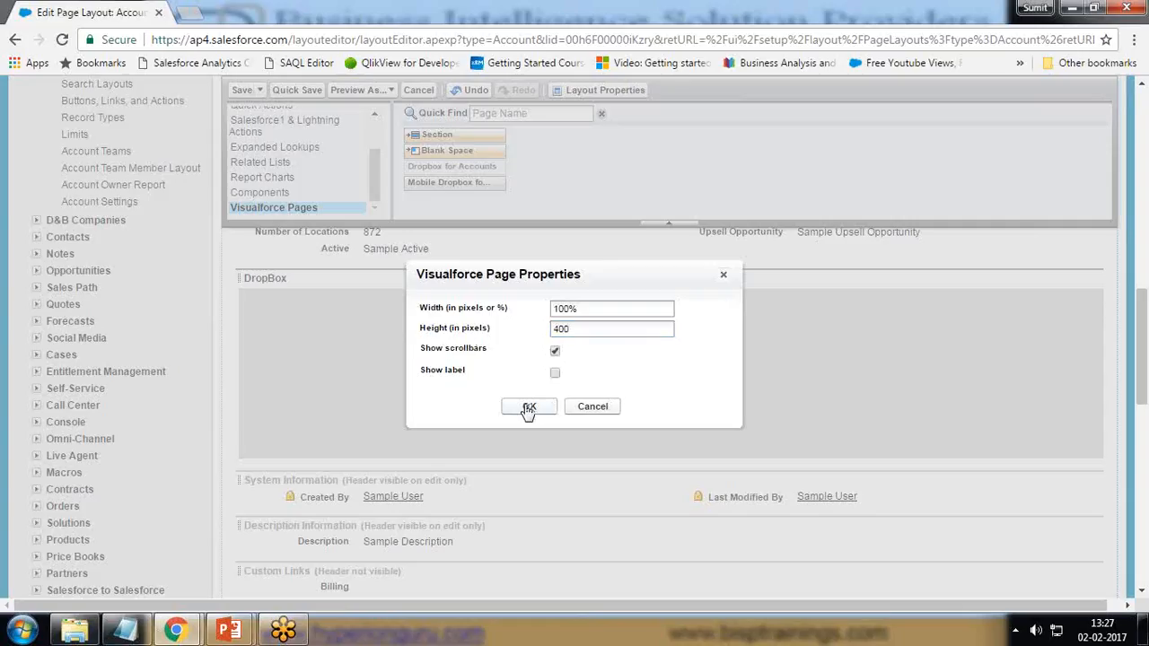
click(527, 406)
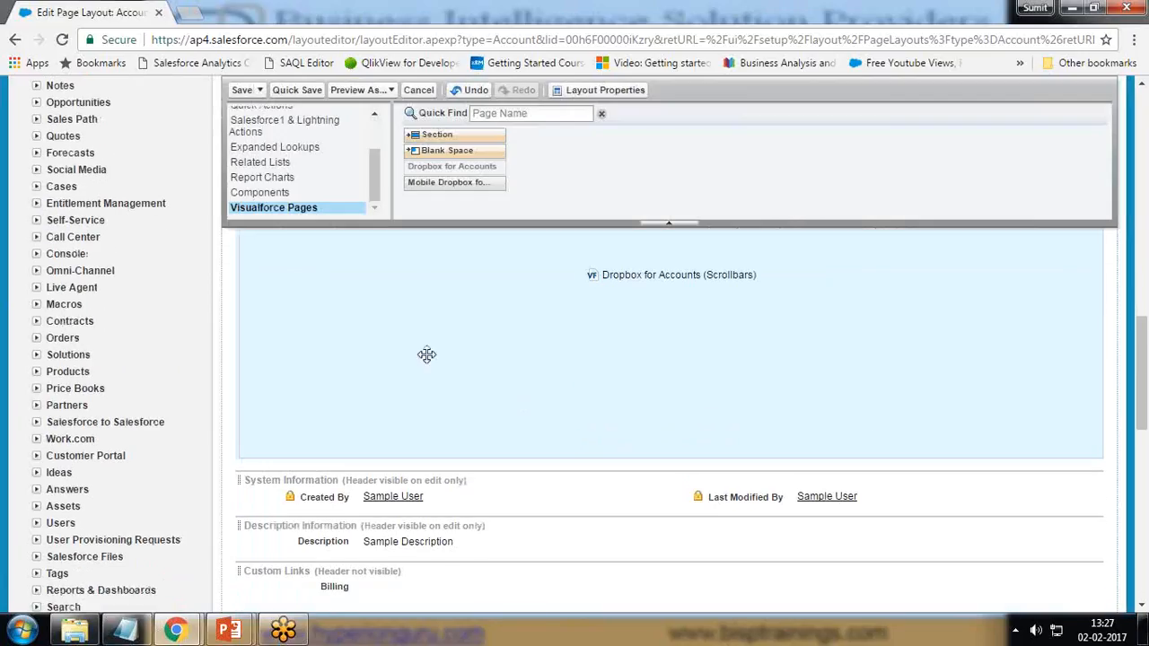
mouse_move(657, 383)
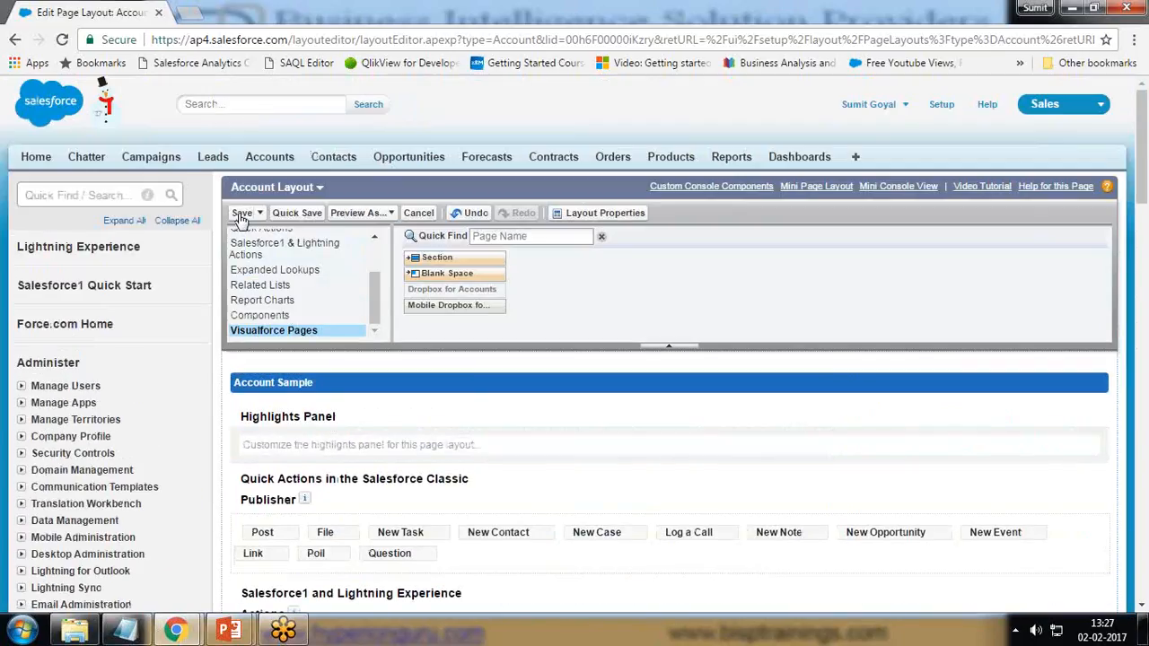
Step: Save the Account Layout, open Burlington Textiles Corp of America, and scroll to DropBox
click(240, 213)
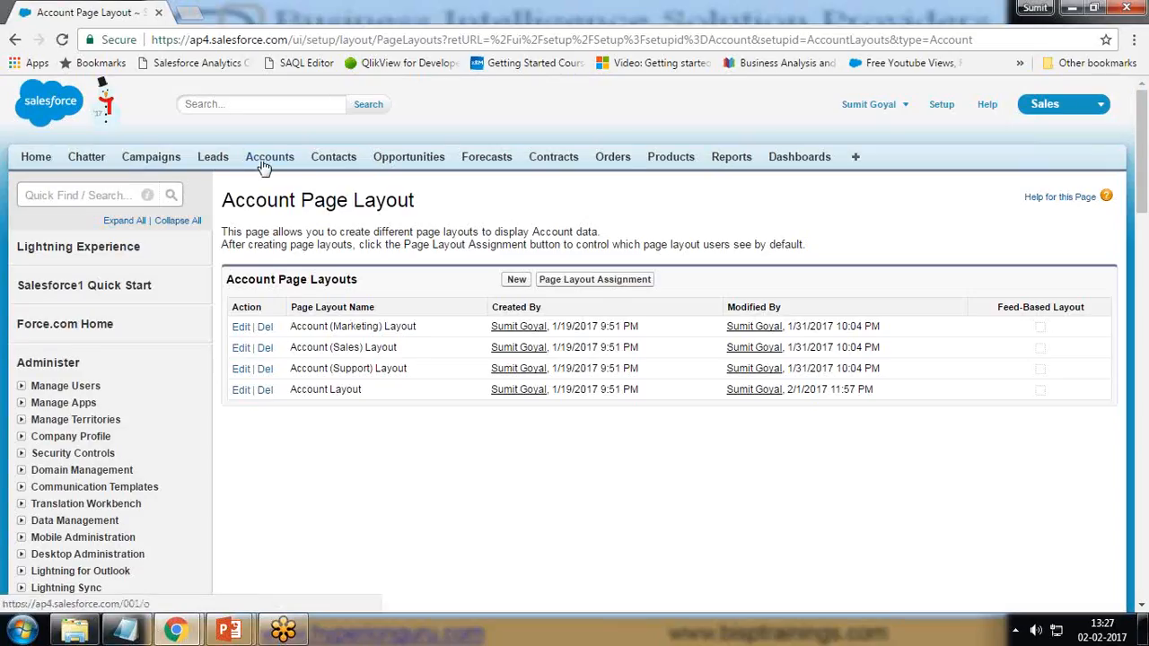
click(270, 156)
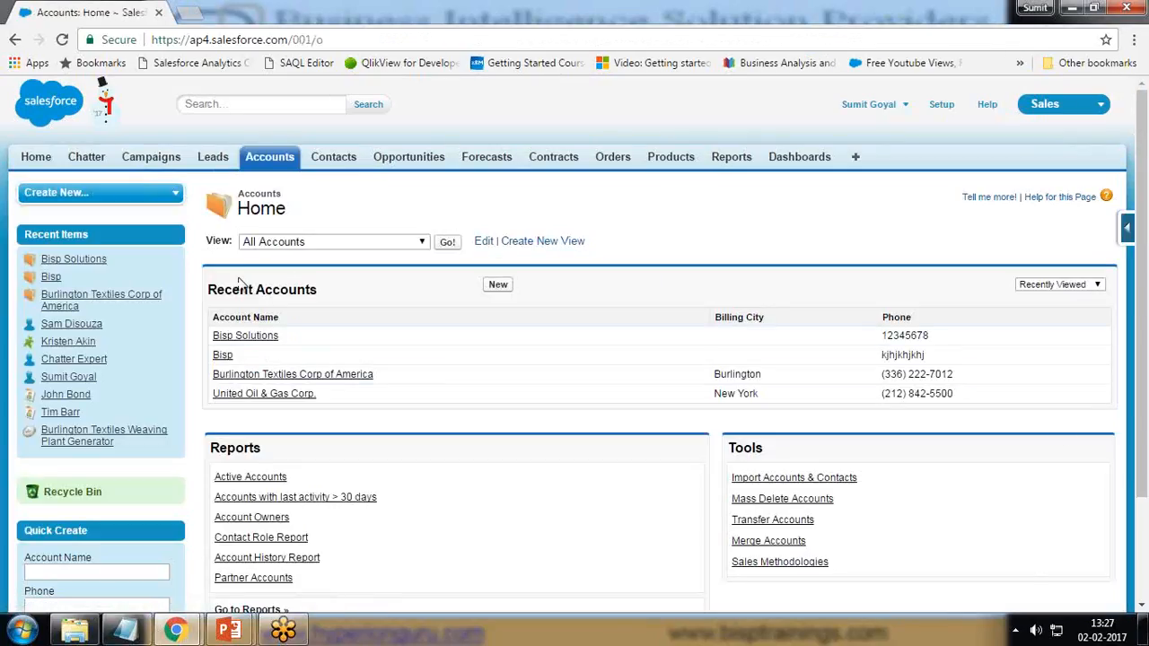
click(291, 374)
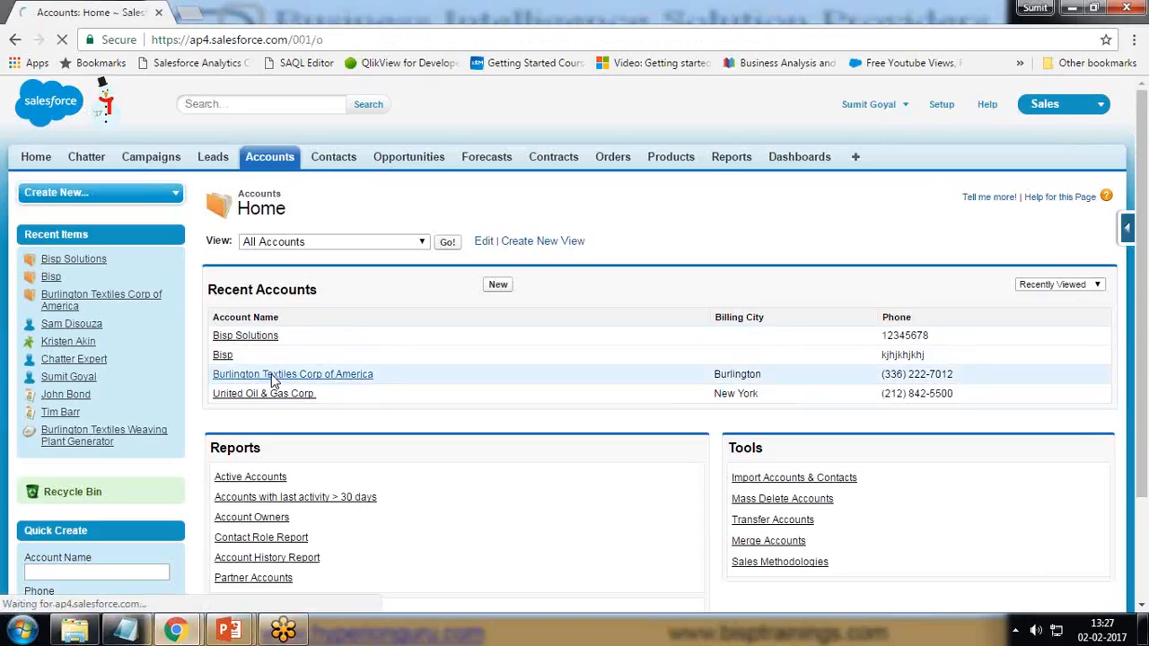
click(293, 374)
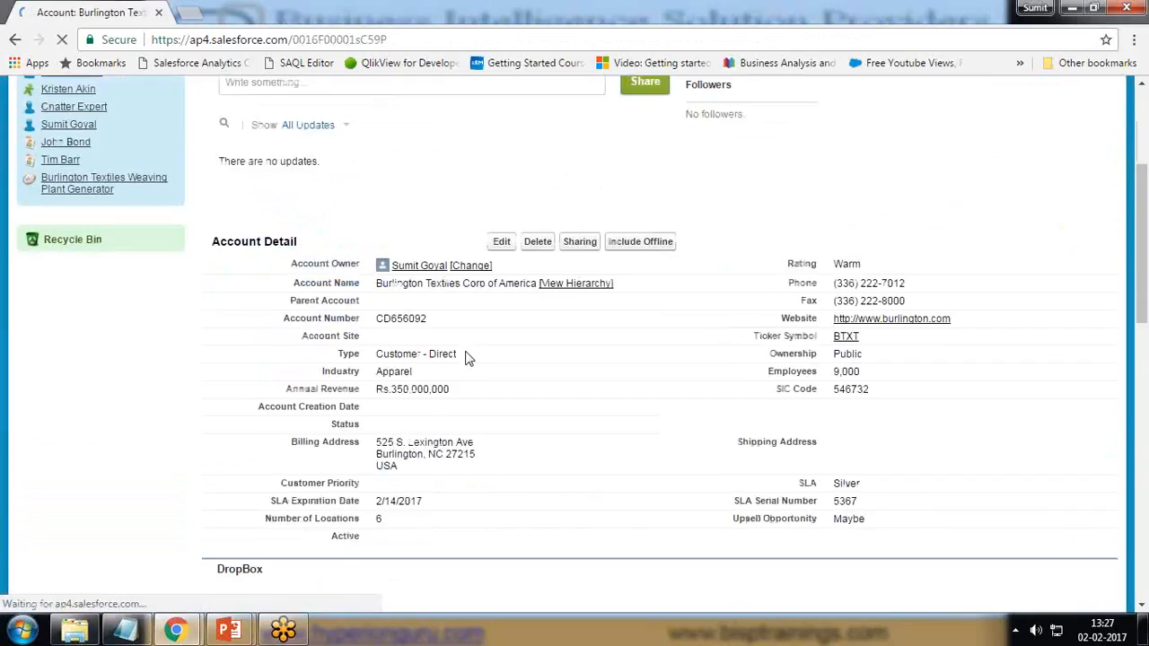
scroll(down, 3)
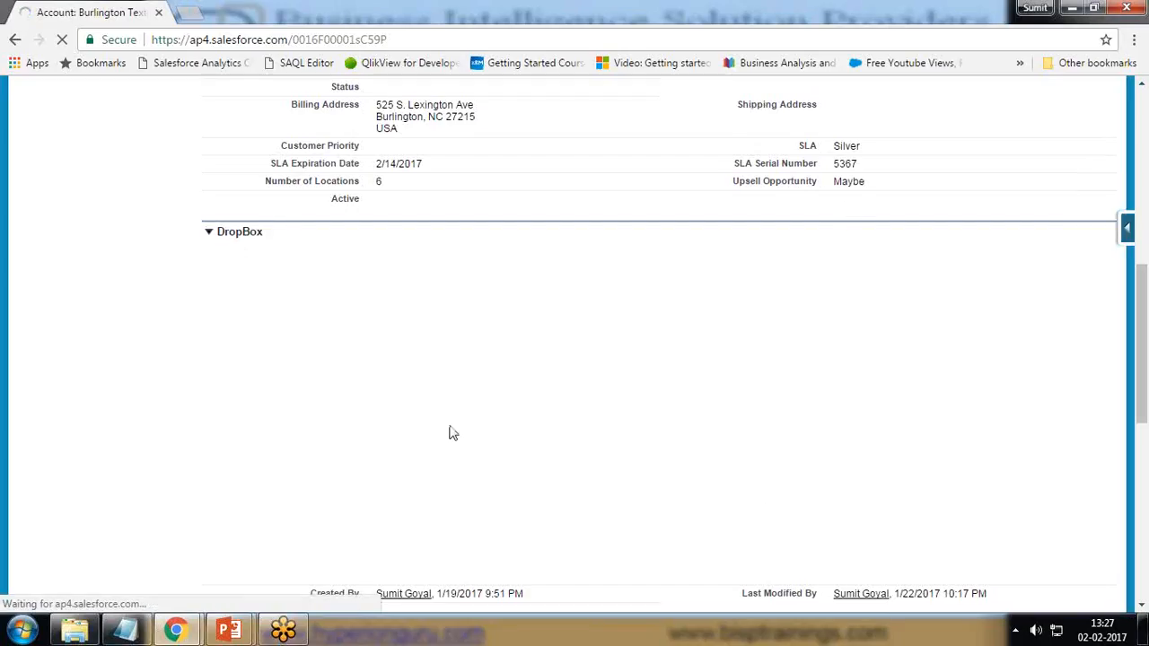
scroll(down, 3)
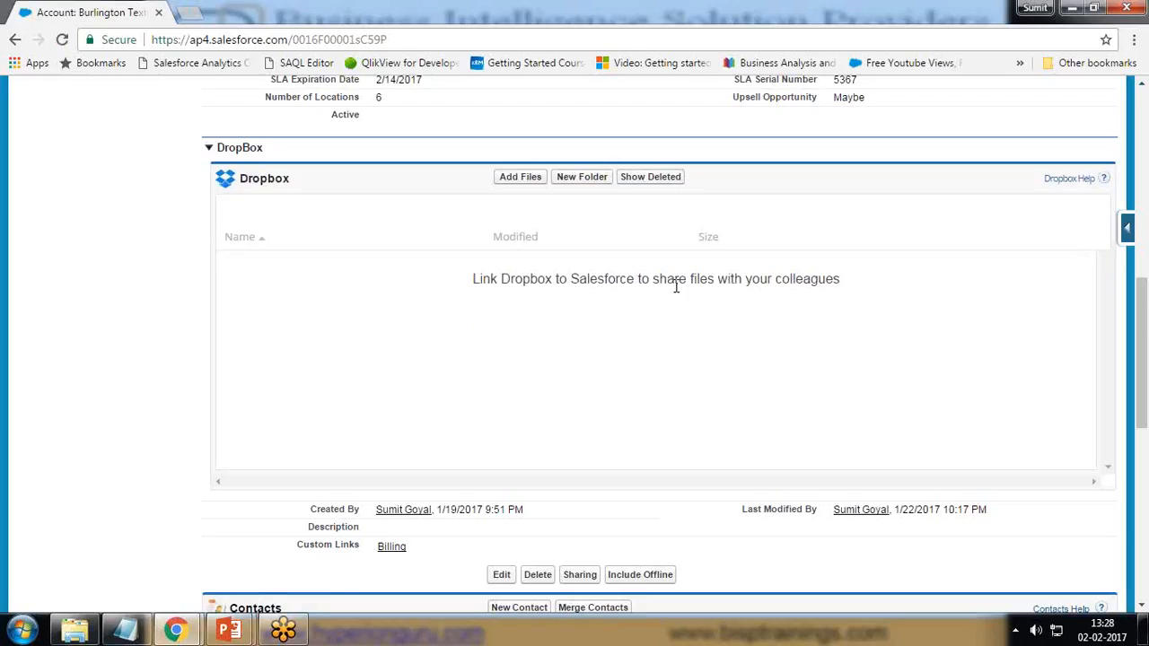
mouse_move(673, 218)
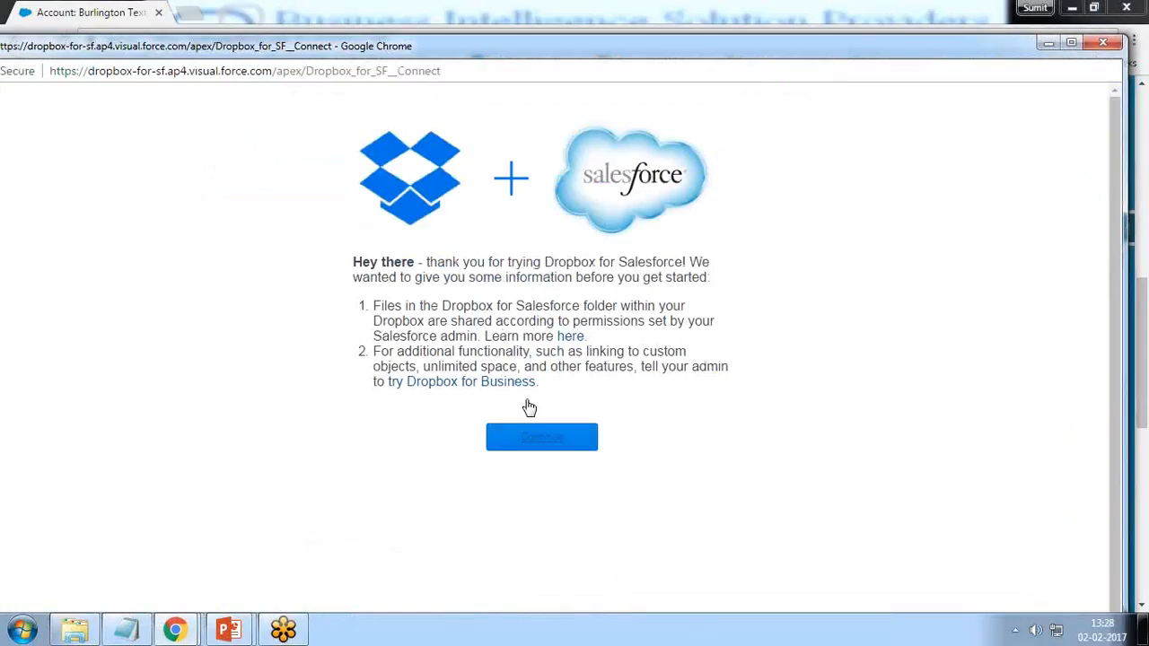
mouse_move(544, 441)
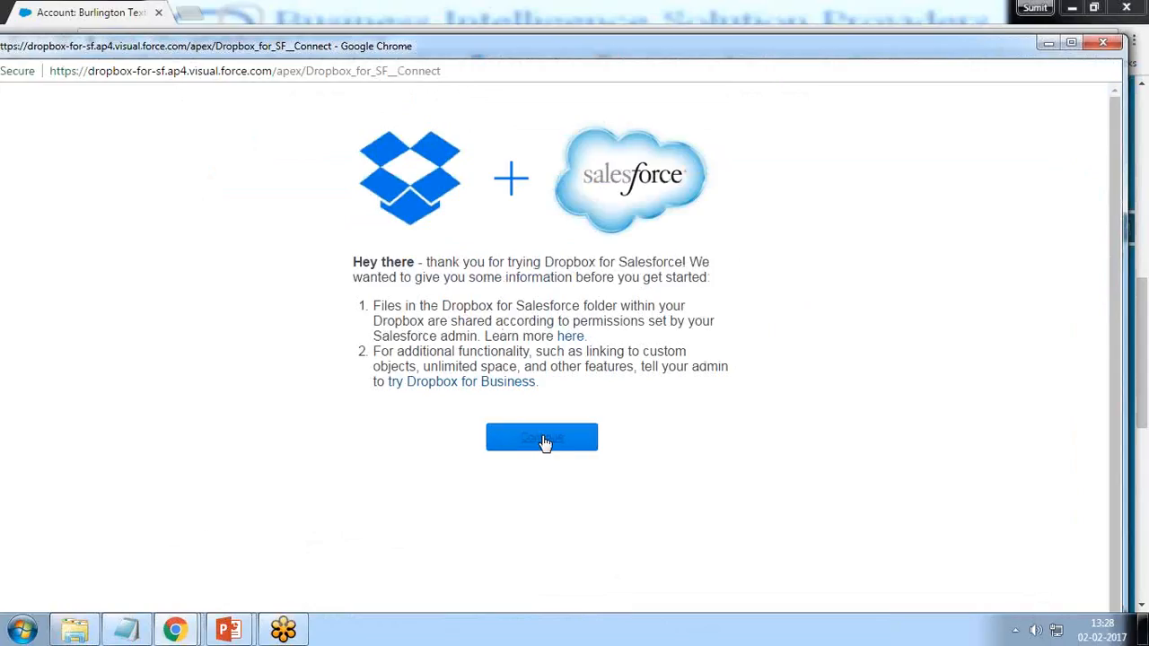
Step: Continue linking from the account's Dropbox panel, bringing up the Dropbox sign-in window
click(542, 437)
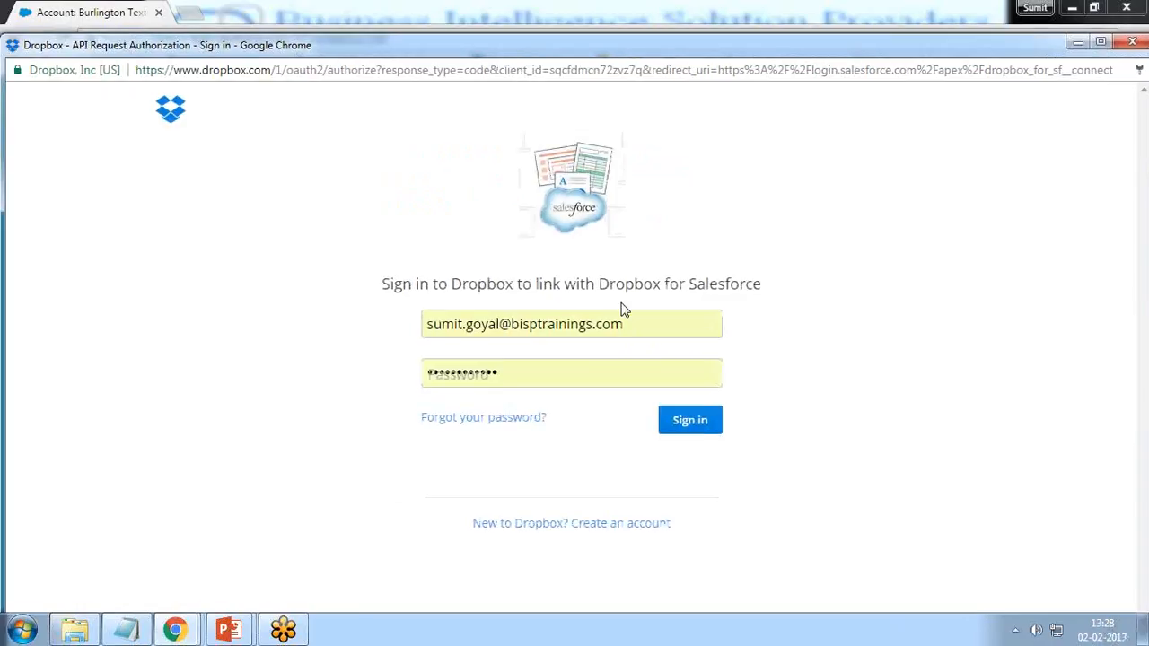
mouse_move(188, 56)
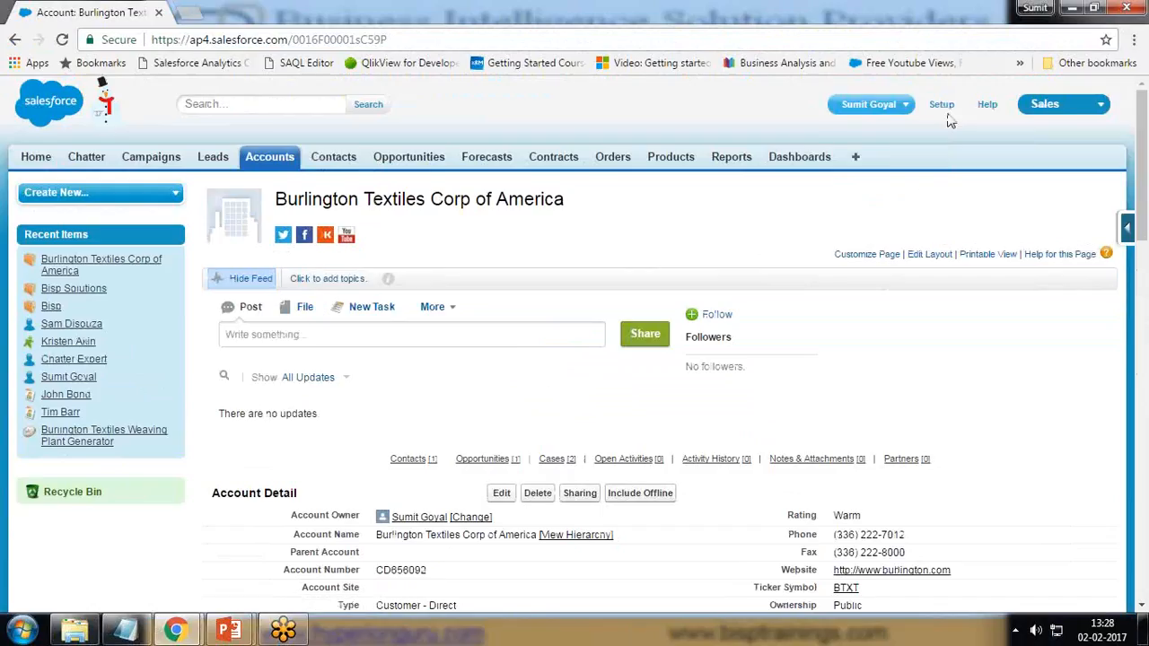
mouse_move(943, 105)
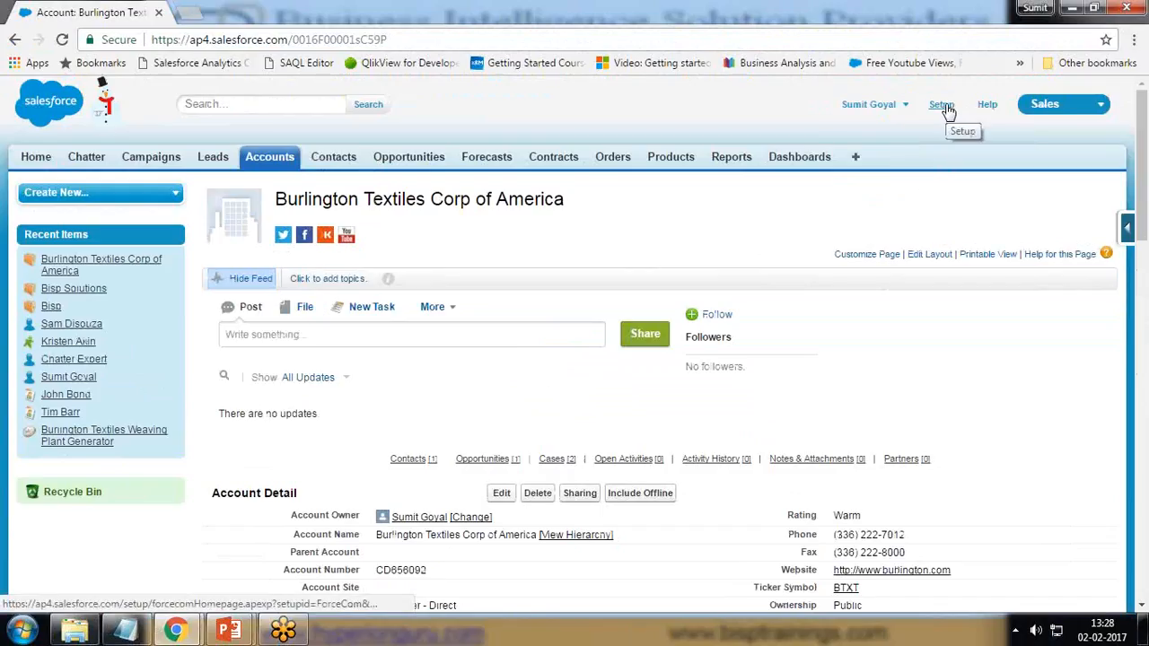
Step: Add Dropbox Options to the Sales app's selected tabs and save the tab selection
click(941, 104)
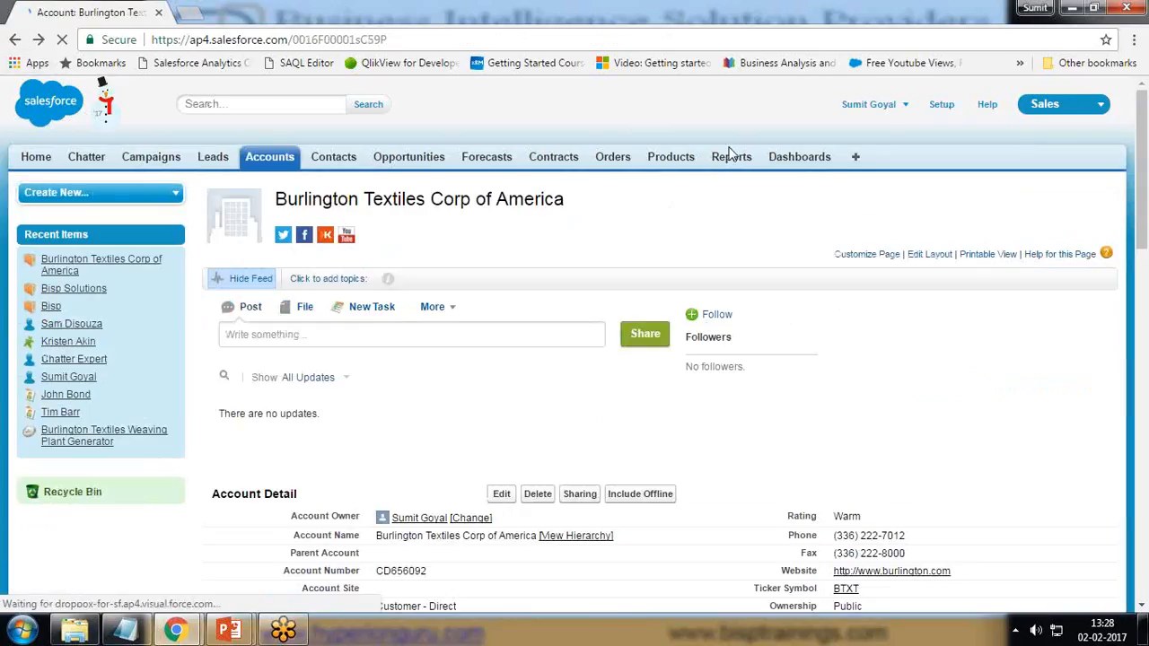
click(855, 156)
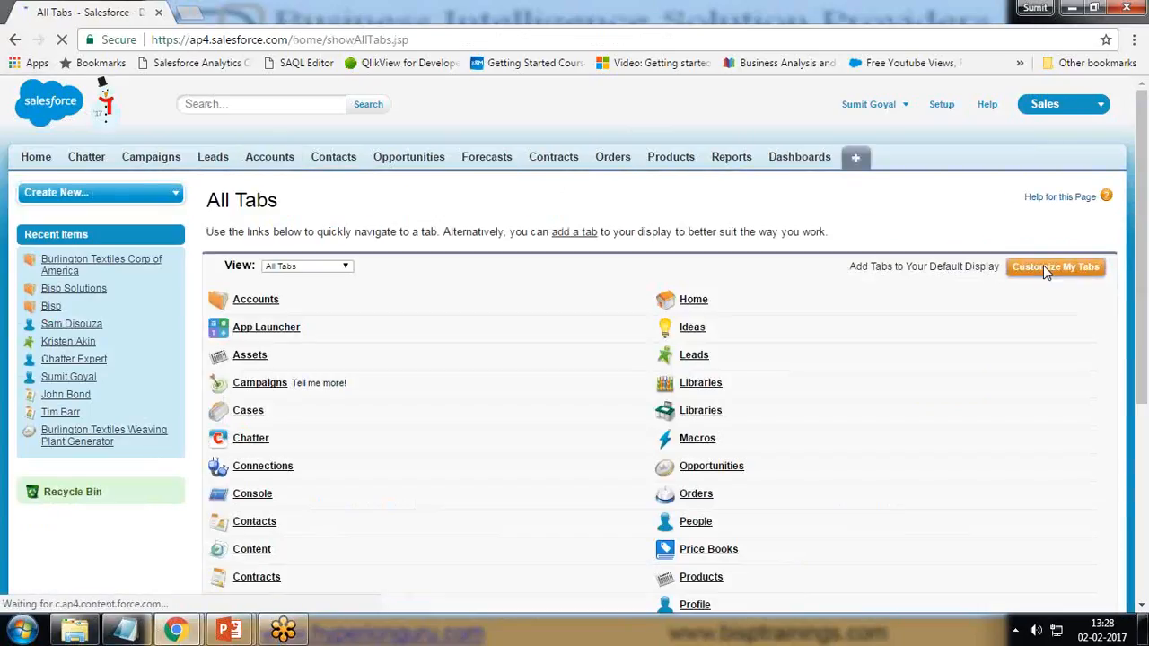
click(1056, 266)
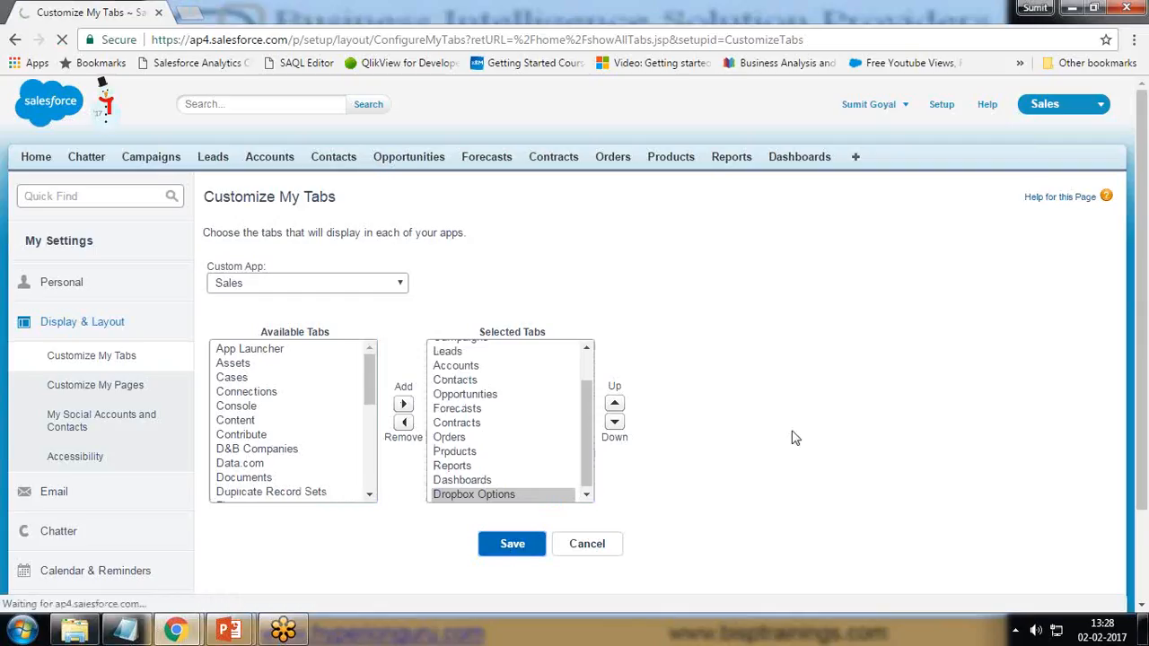
click(511, 544)
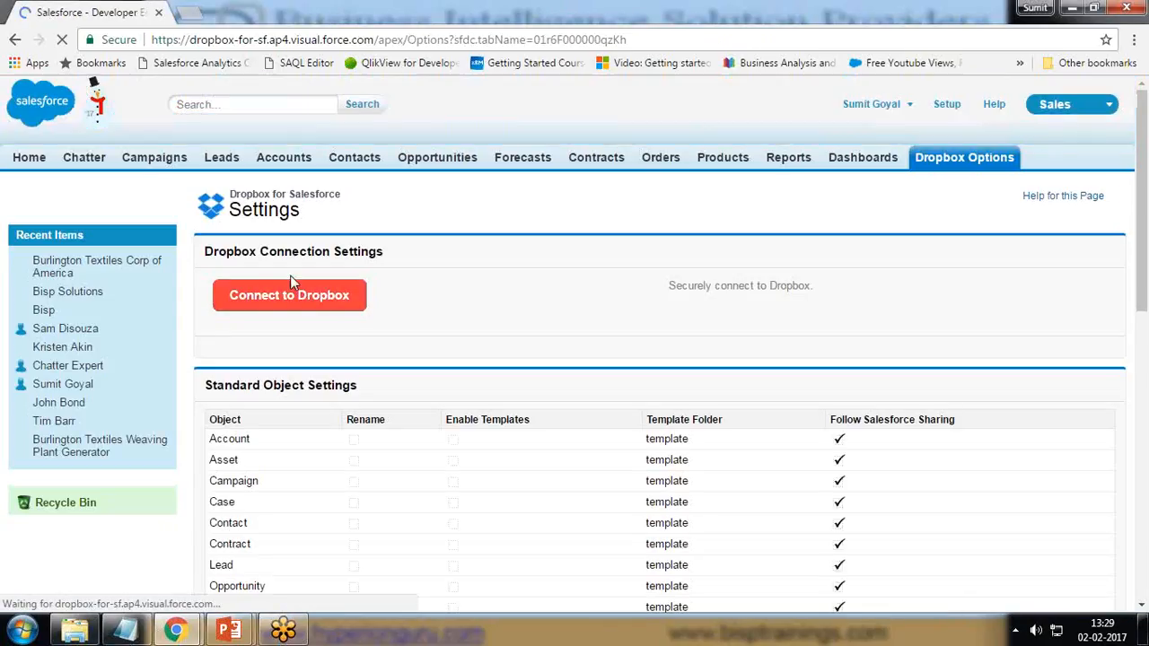
Step: Start connecting Salesforce to Dropbox and continue past the welcome screen
click(289, 295)
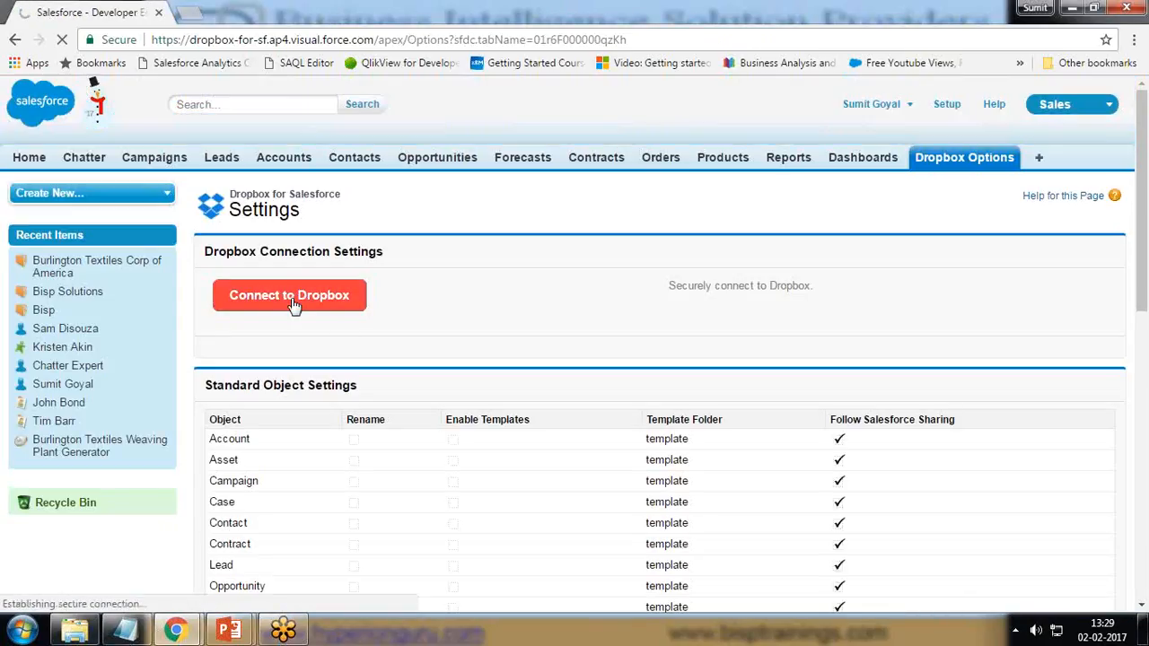
click(289, 295)
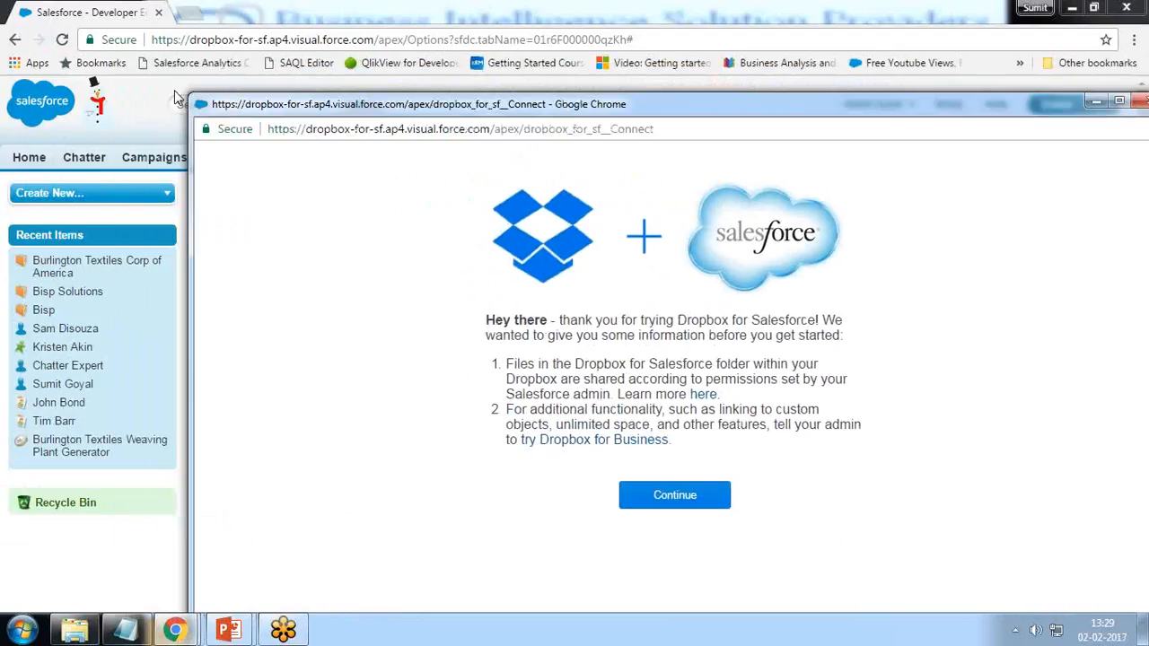
click(673, 495)
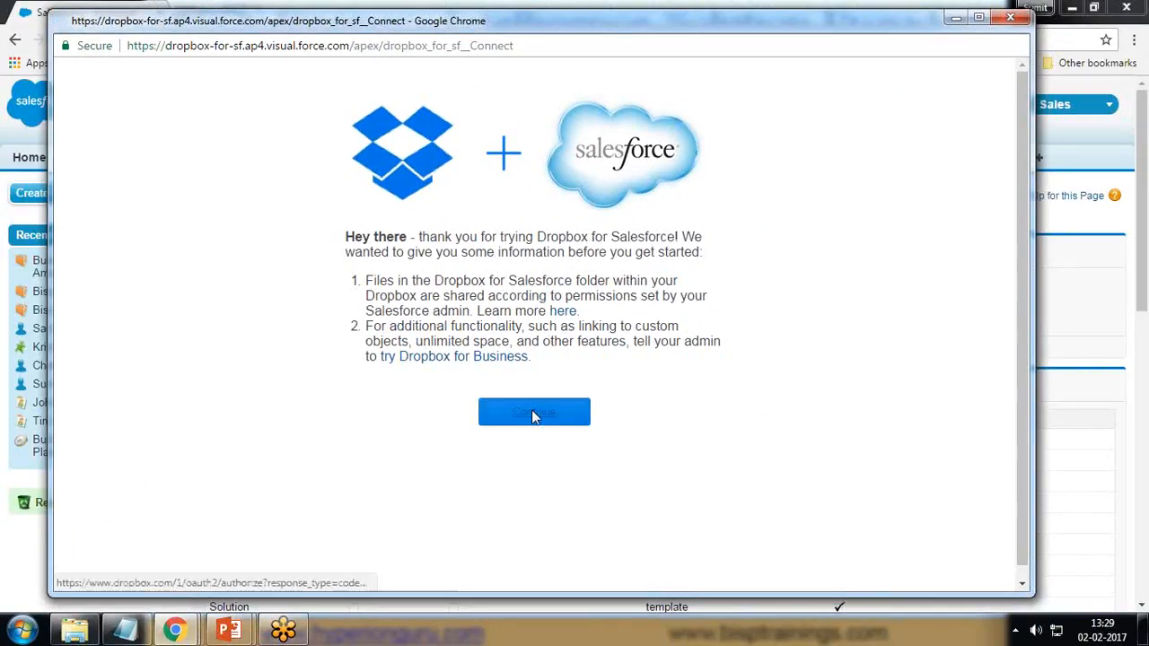
click(534, 411)
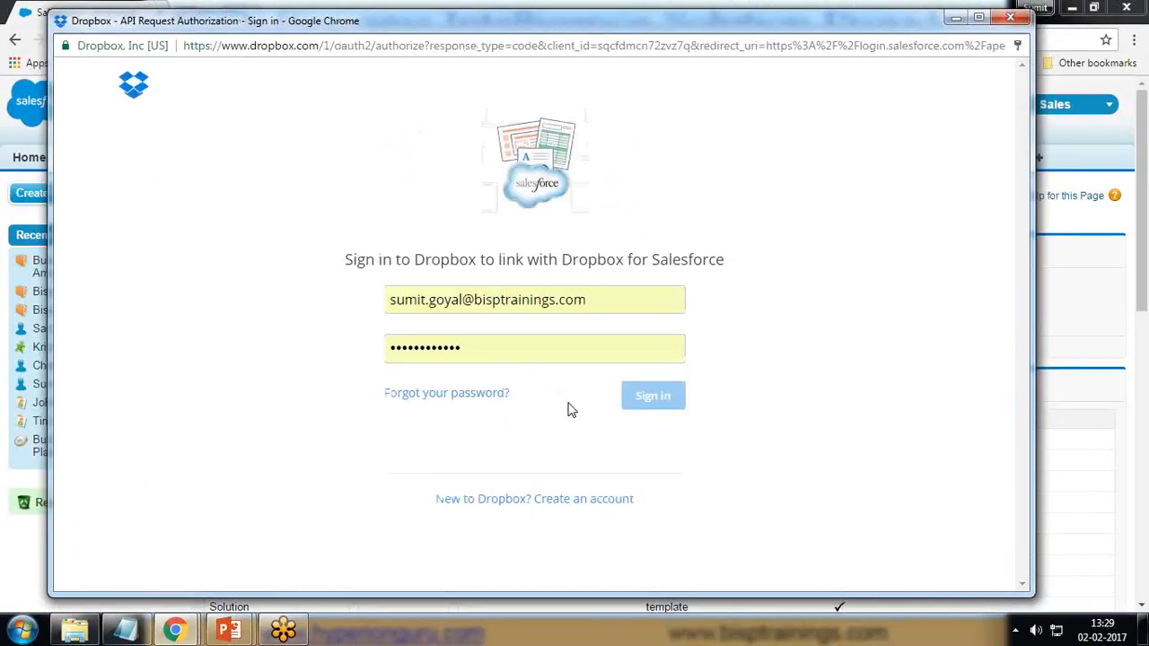
Step: Sign in to Dropbox, re-entering the rejected password and signing in again
click(652, 395)
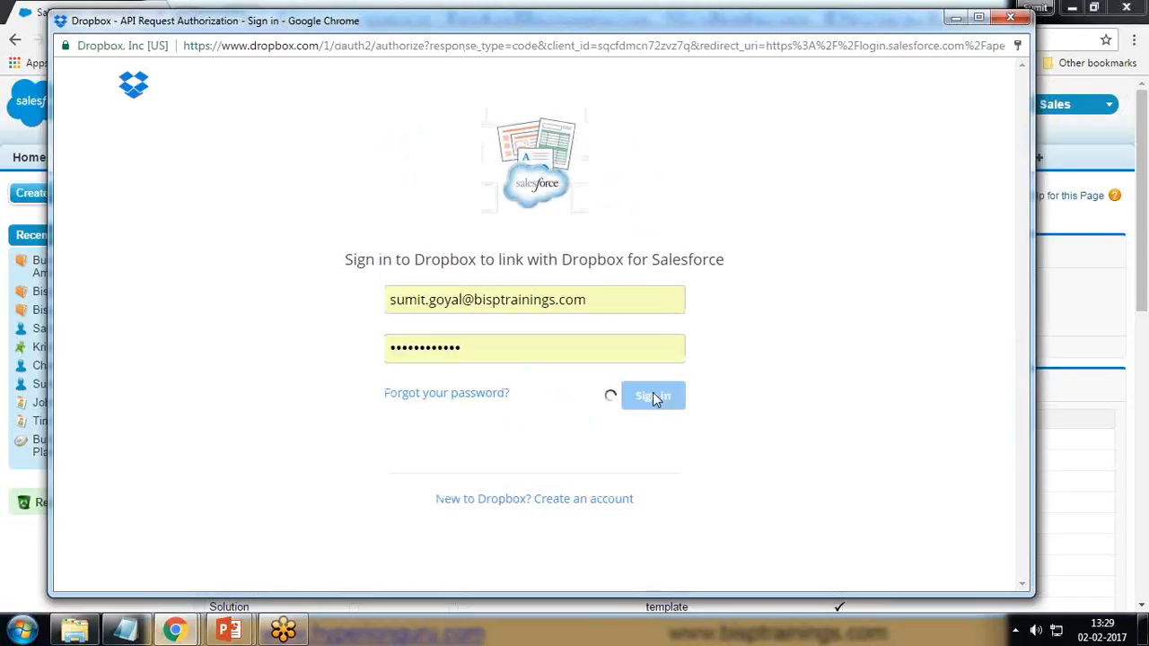
click(652, 395)
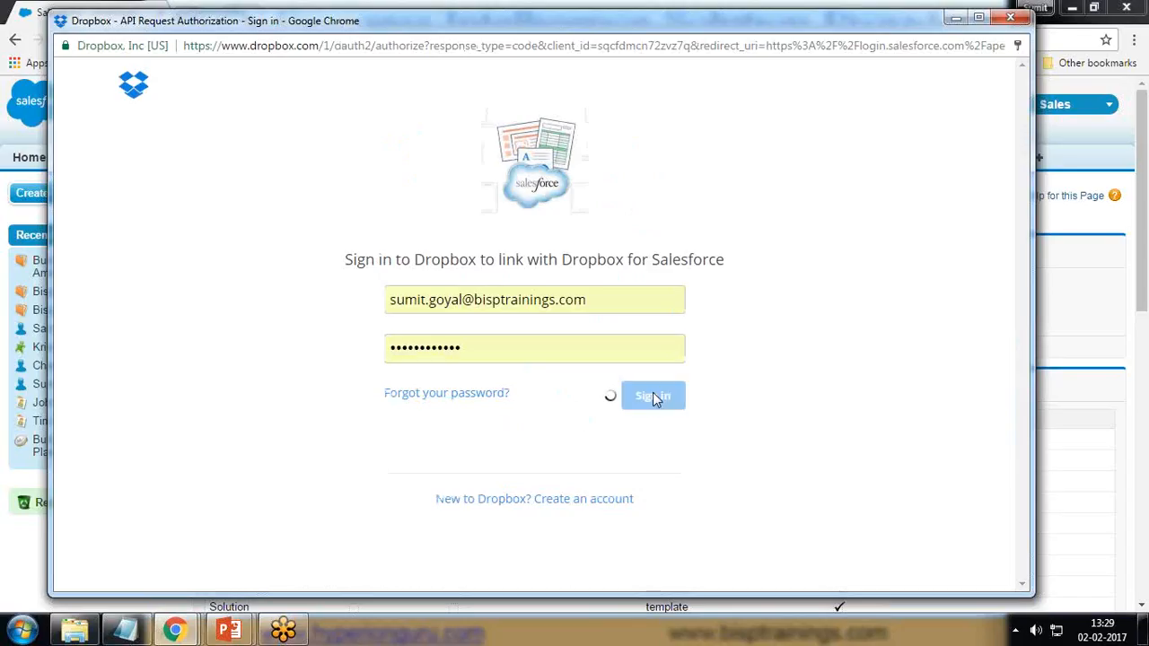
click(653, 394)
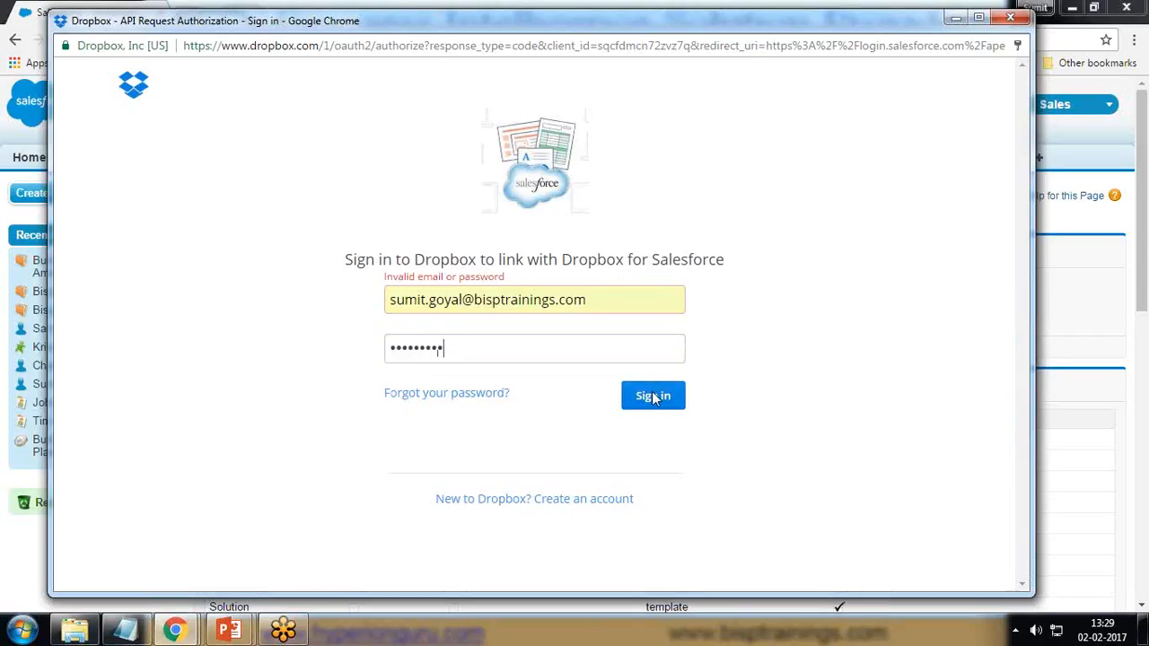
click(652, 395)
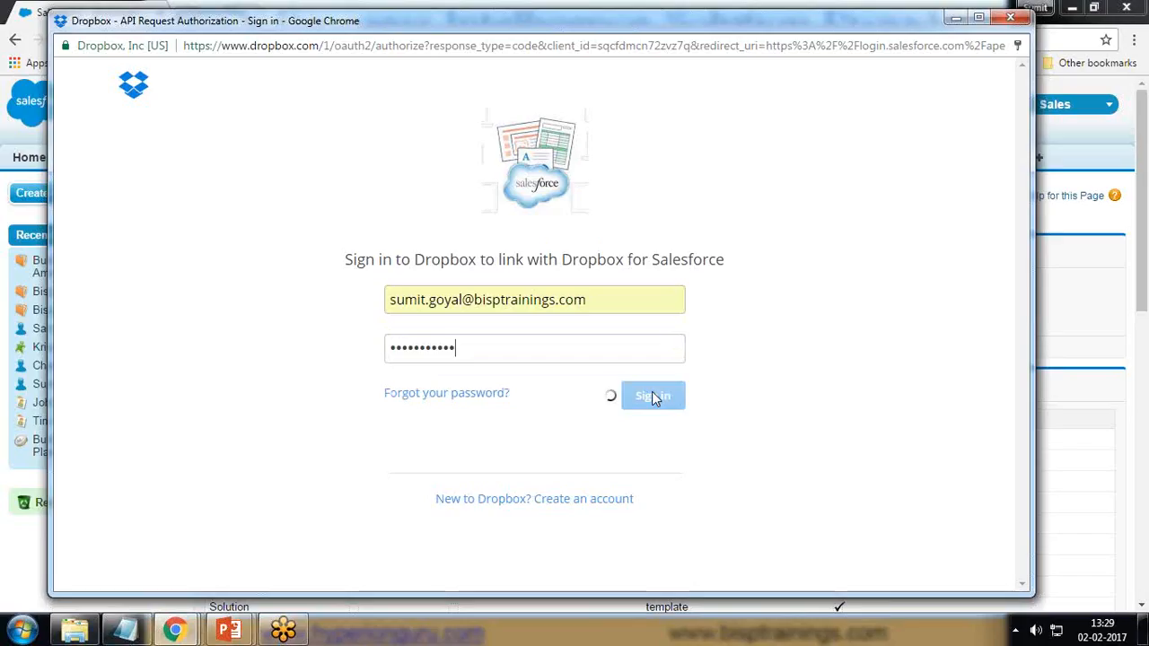
click(652, 395)
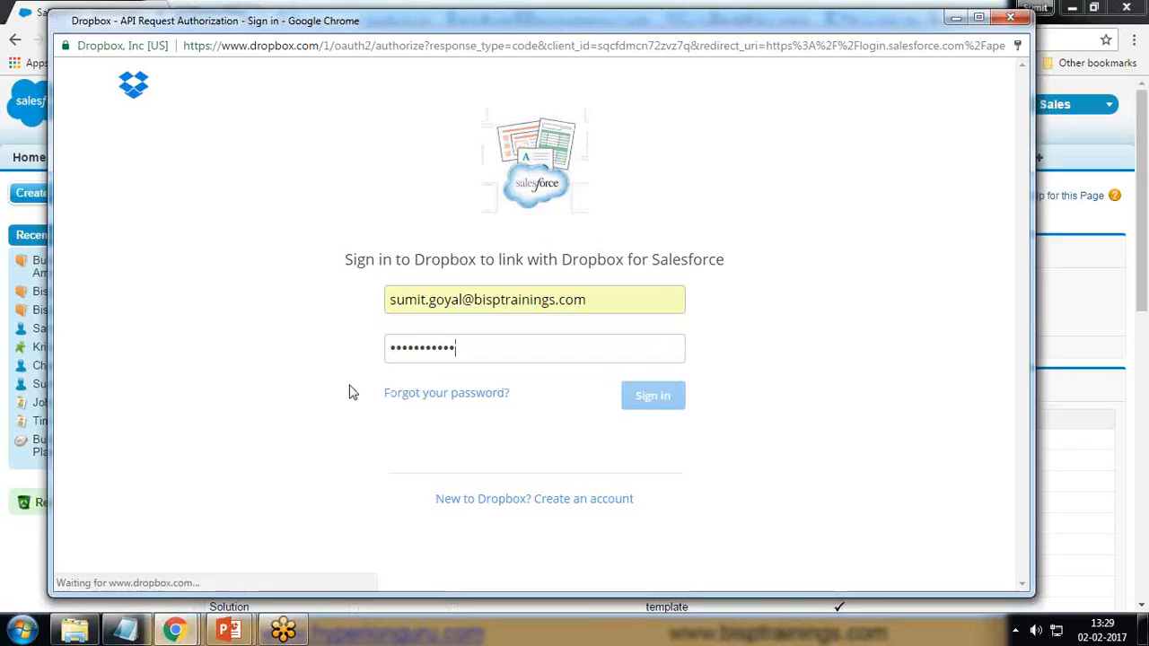
click(652, 395)
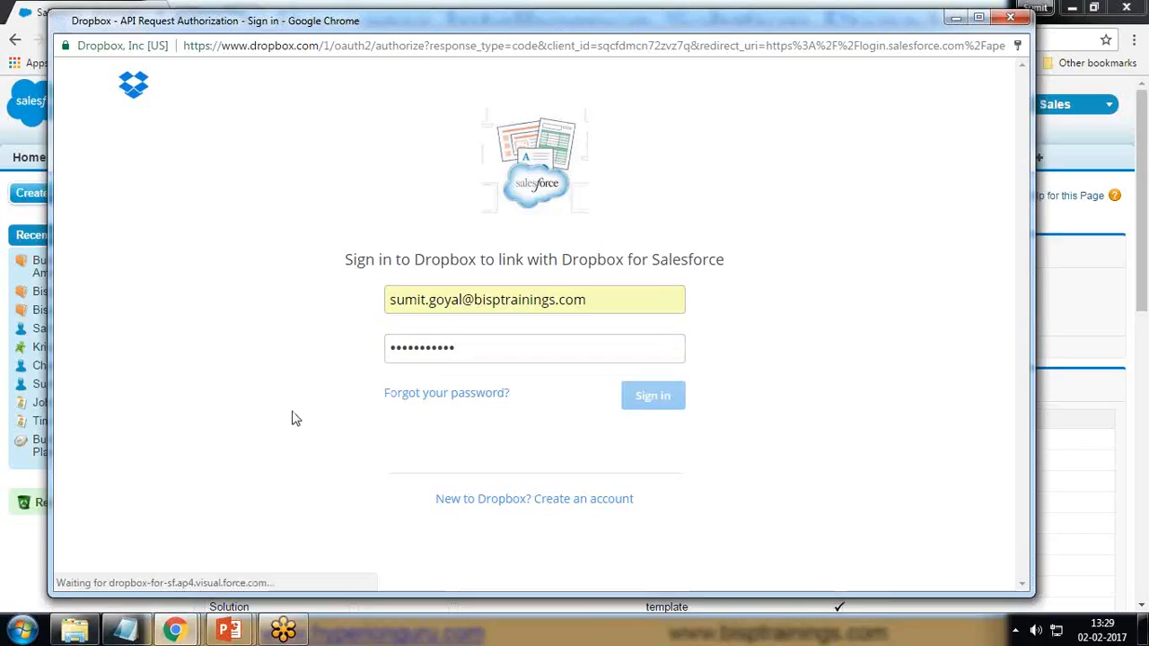
click(652, 395)
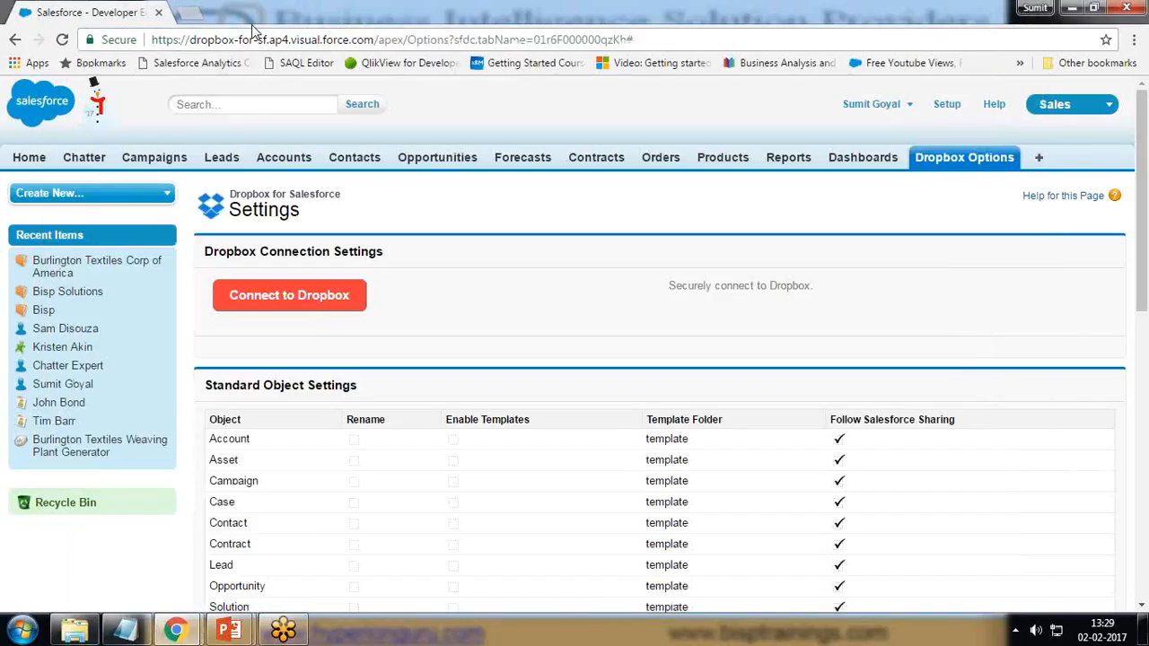
mouse_move(453, 303)
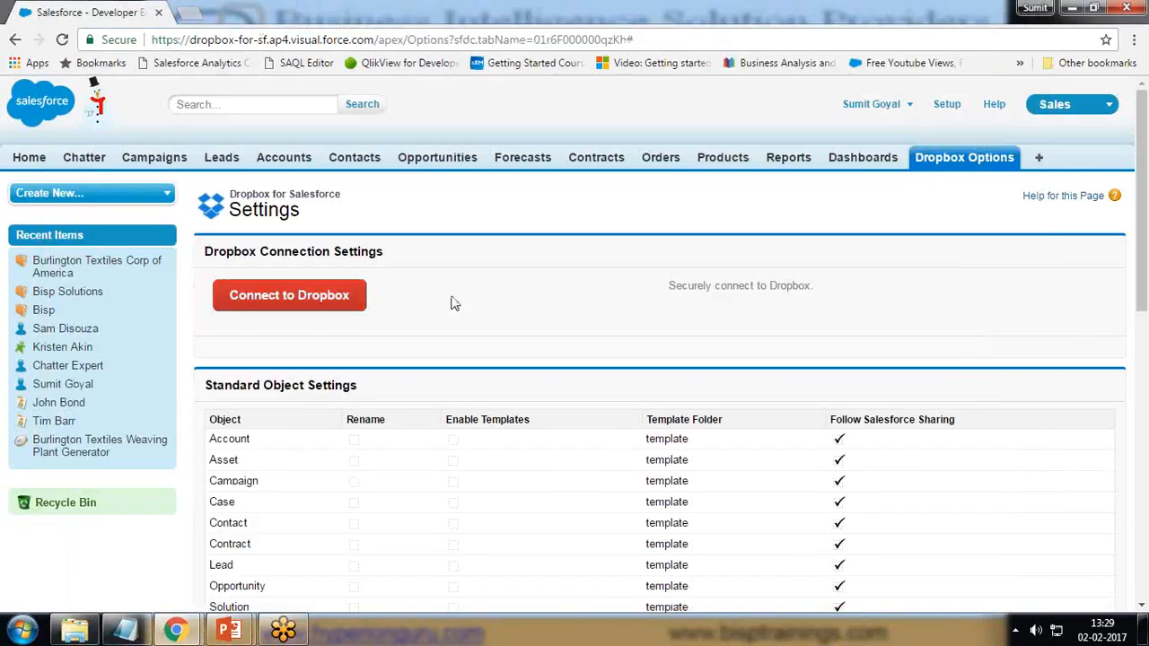
Step: Refresh settings to show the connected account, then review object settings and Dropbox usage
click(289, 294)
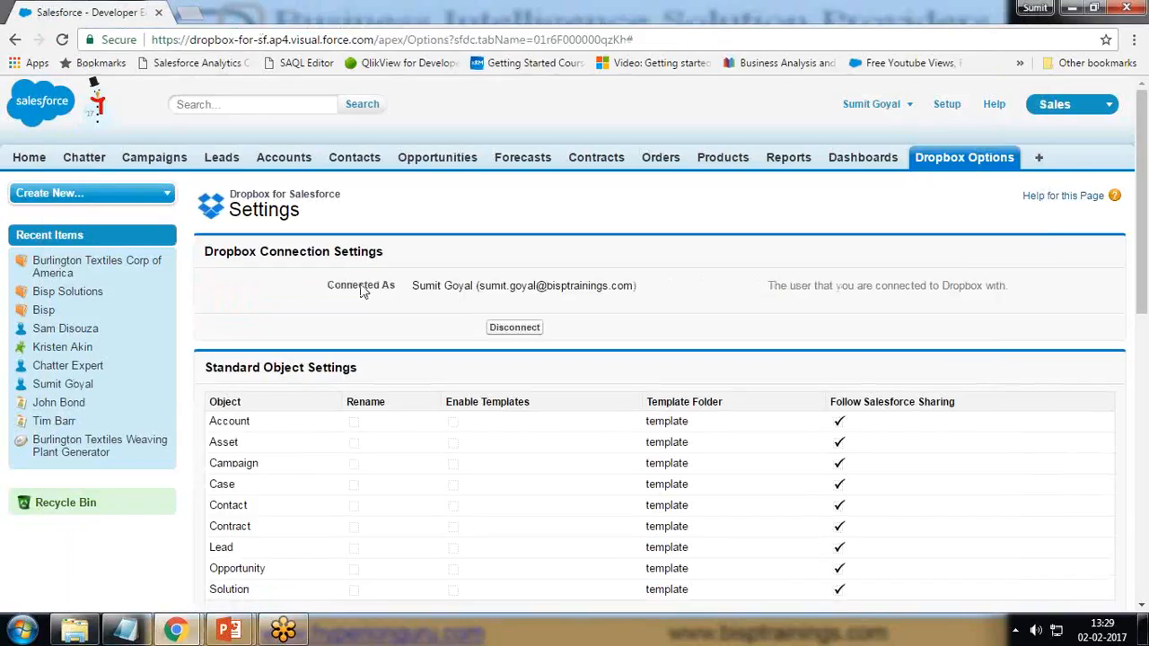
double_click(440, 285)
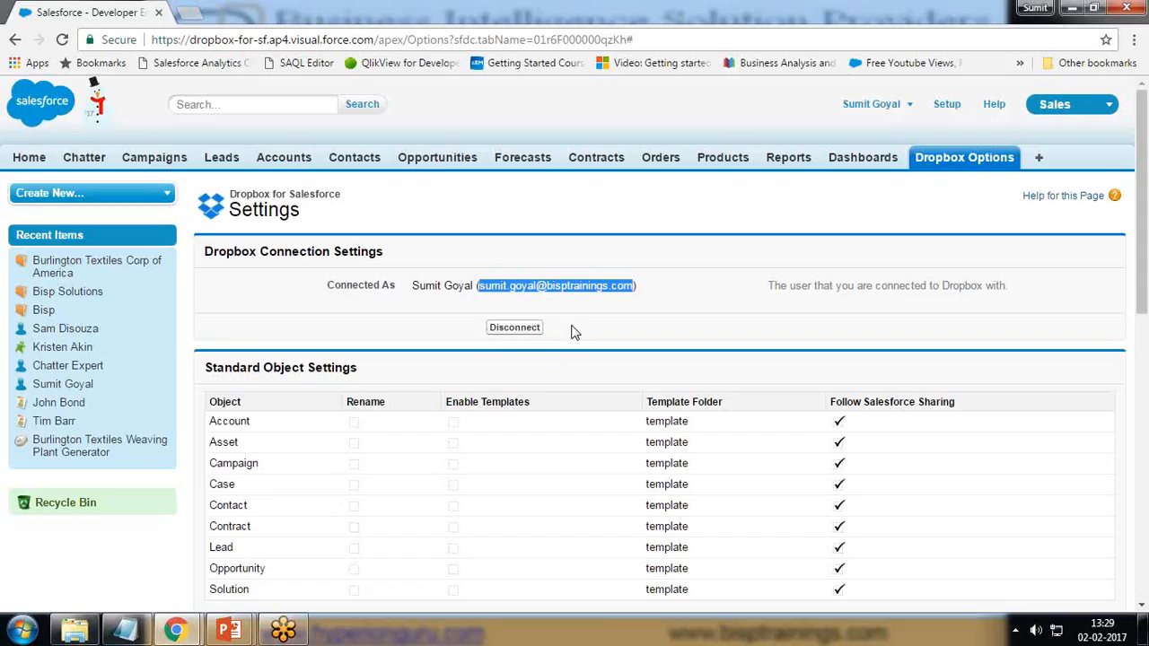
scroll(down, 3)
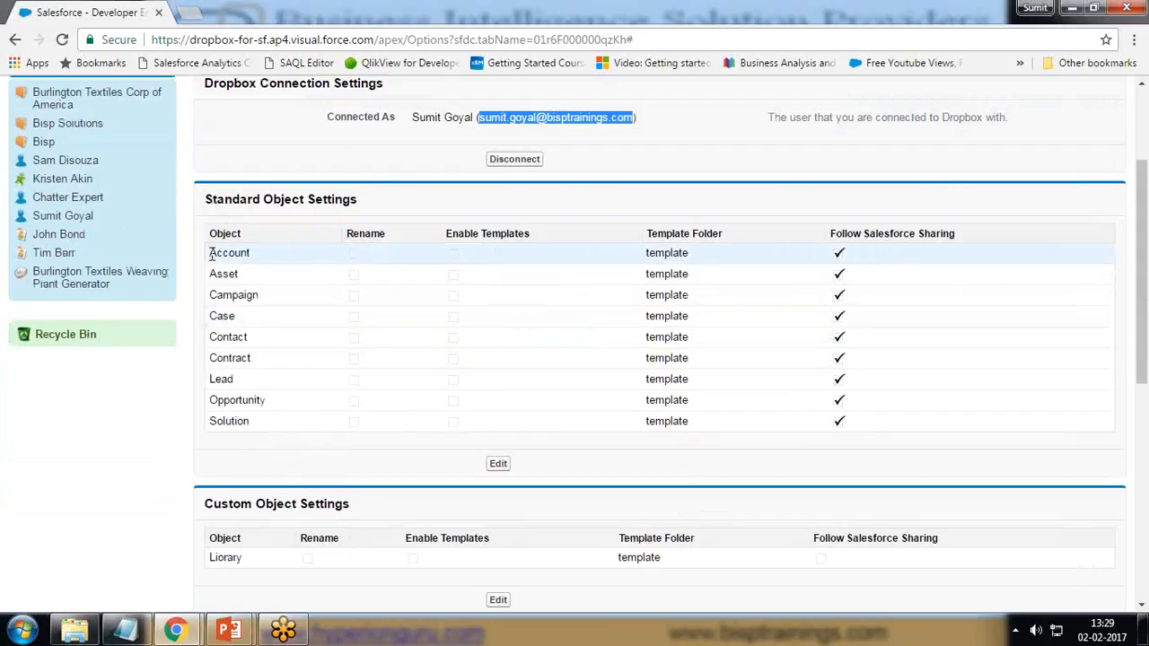
mouse_move(710, 275)
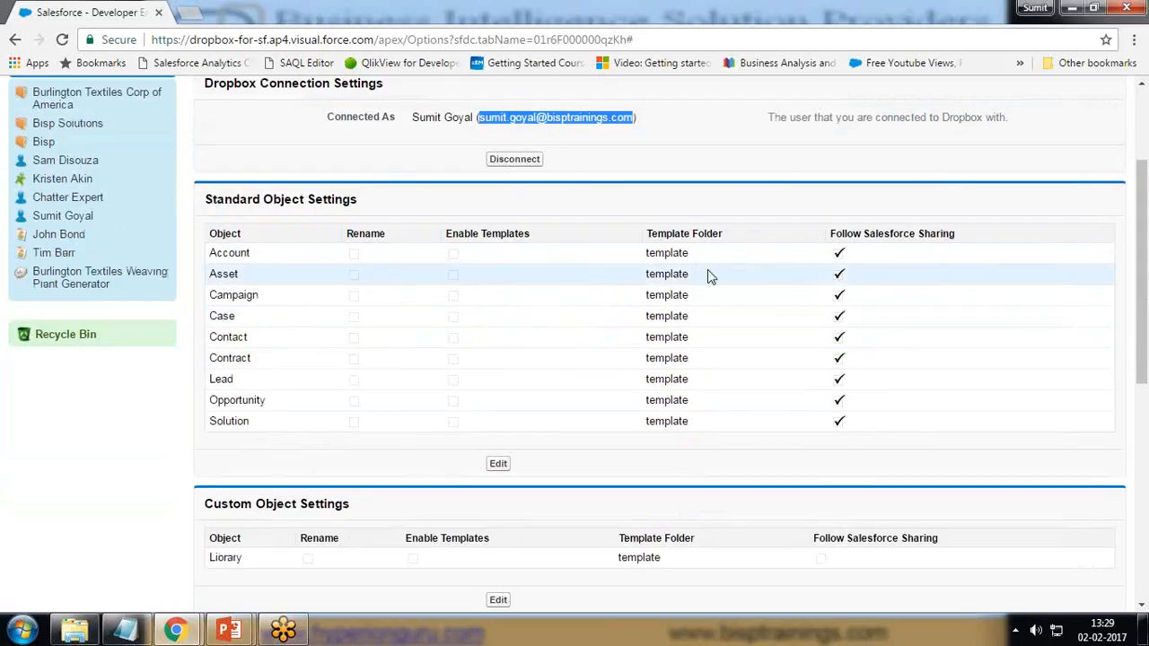
scroll(down, 3)
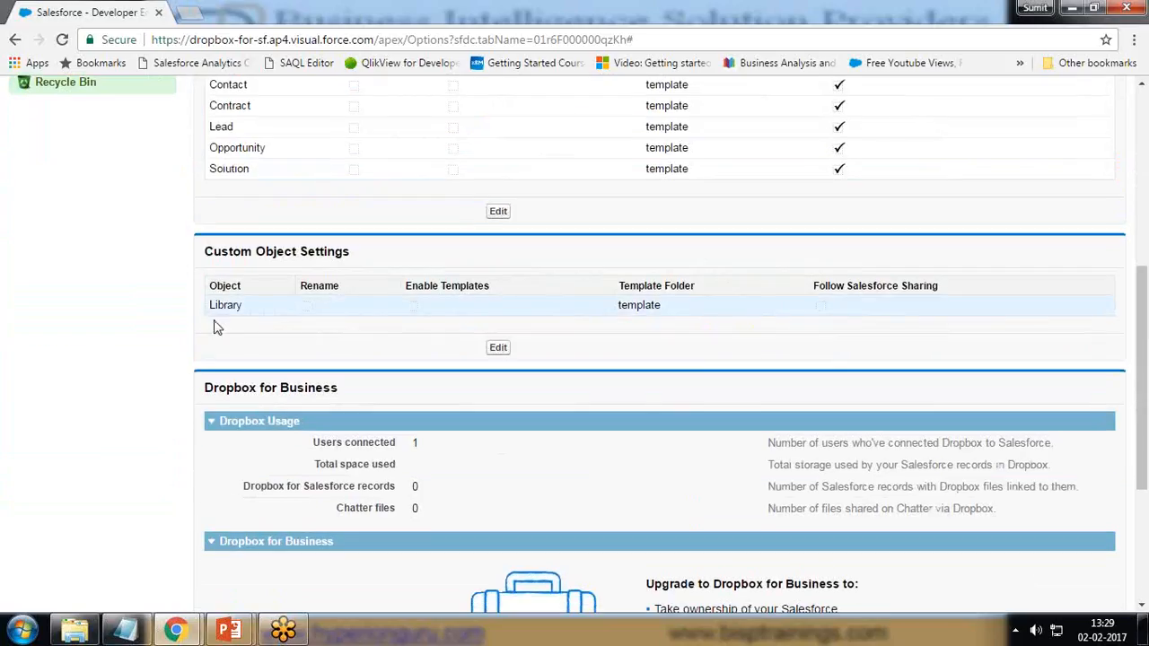
scroll(down, 3)
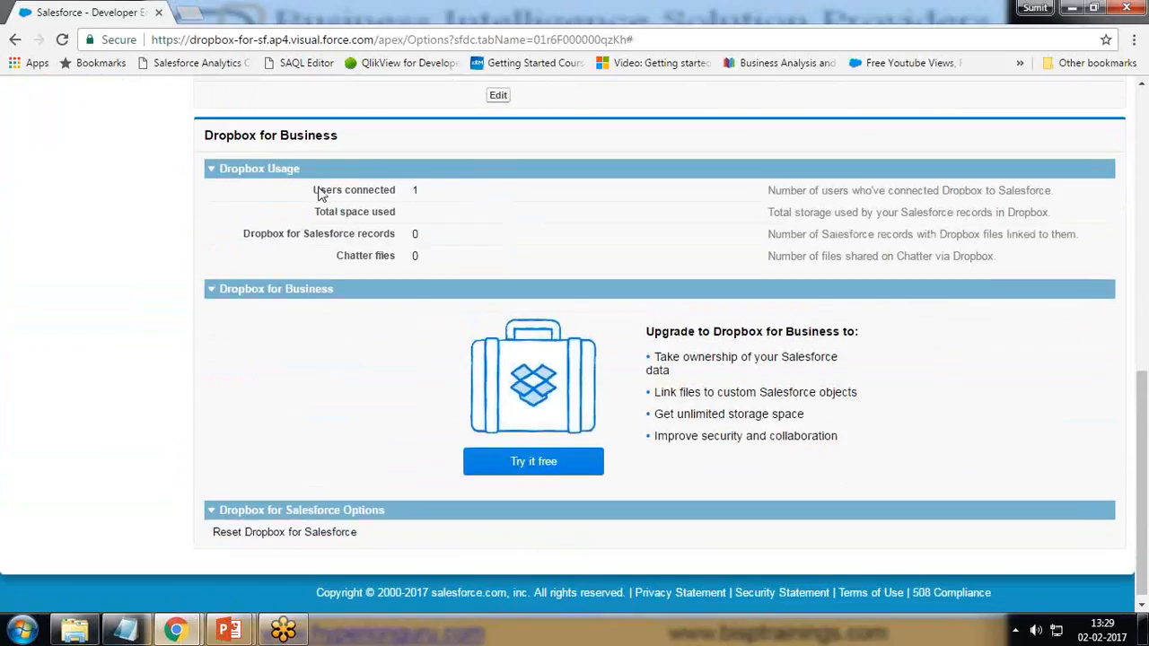
double_click(341, 211)
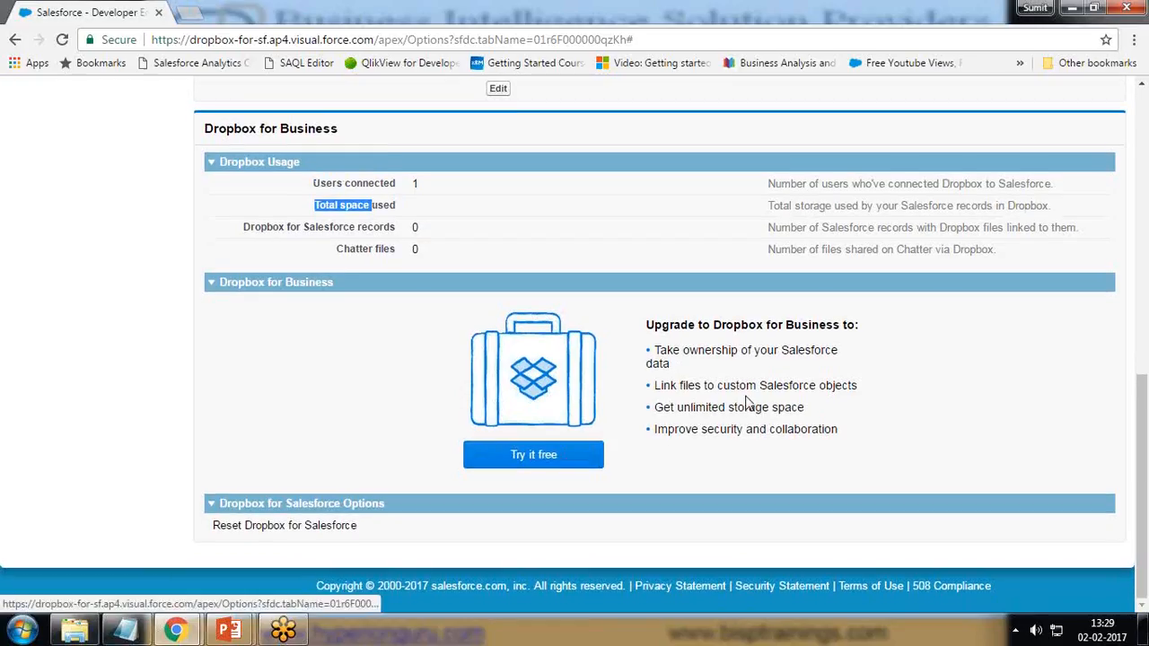
mouse_move(708, 402)
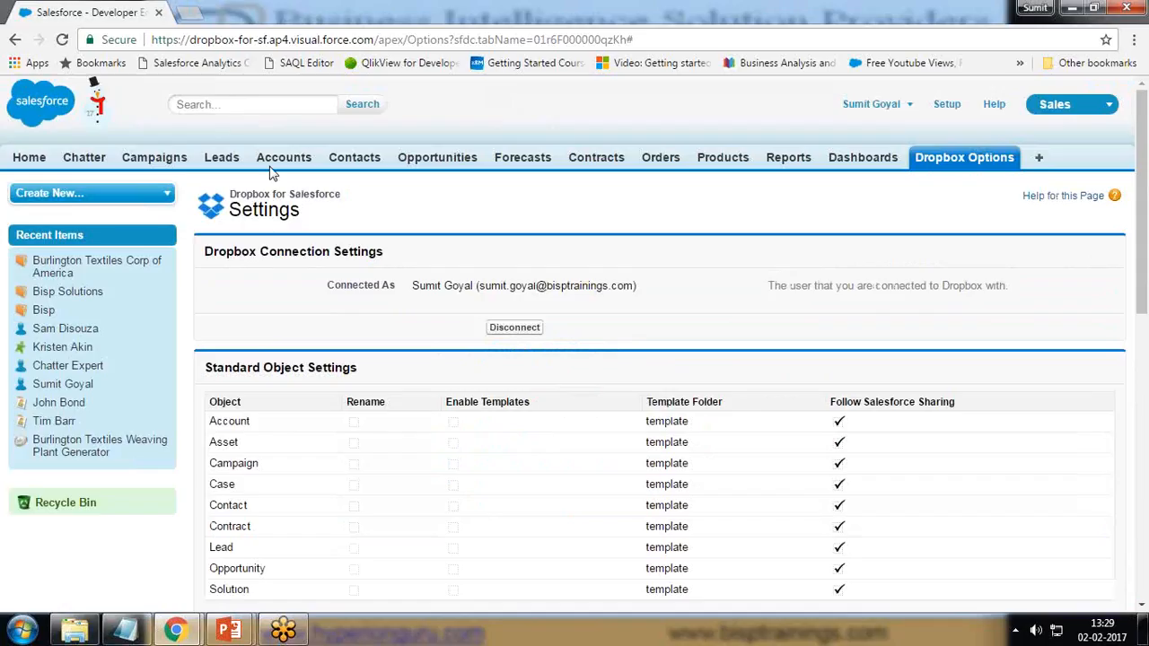
mouse_move(271, 167)
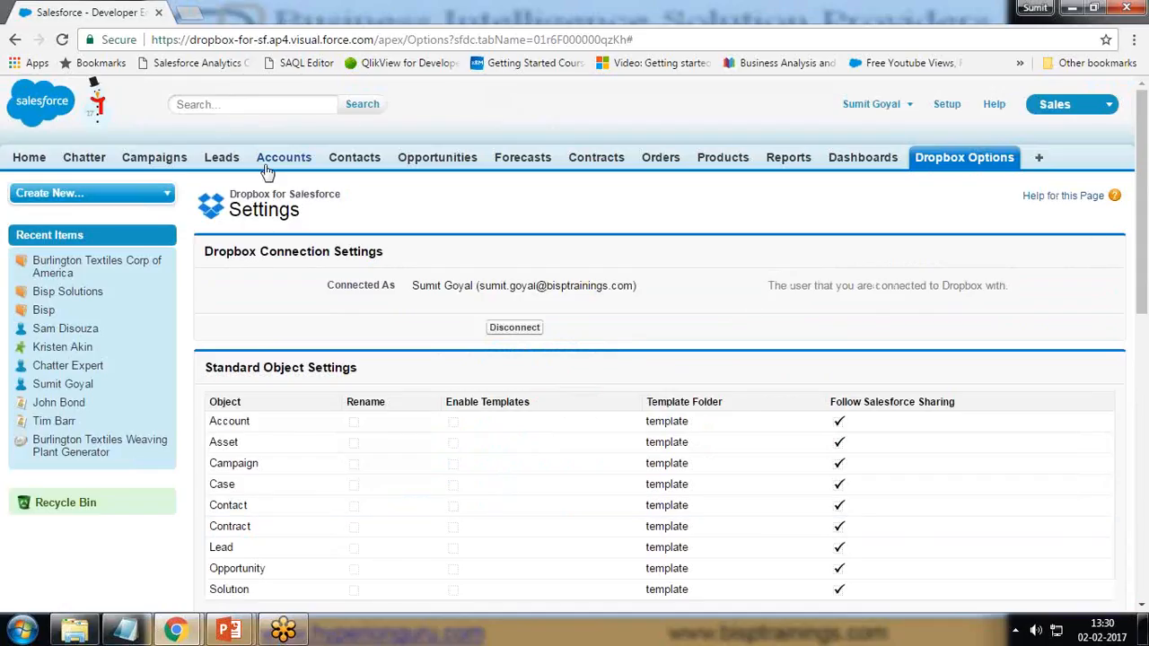
Step: Open Burlington Textiles Corp of America from Accounts and scroll to its empty Dropbox panel
click(284, 157)
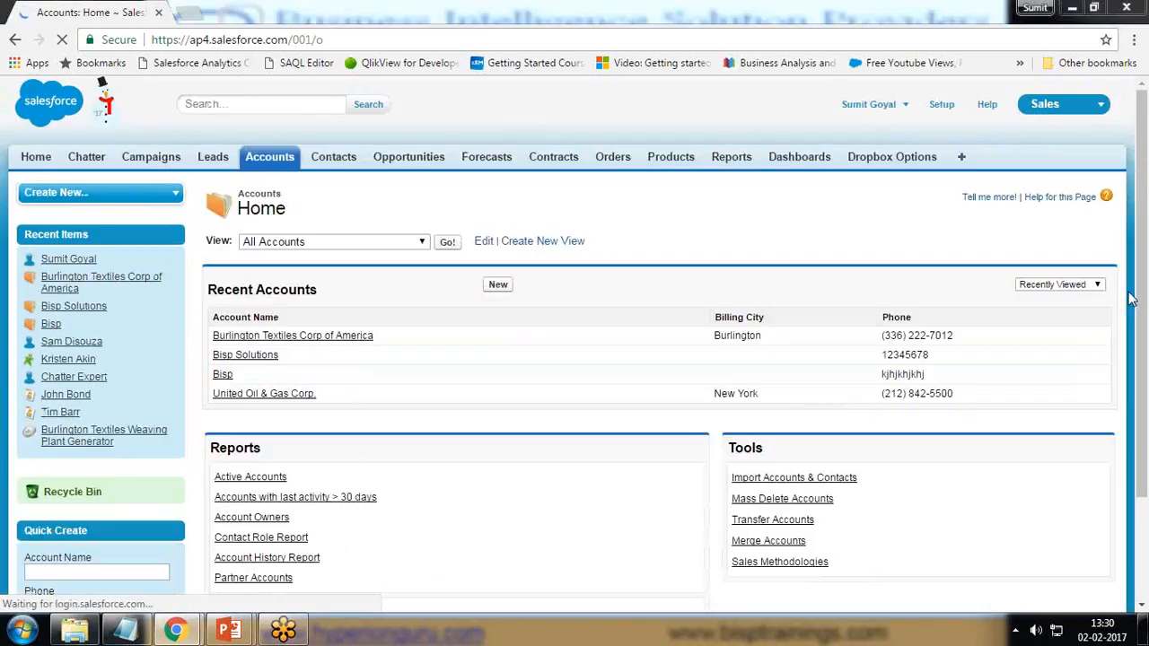
mouse_move(289, 348)
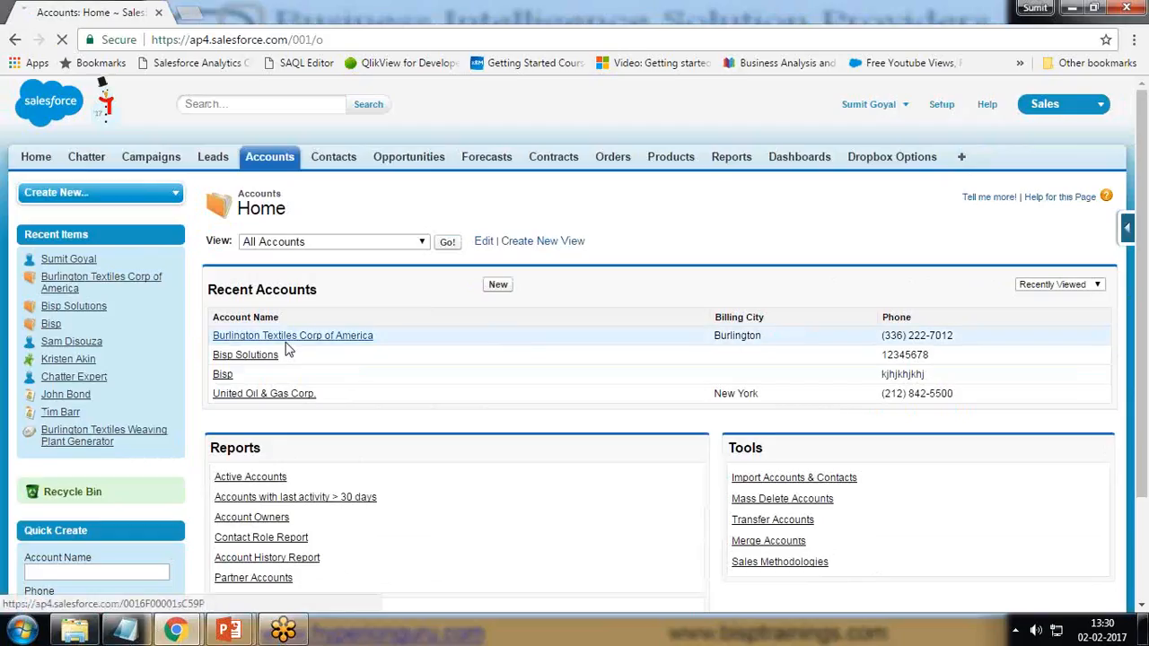
click(292, 336)
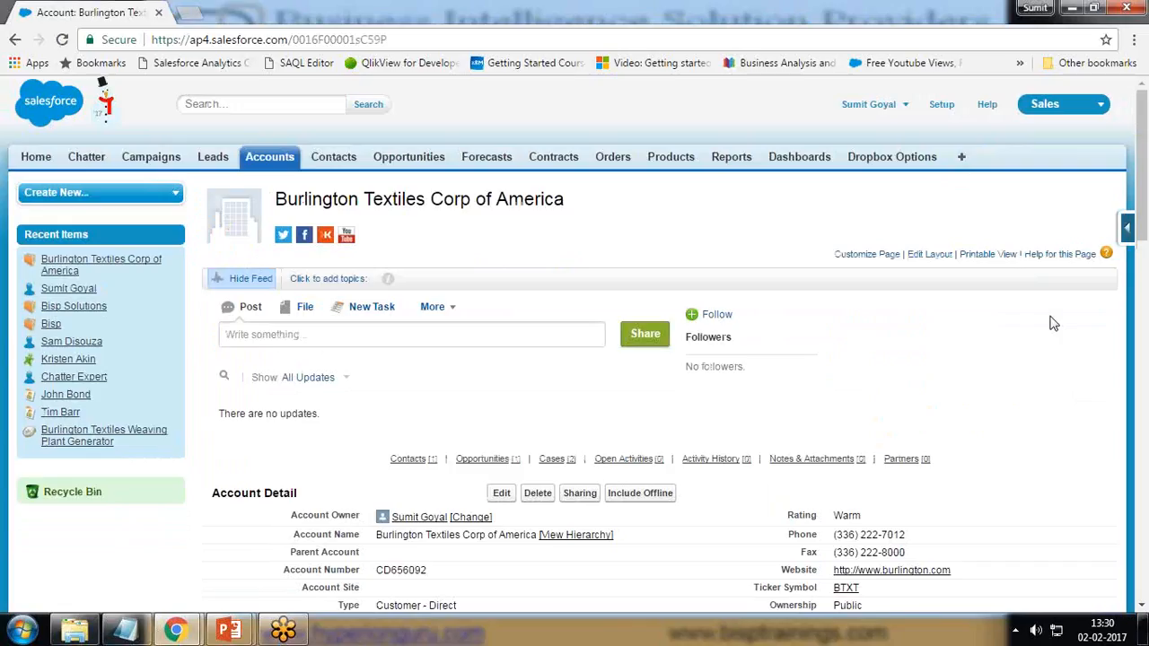
scroll(down, 3)
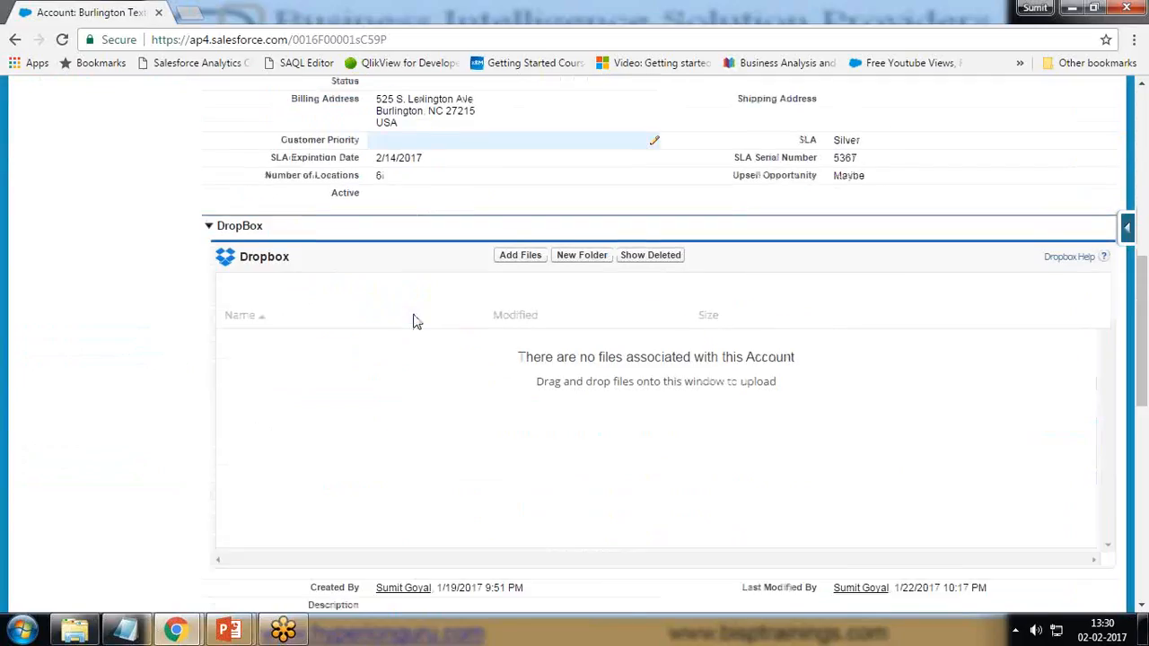
Step: Open the Add Files upload dialog in the account's Dropbox panel
click(520, 255)
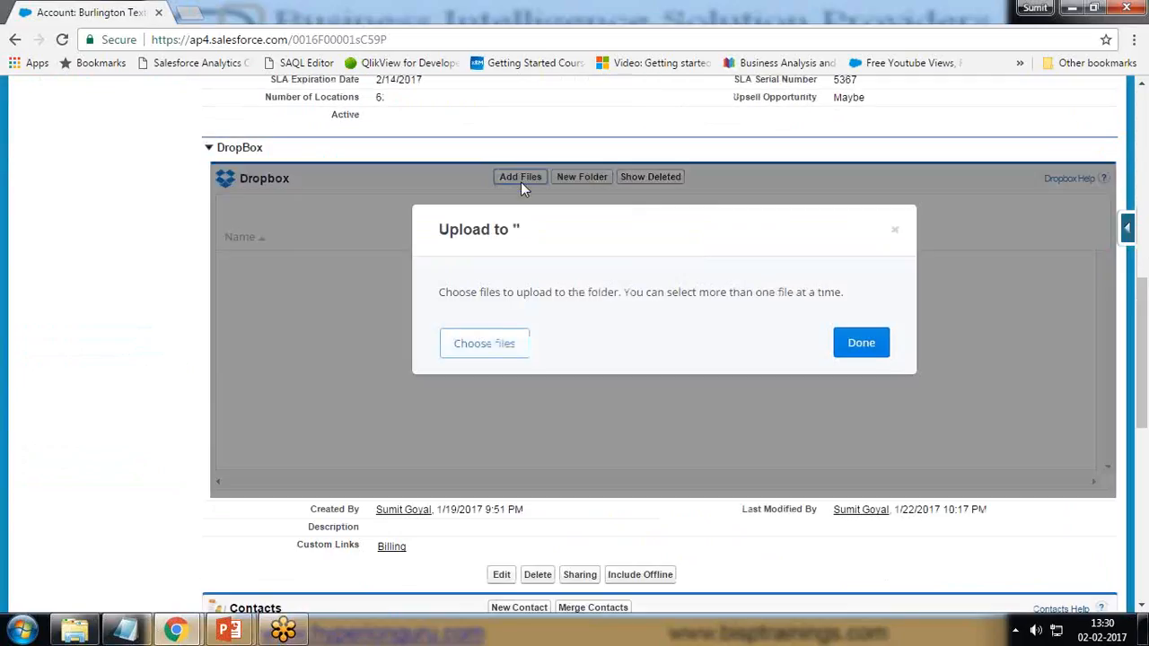
mouse_move(1072, 140)
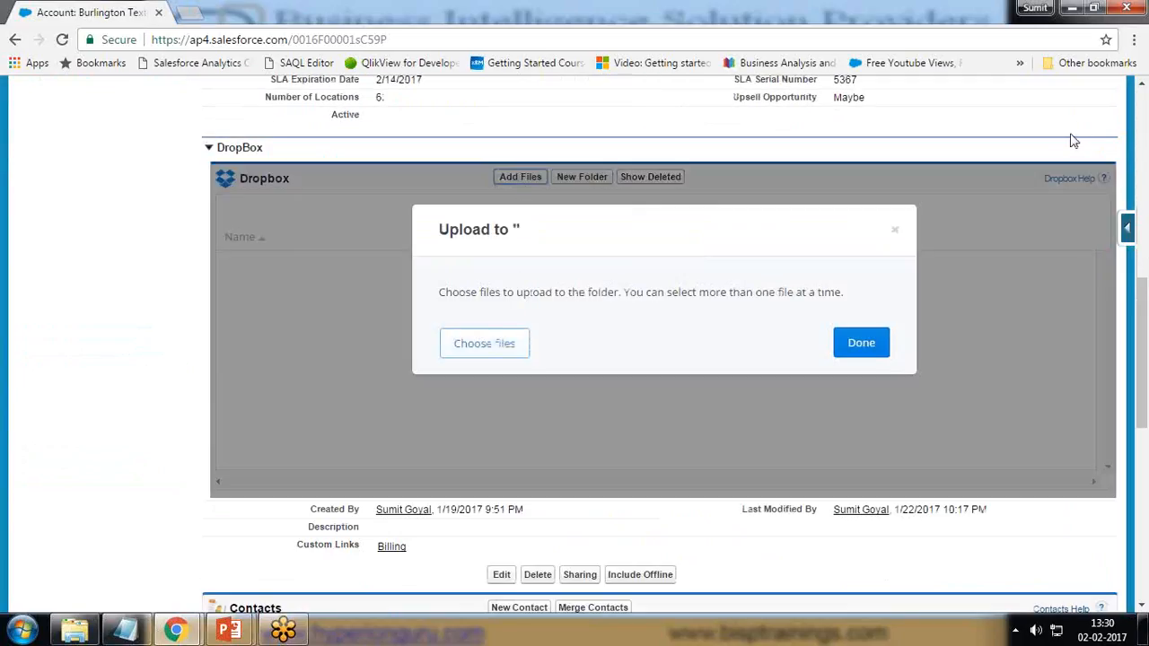
mouse_move(997, 396)
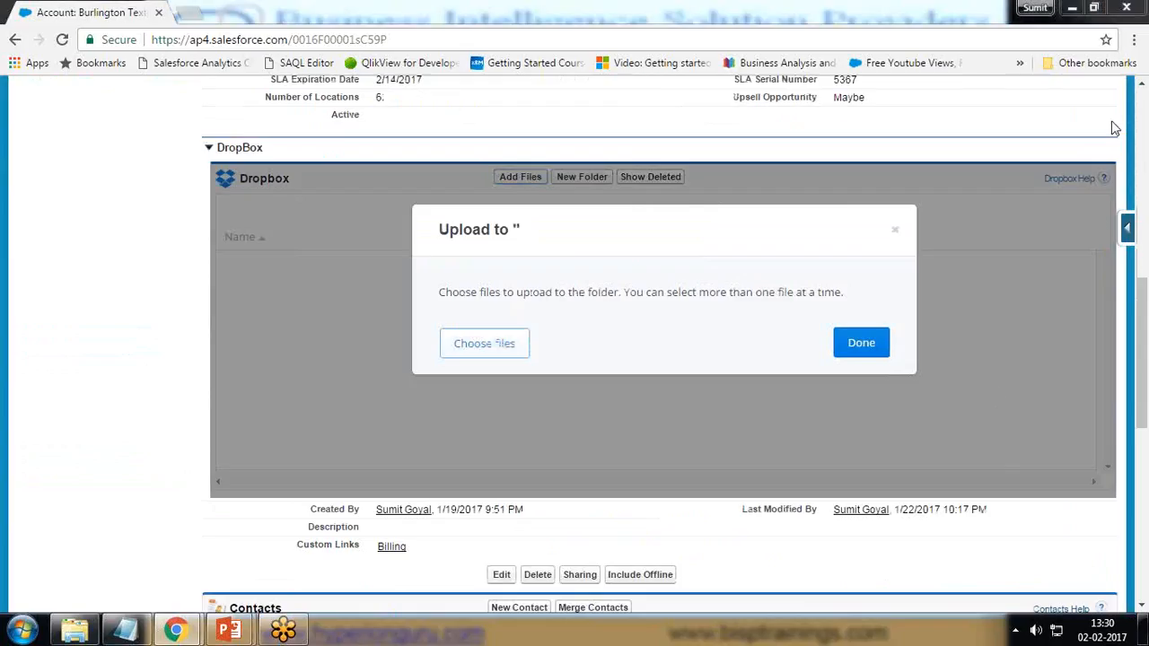
mouse_move(526, 291)
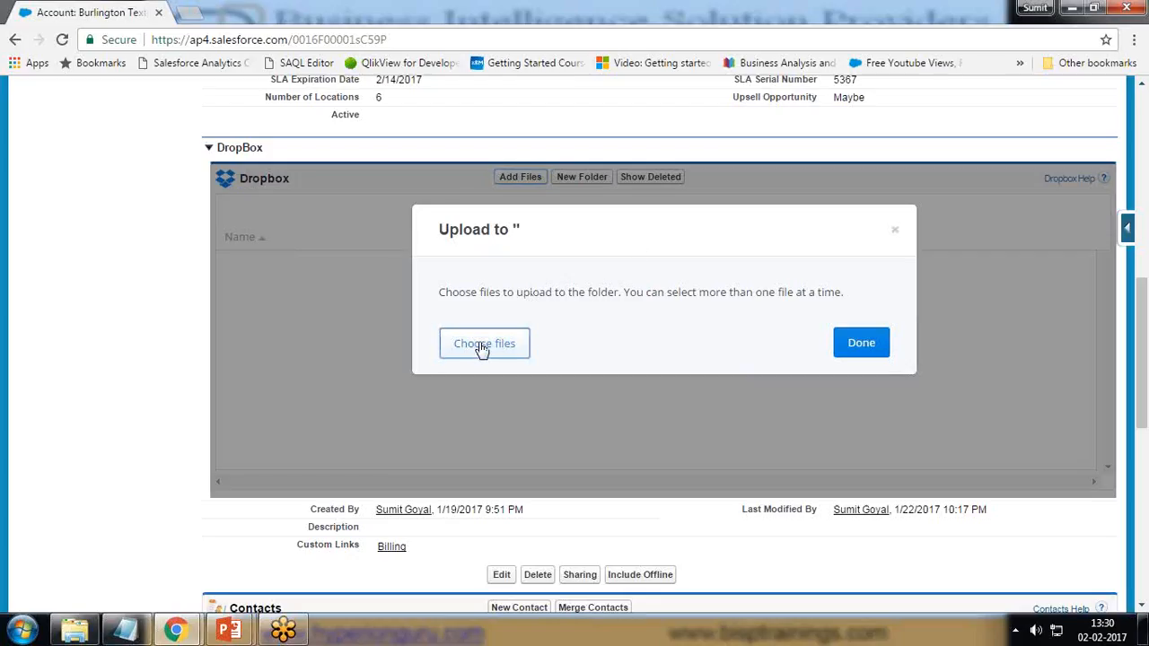
Step: Choose the Using_the_PeopleSoft_VirtualBox_Images_12202013 PDF from the Desktop for upload
click(484, 342)
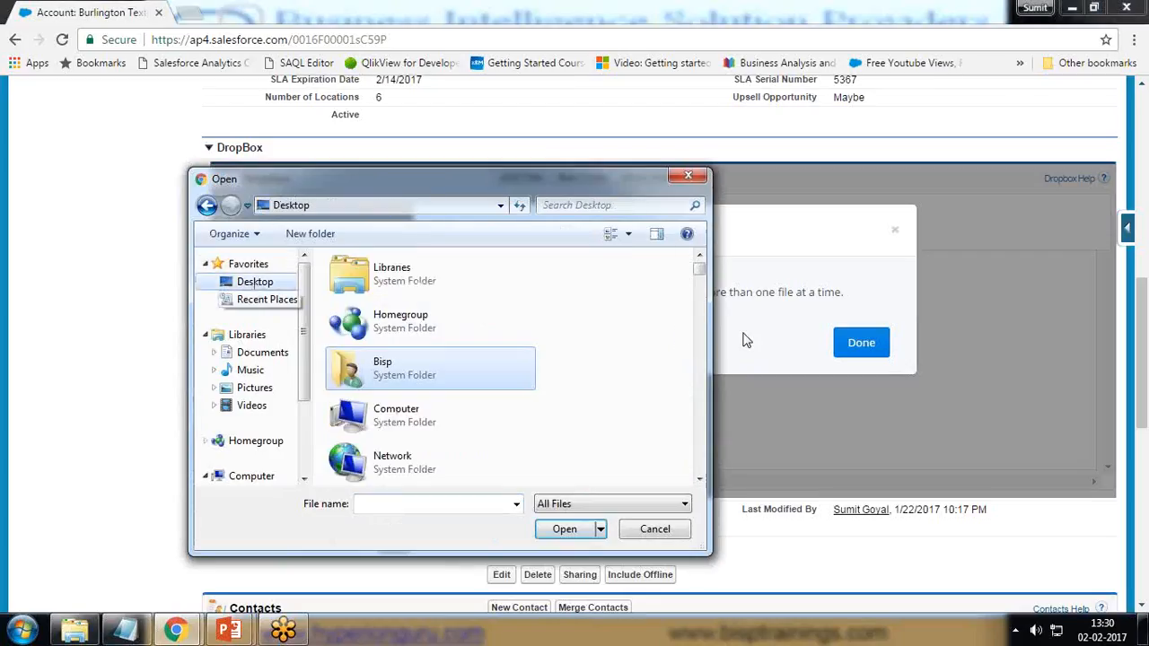
scroll(down, 3)
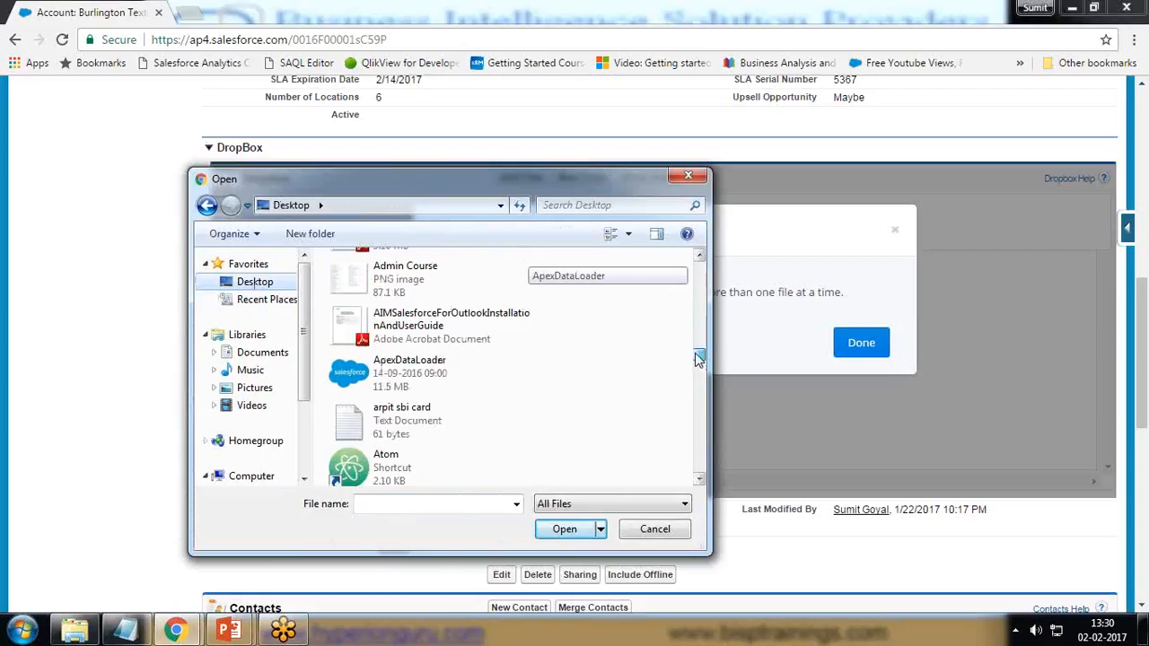
click(450, 325)
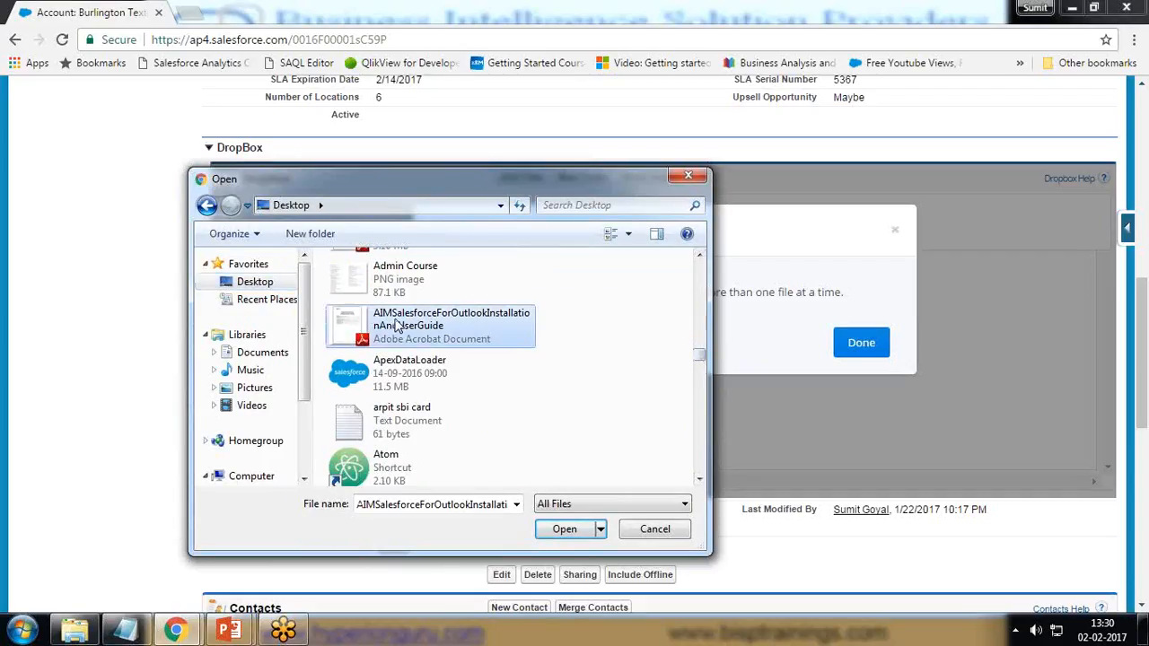
scroll(down, 3)
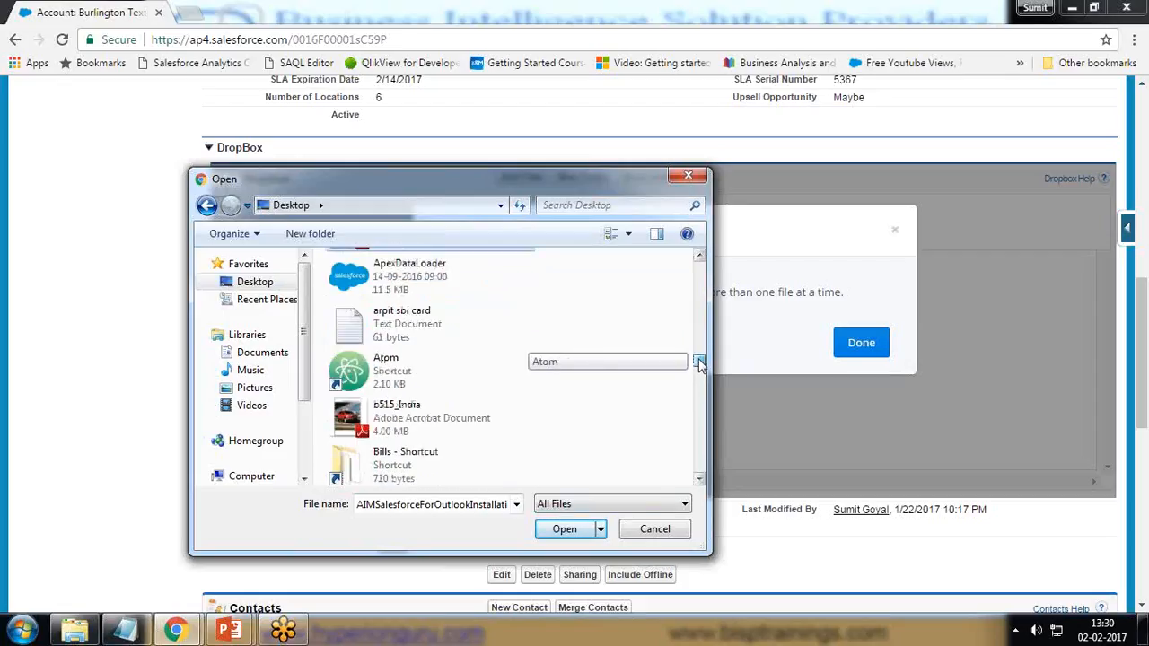
scroll(down, 3)
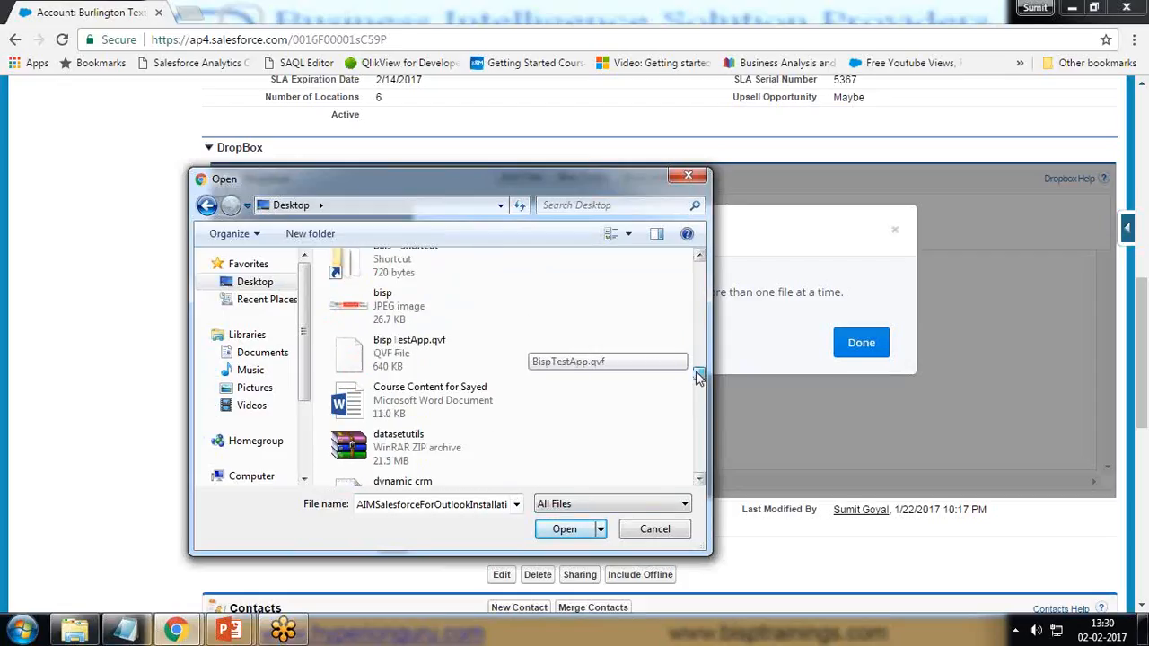
scroll(down, 3)
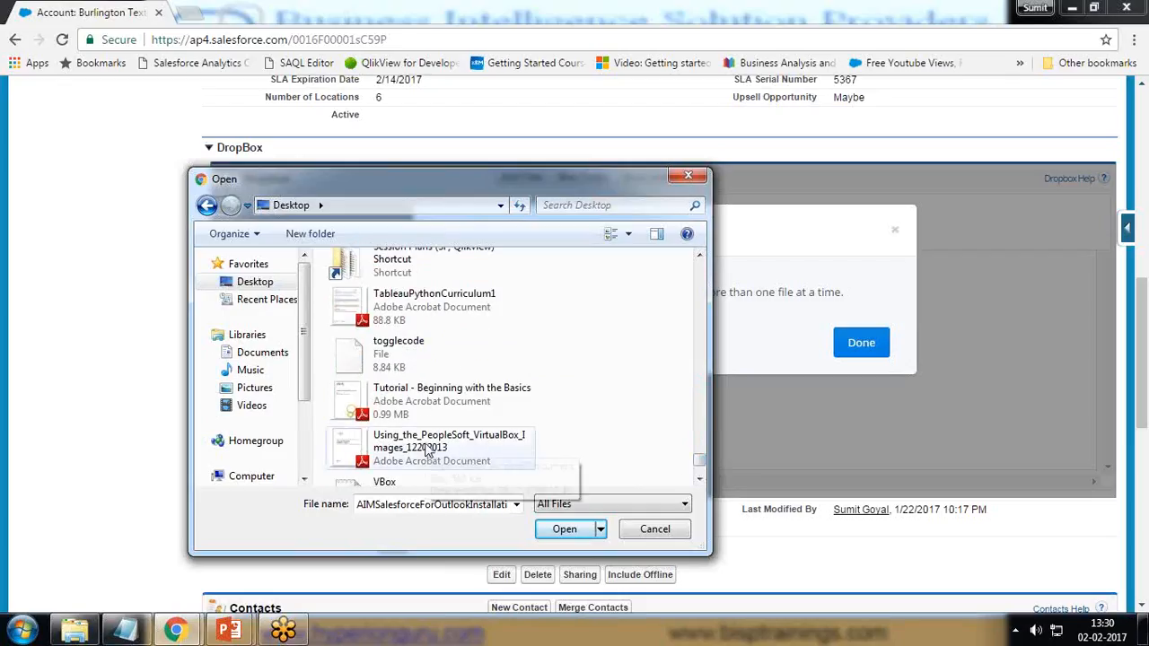
click(435, 447)
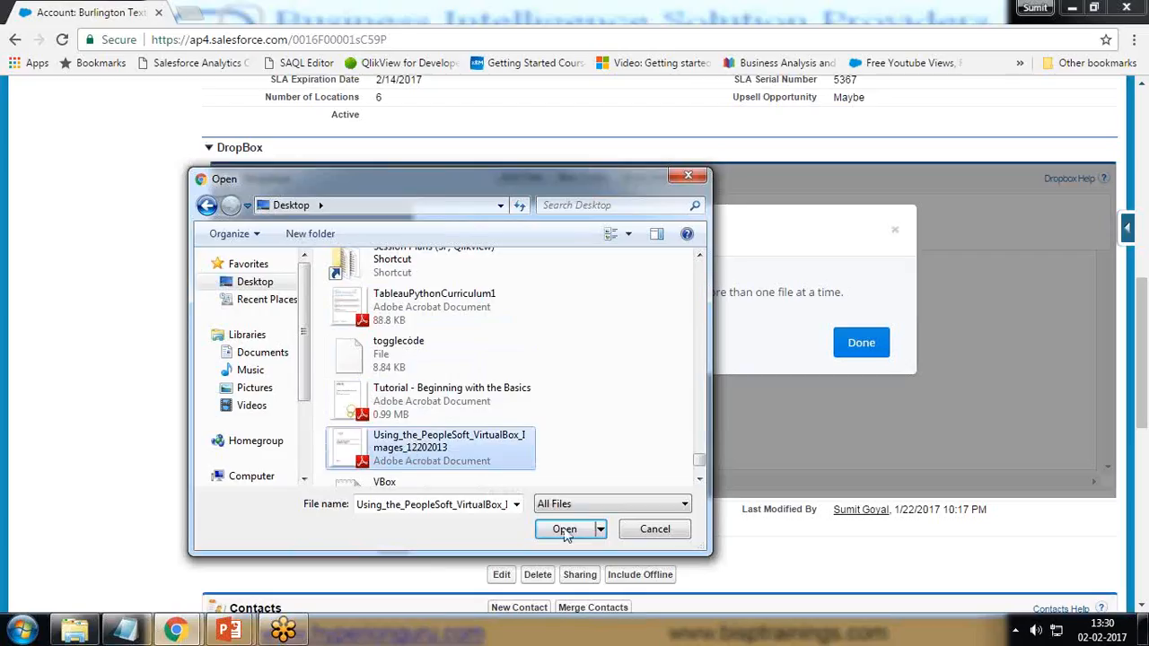
Step: Upload the PeopleSoft VirtualBox Images PDF (545.61 KB) to the Burlington Textiles account's Dropbox files
click(563, 529)
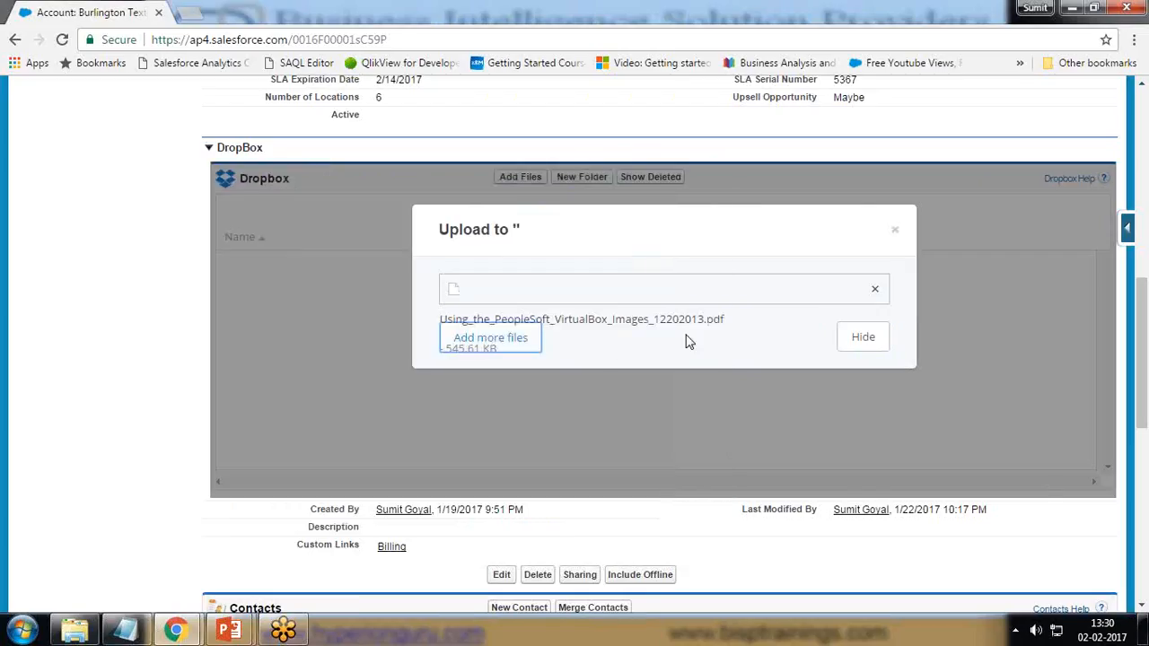
mouse_move(580, 307)
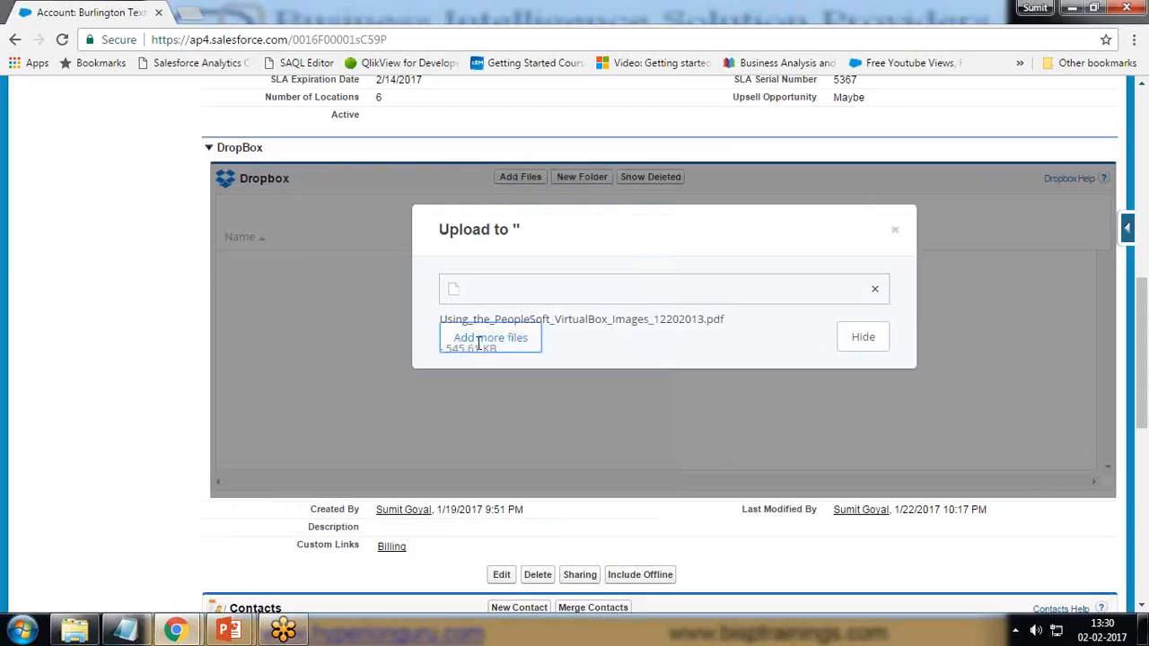
scroll(down, 3)
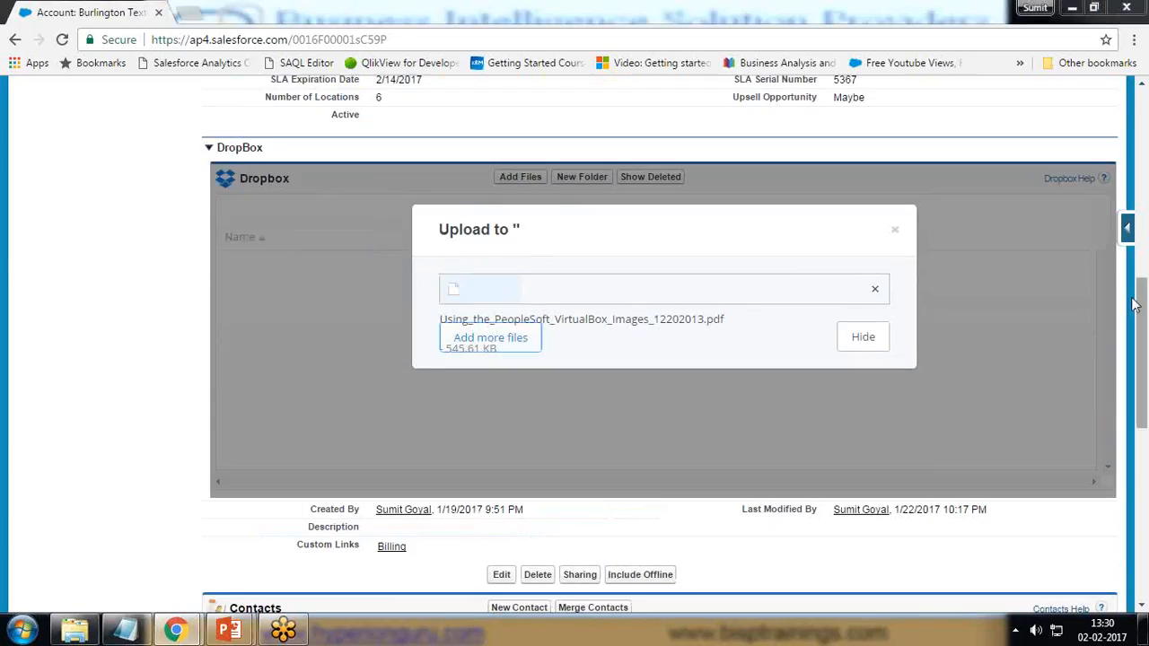
mouse_move(853, 357)
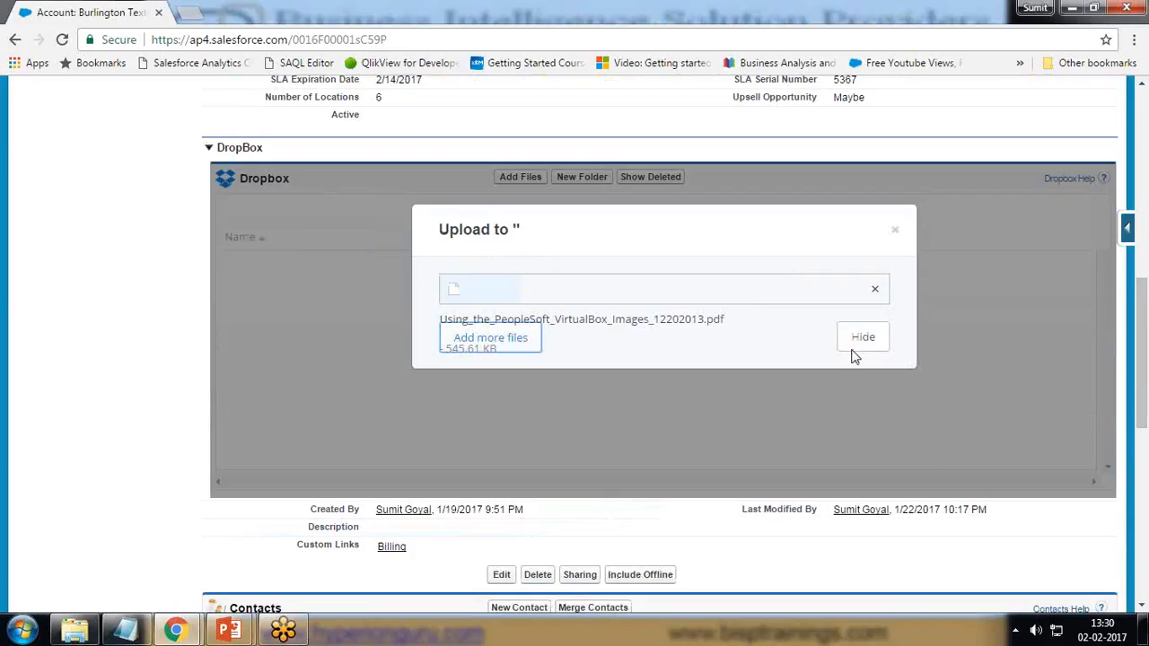
mouse_move(969, 496)
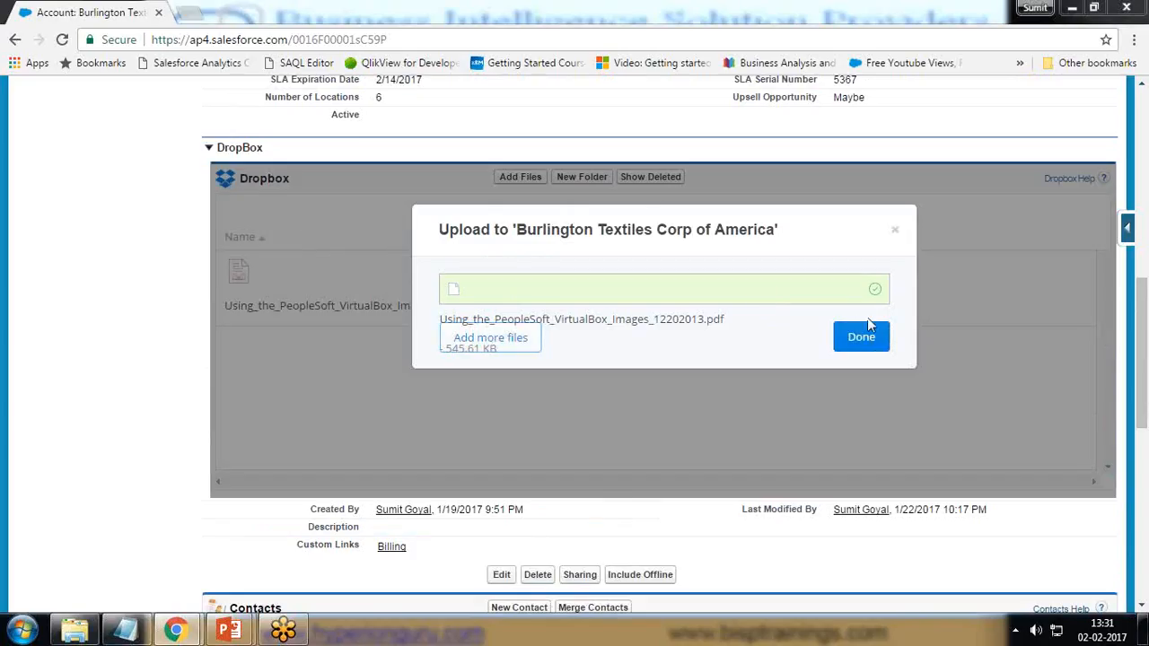
click(861, 337)
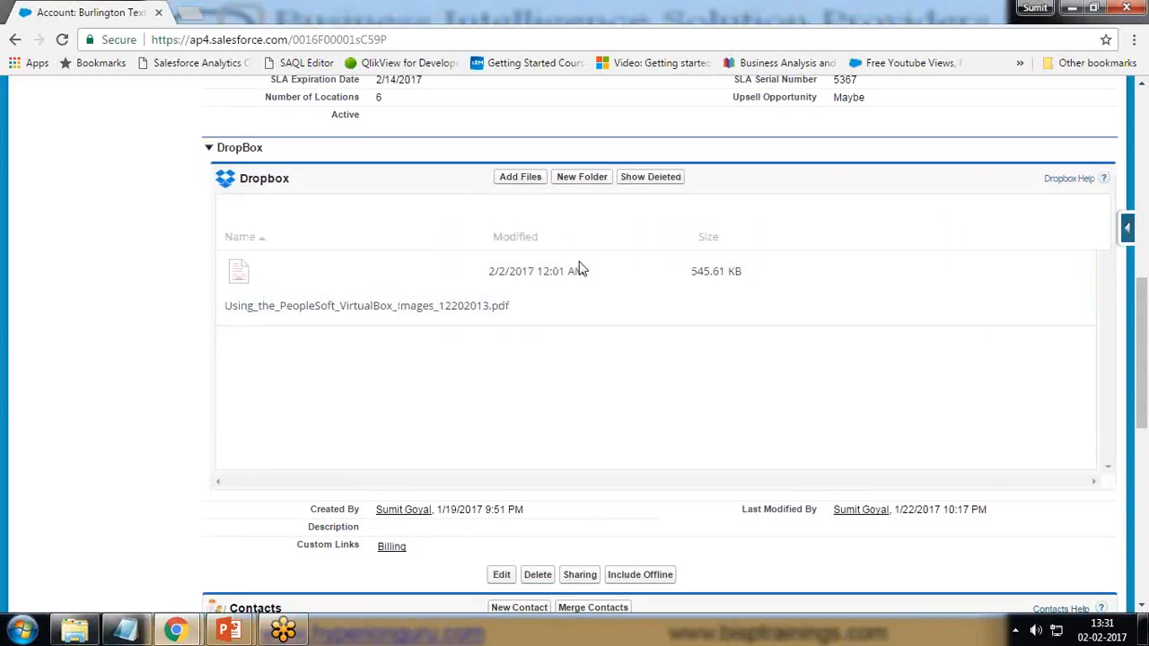
mouse_move(372, 340)
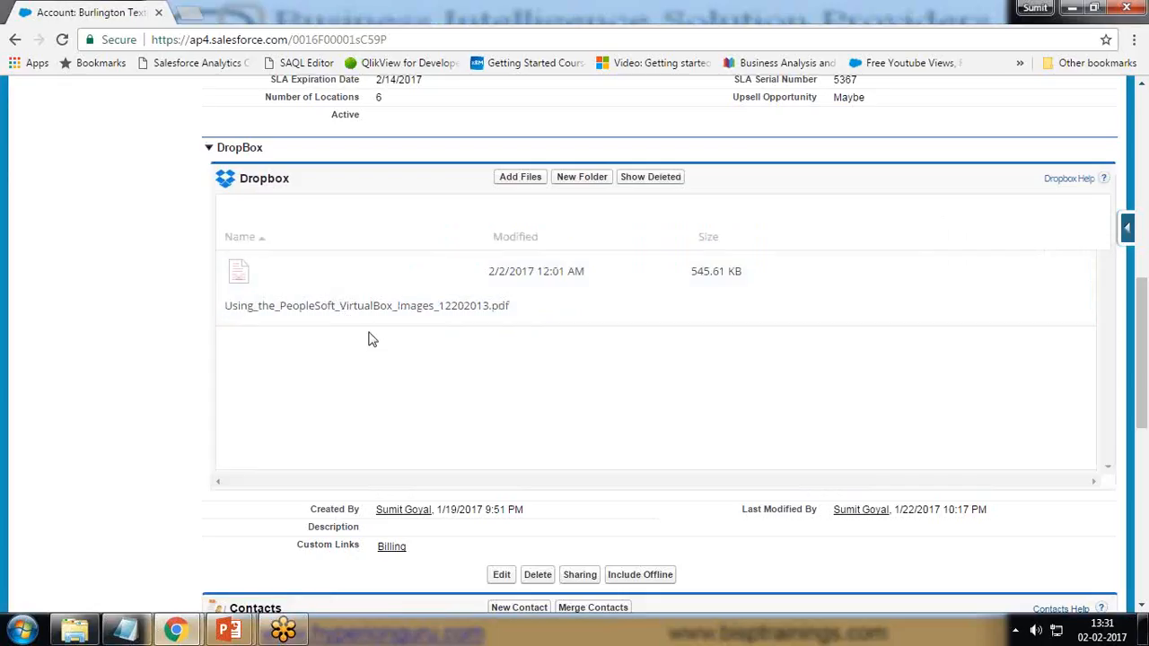
mouse_move(1028, 244)
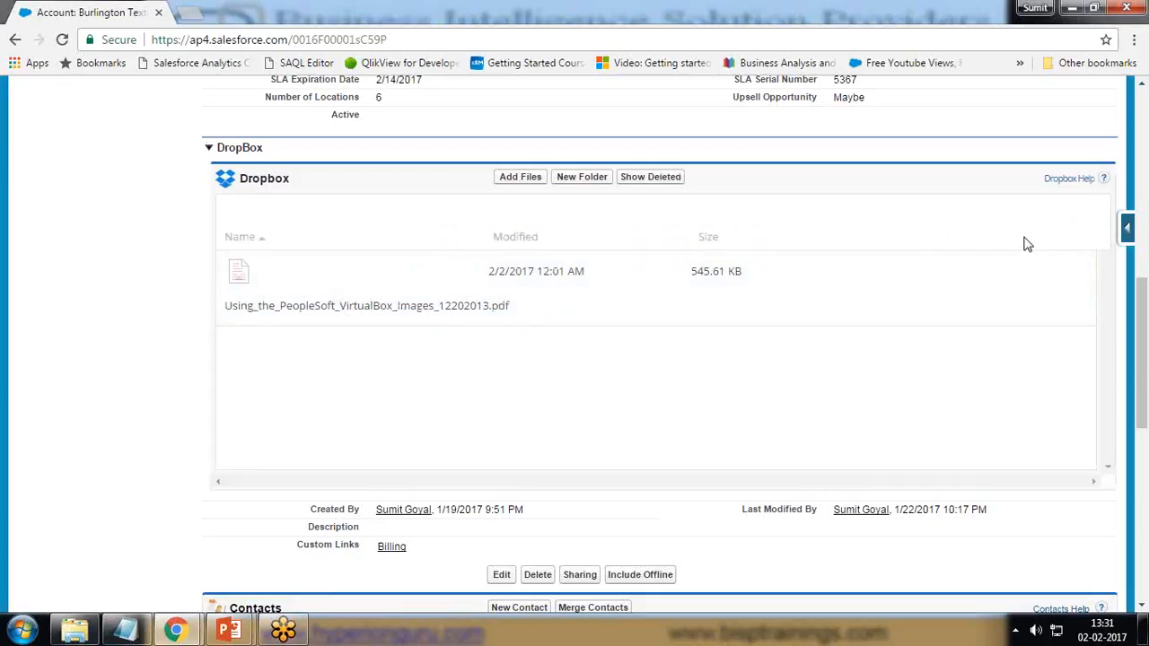
mouse_move(356, 90)
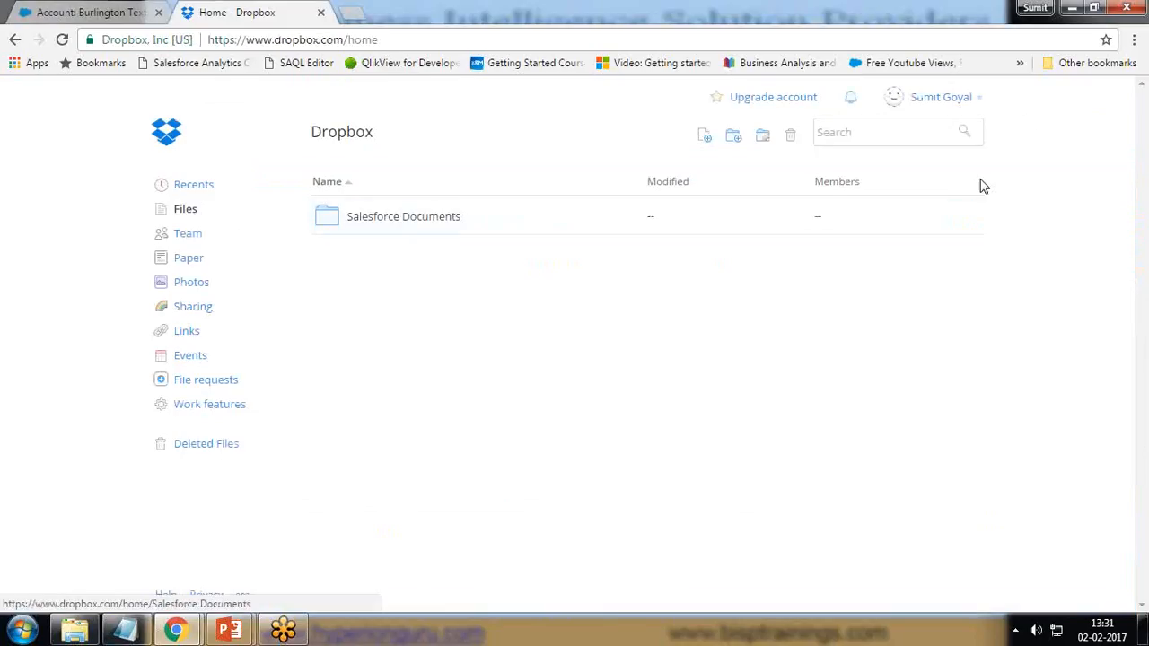
mouse_move(383, 232)
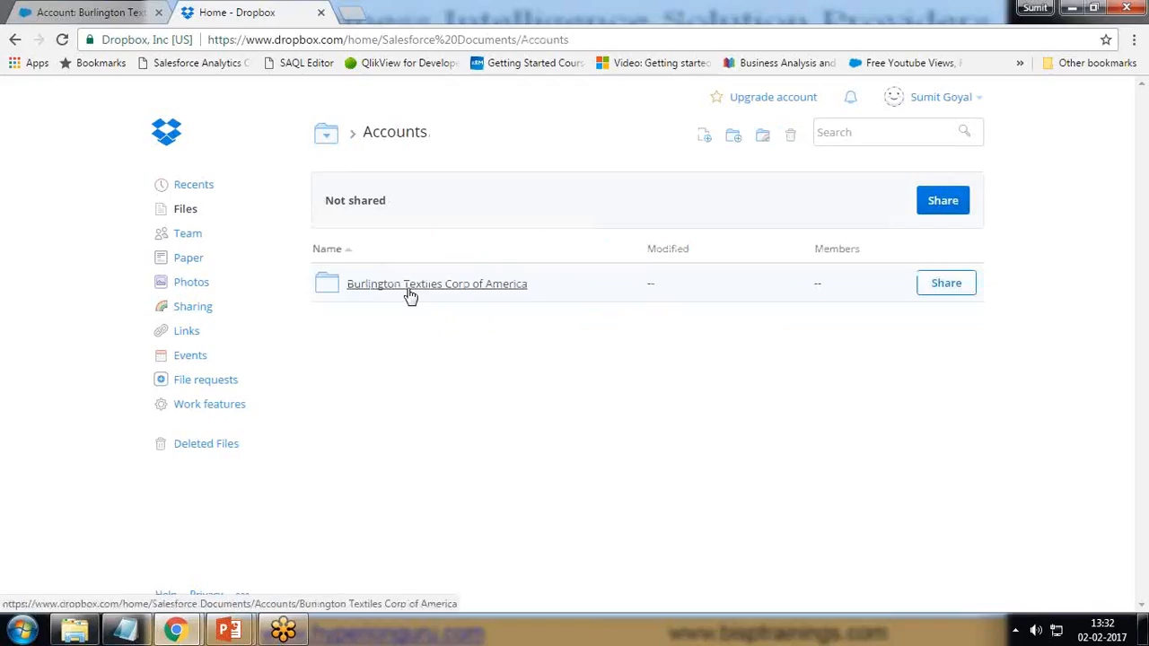
mouse_move(400, 292)
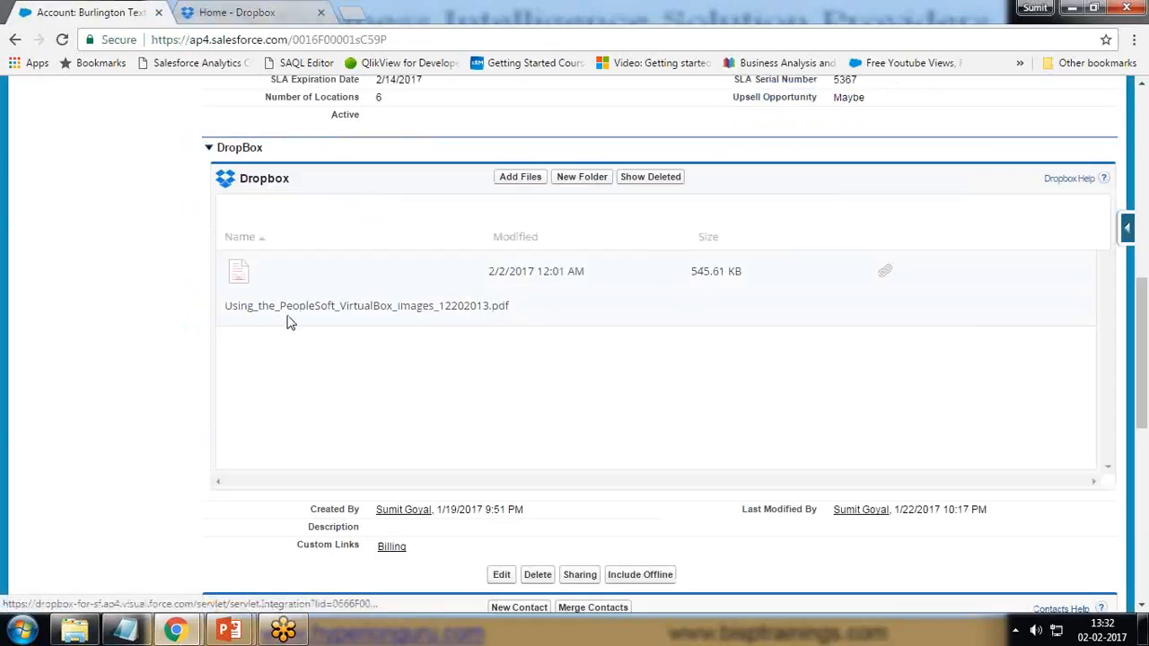
mouse_move(491, 315)
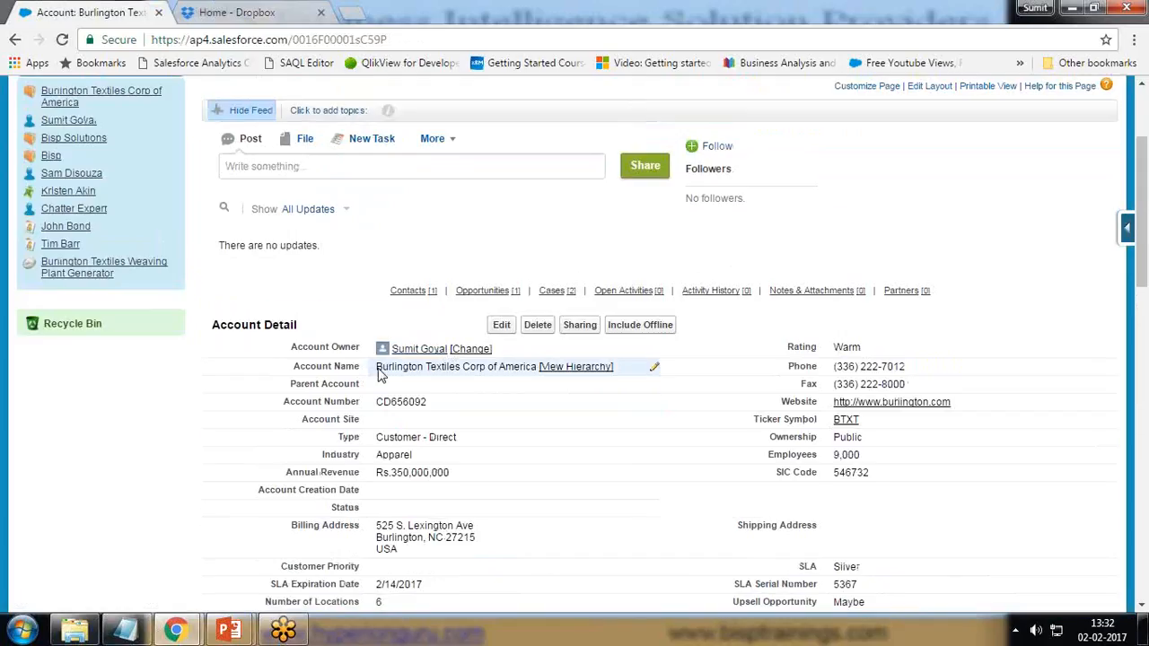
Step: Confirm the account name Burlington Textiles Corp of America, then view its Dropbox folder
double_click(447, 366)
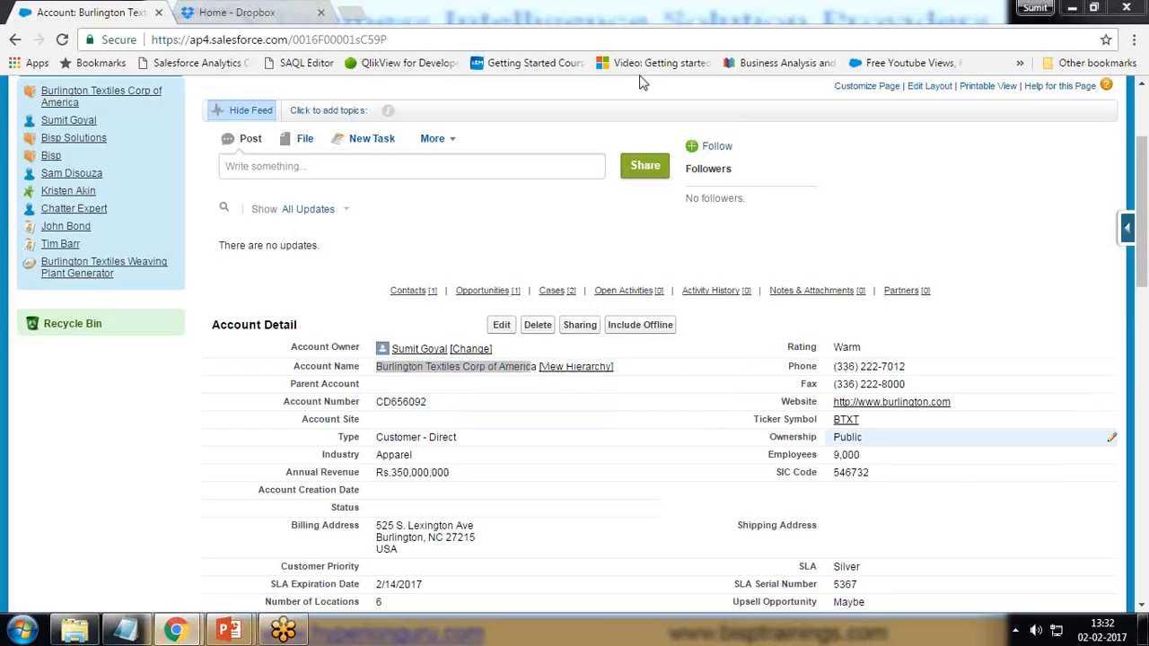
click(238, 12)
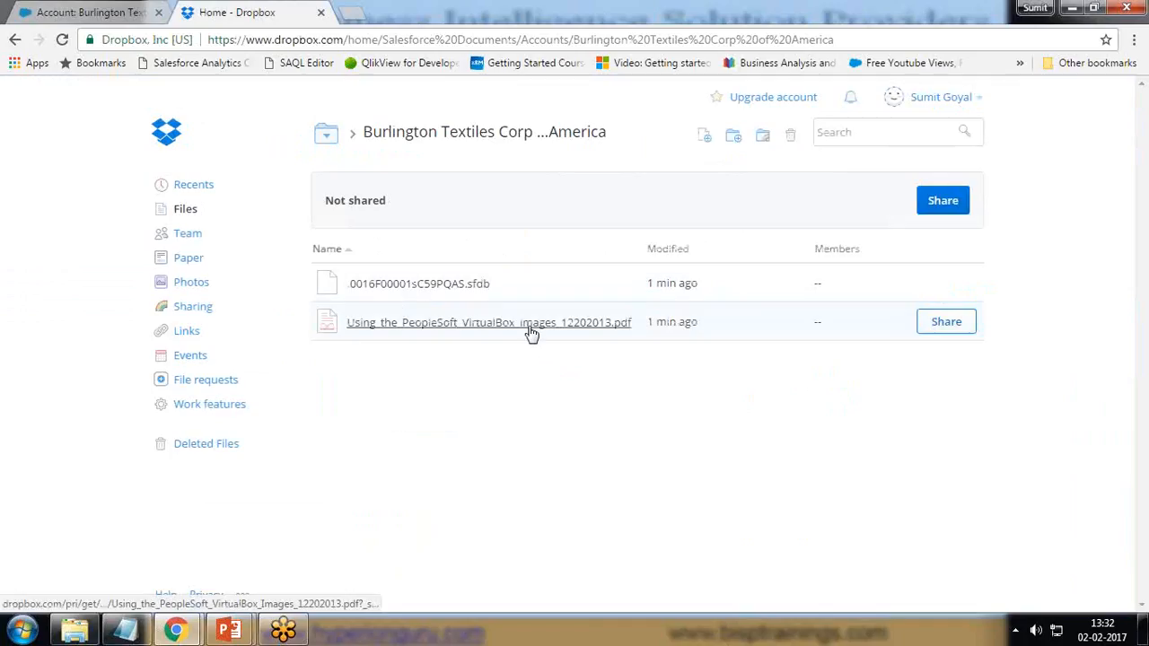
click(488, 322)
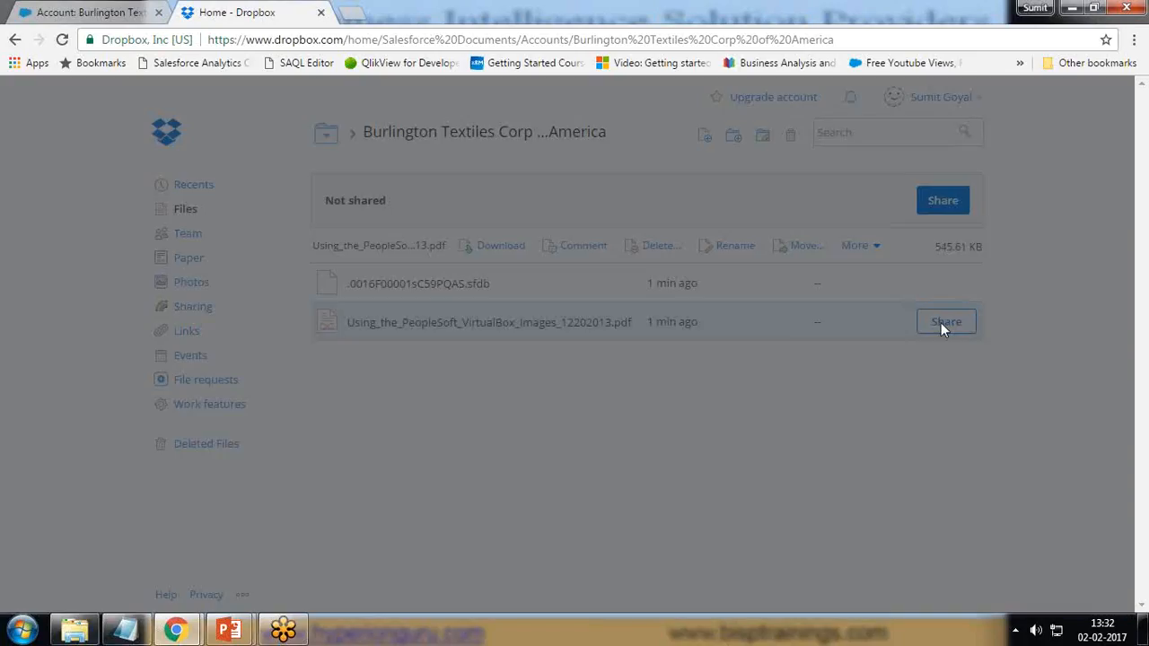
click(946, 321)
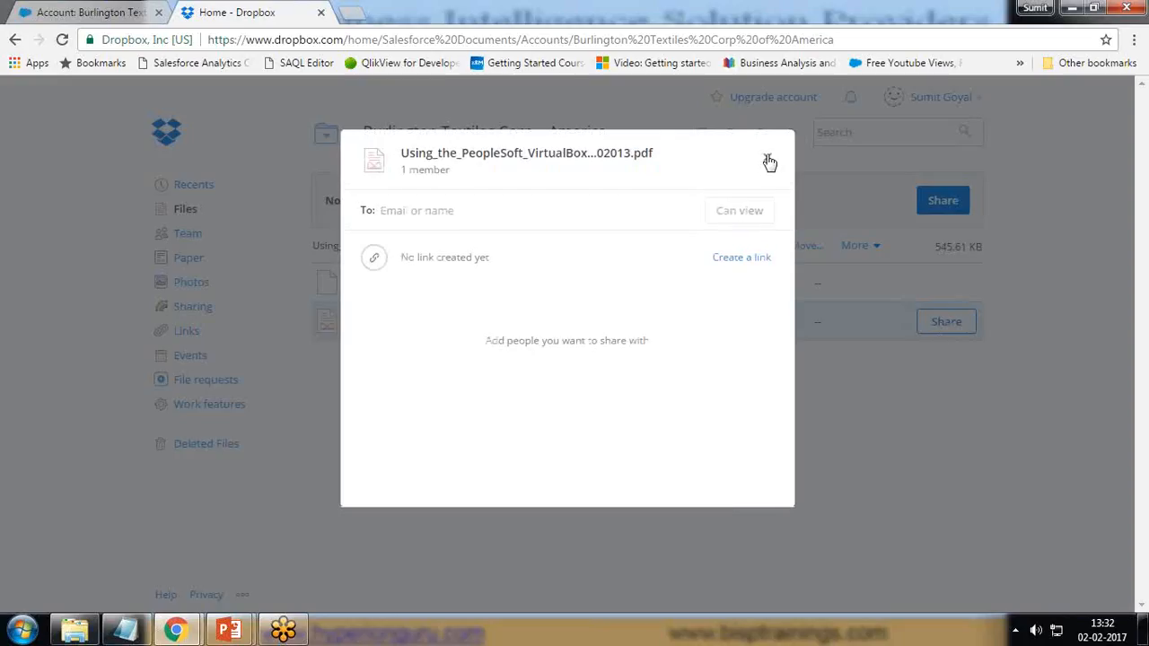
click(769, 162)
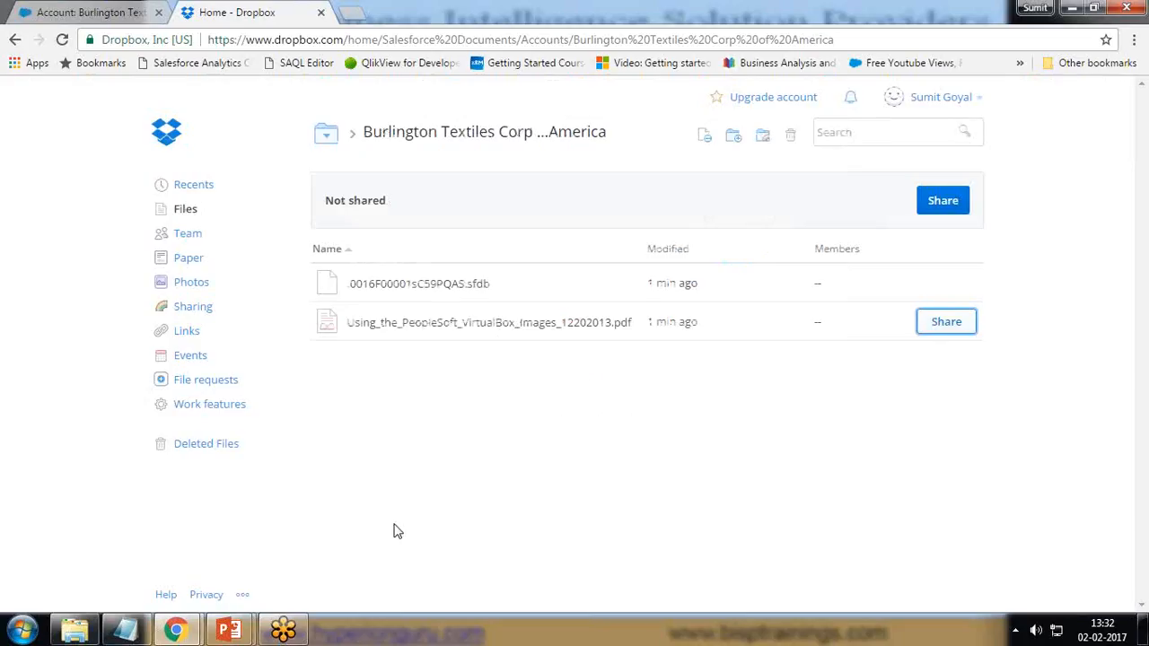
mouse_move(1134, 299)
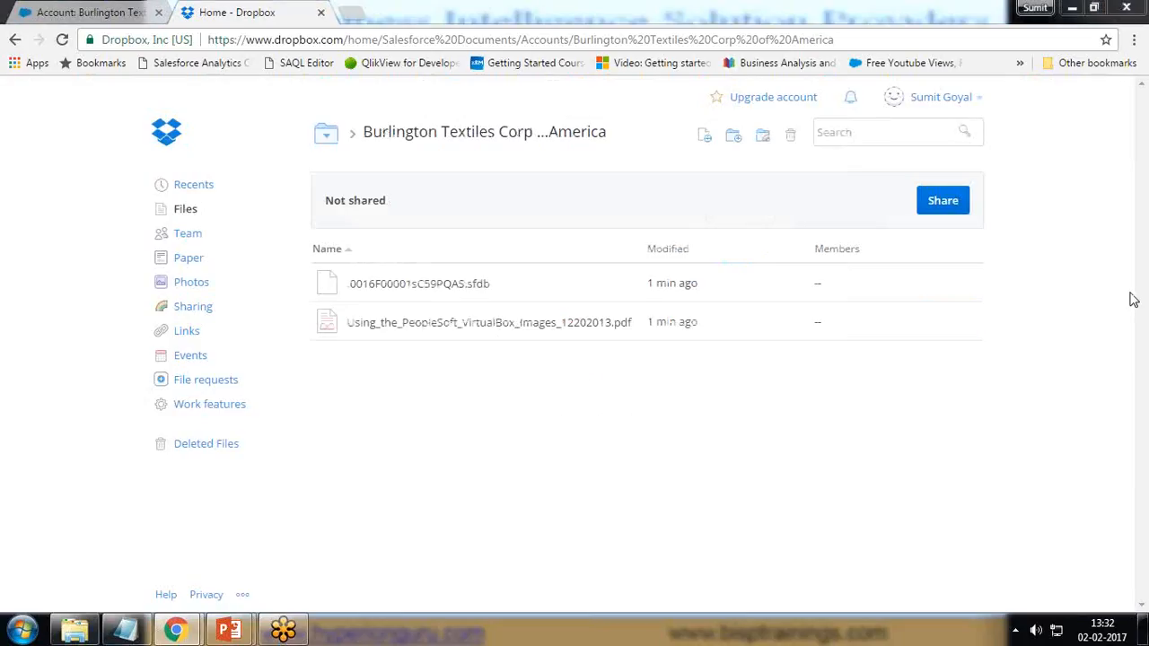